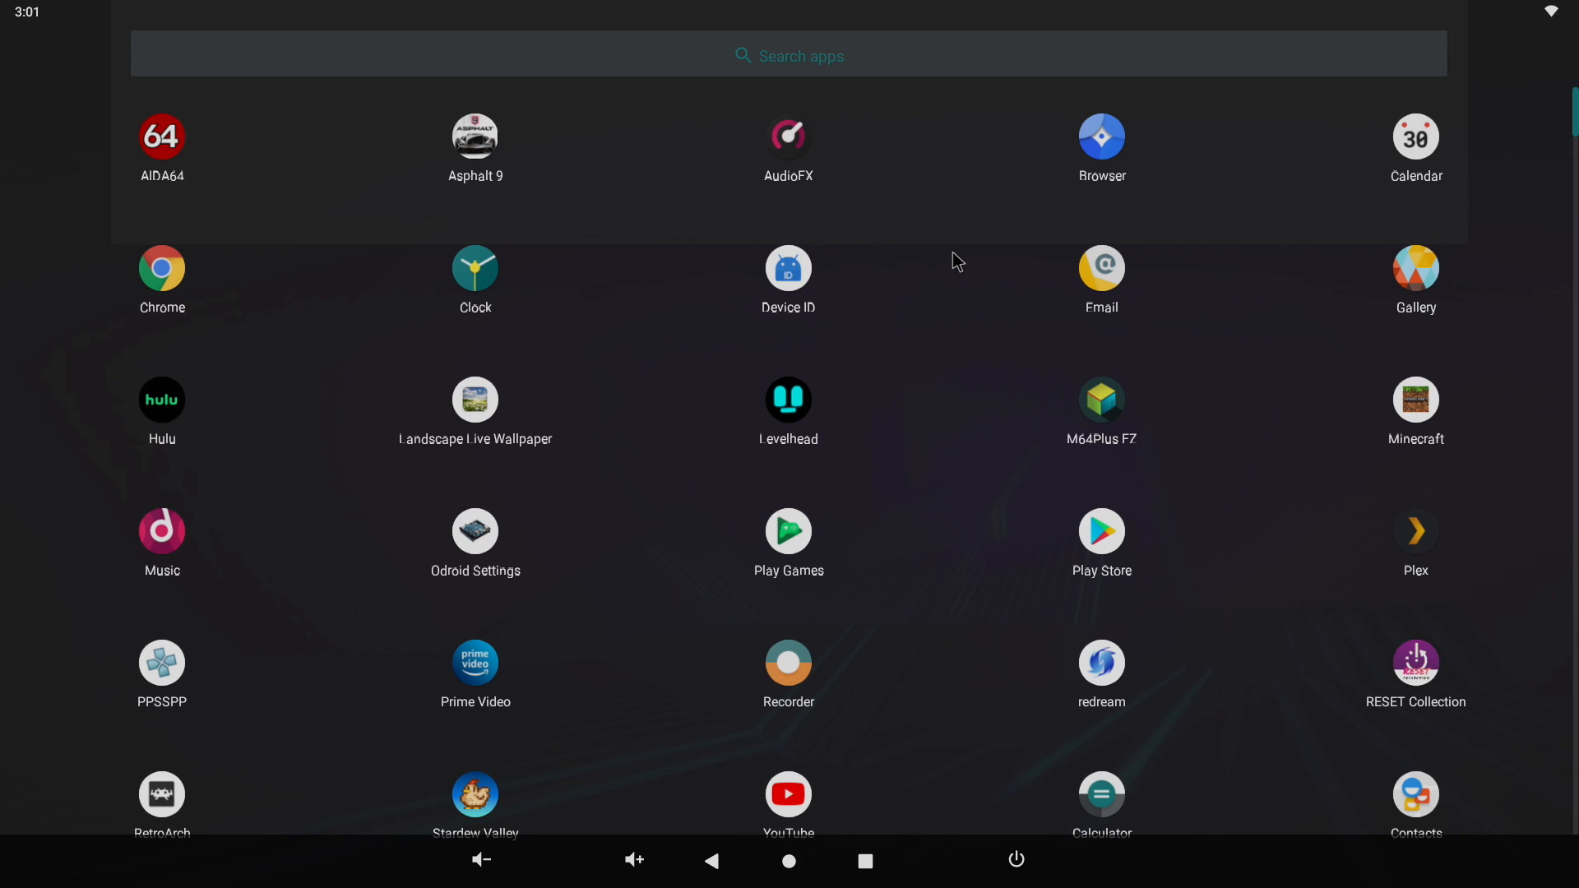
pyautogui.moveTo(916, 539)
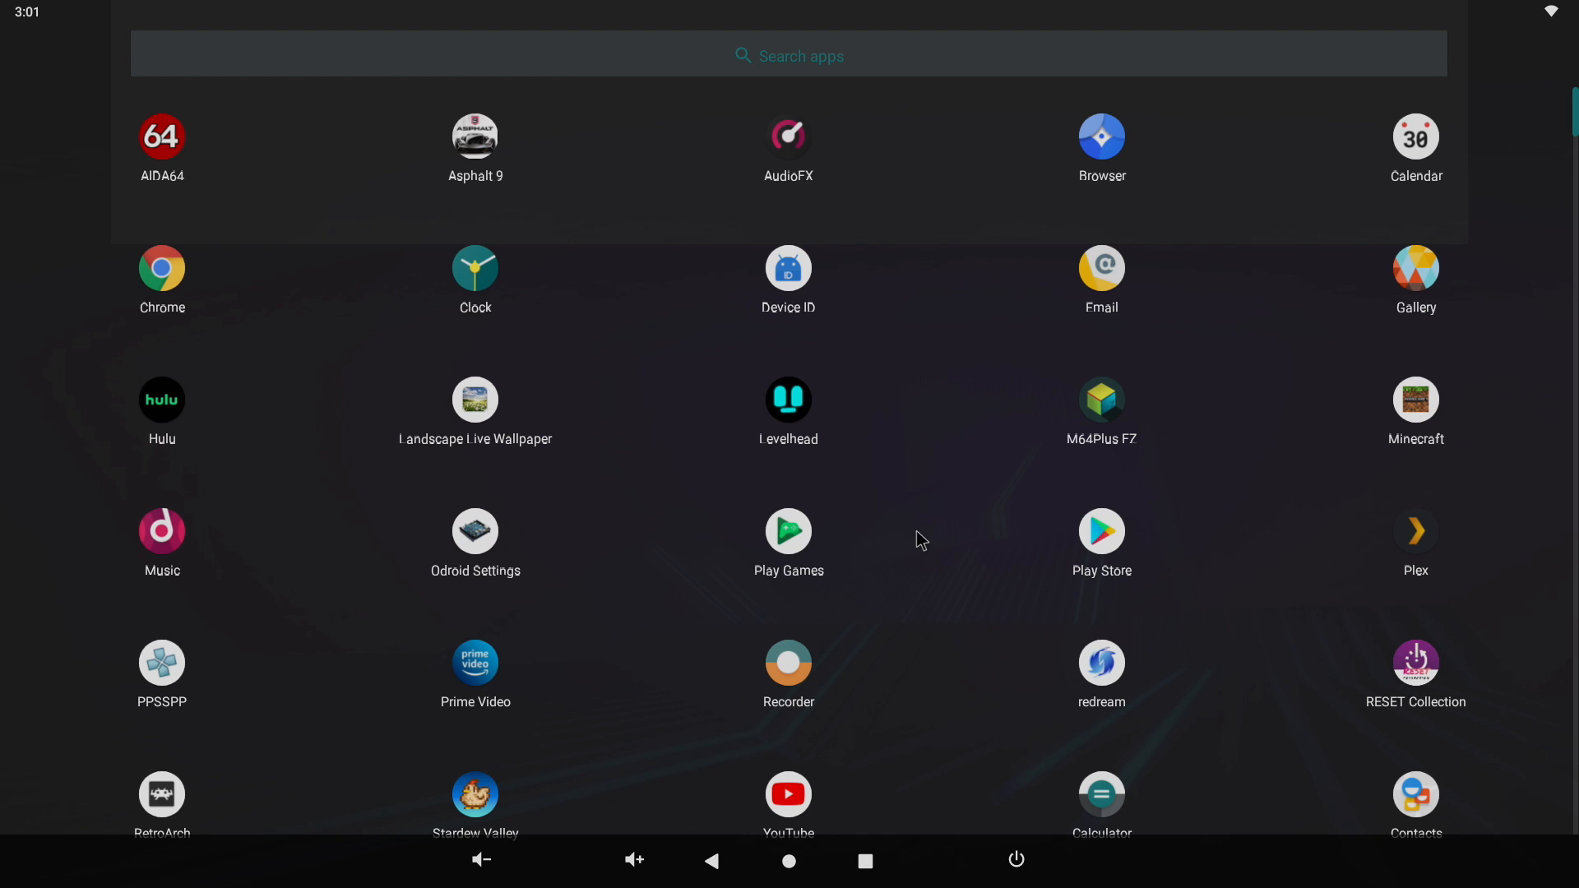
# - Check the Android version details in Settings and return to the app list
pyautogui.scroll(-3)
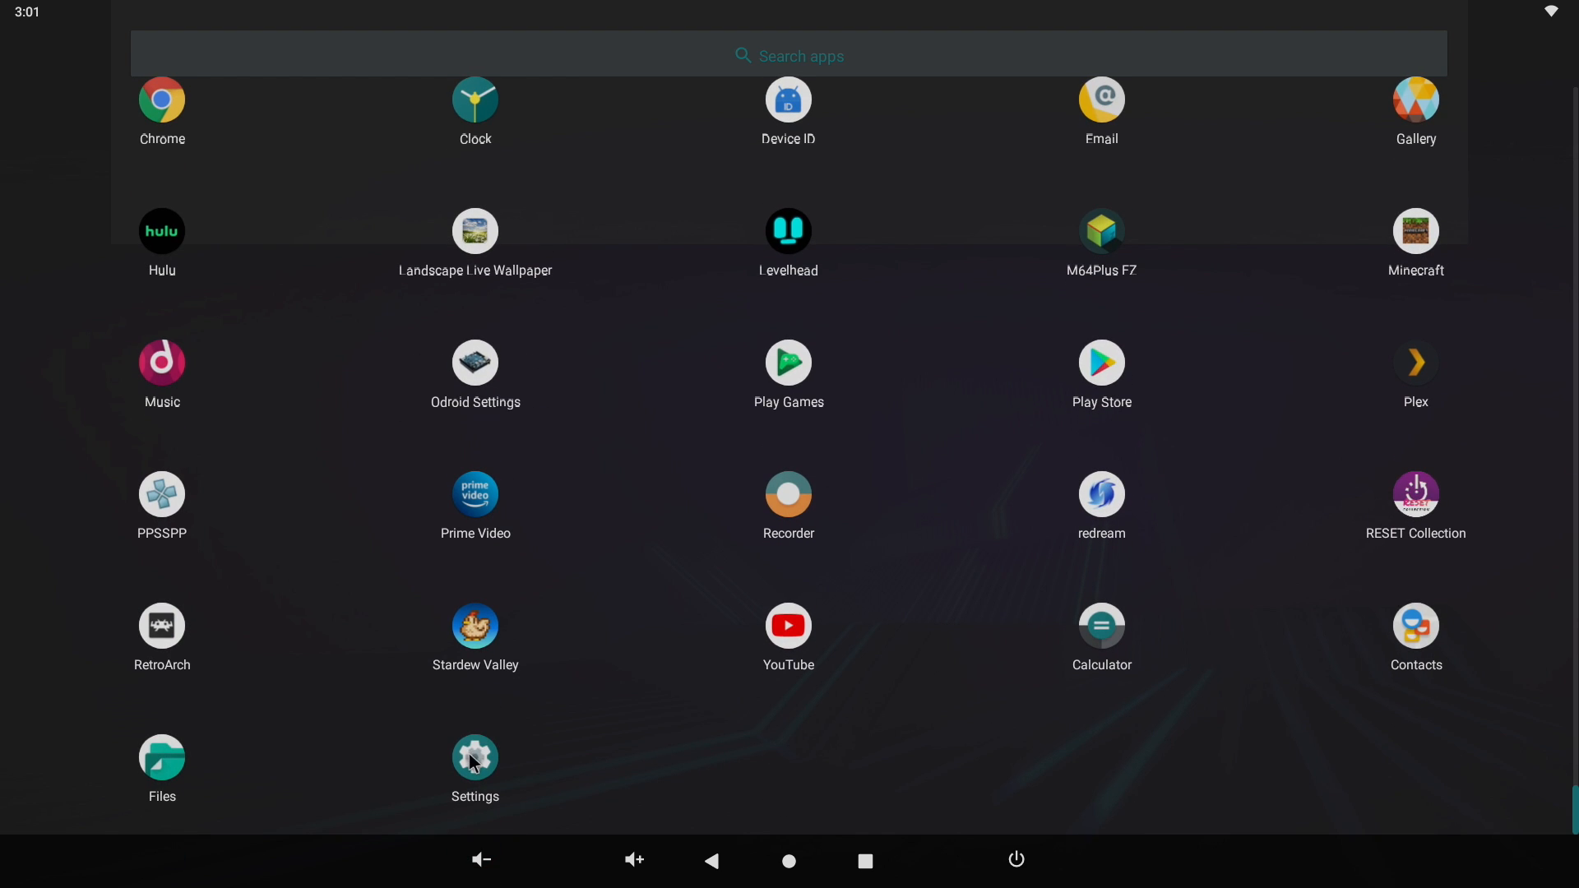
pyautogui.click(474, 757)
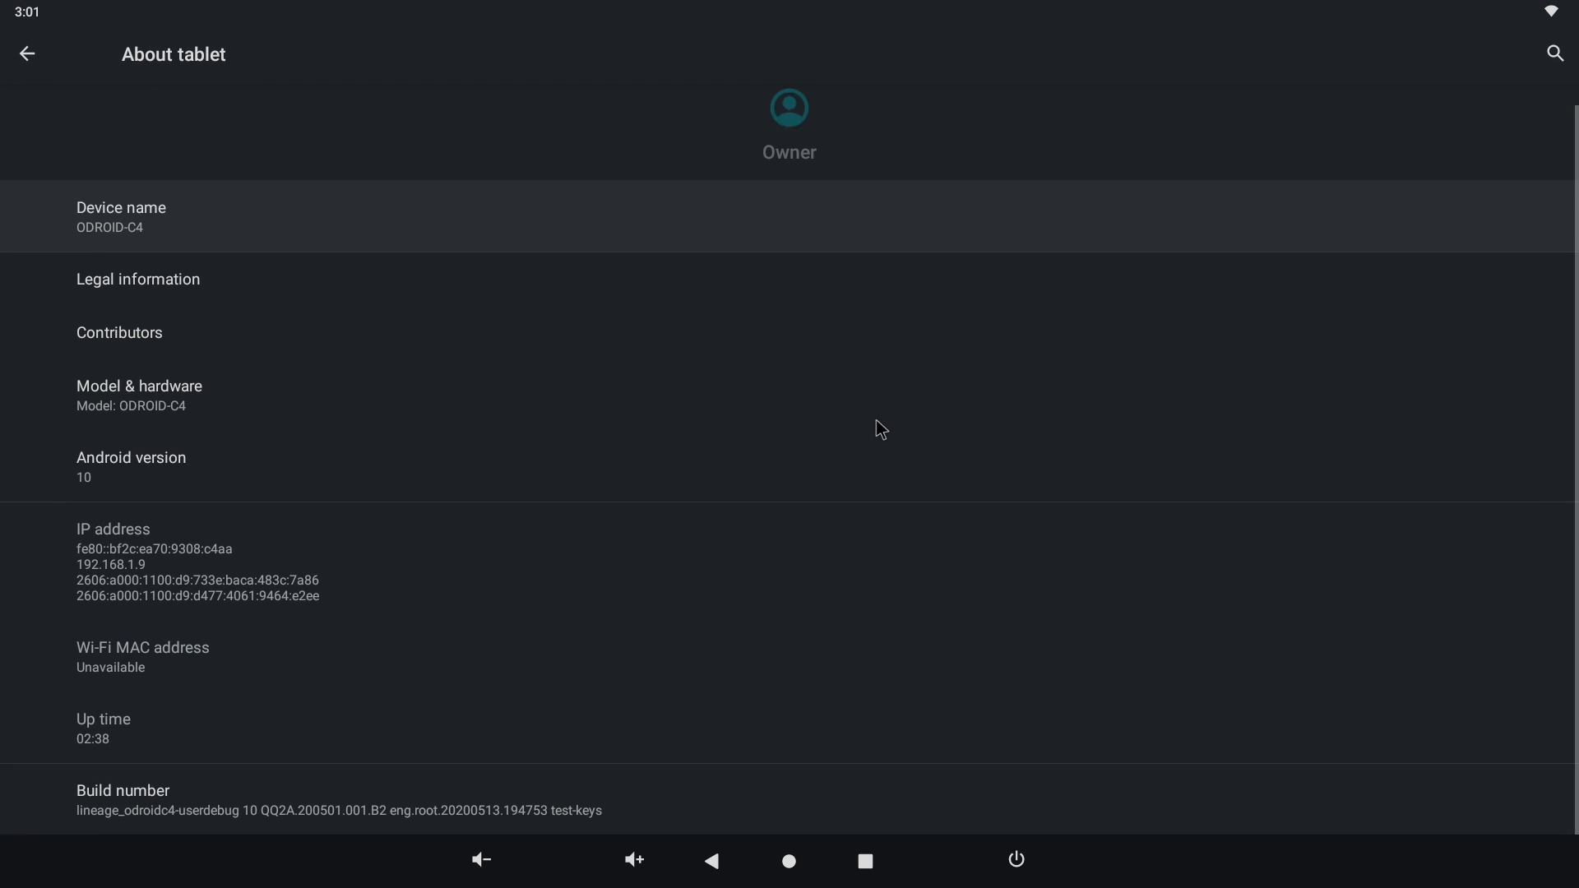
pyautogui.click(124, 464)
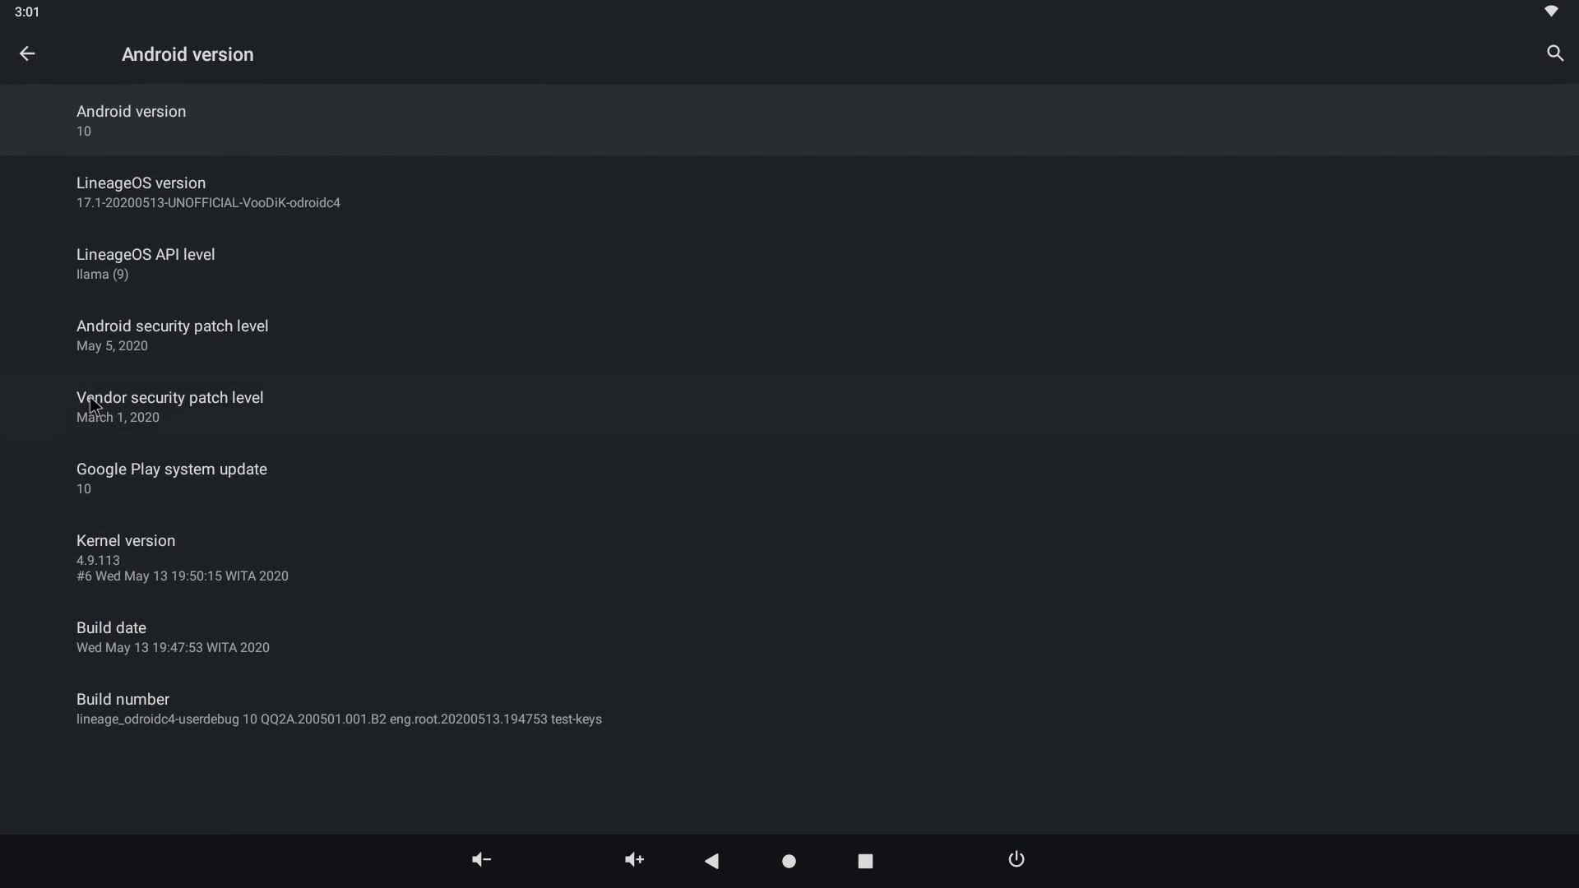
pyautogui.click(131, 115)
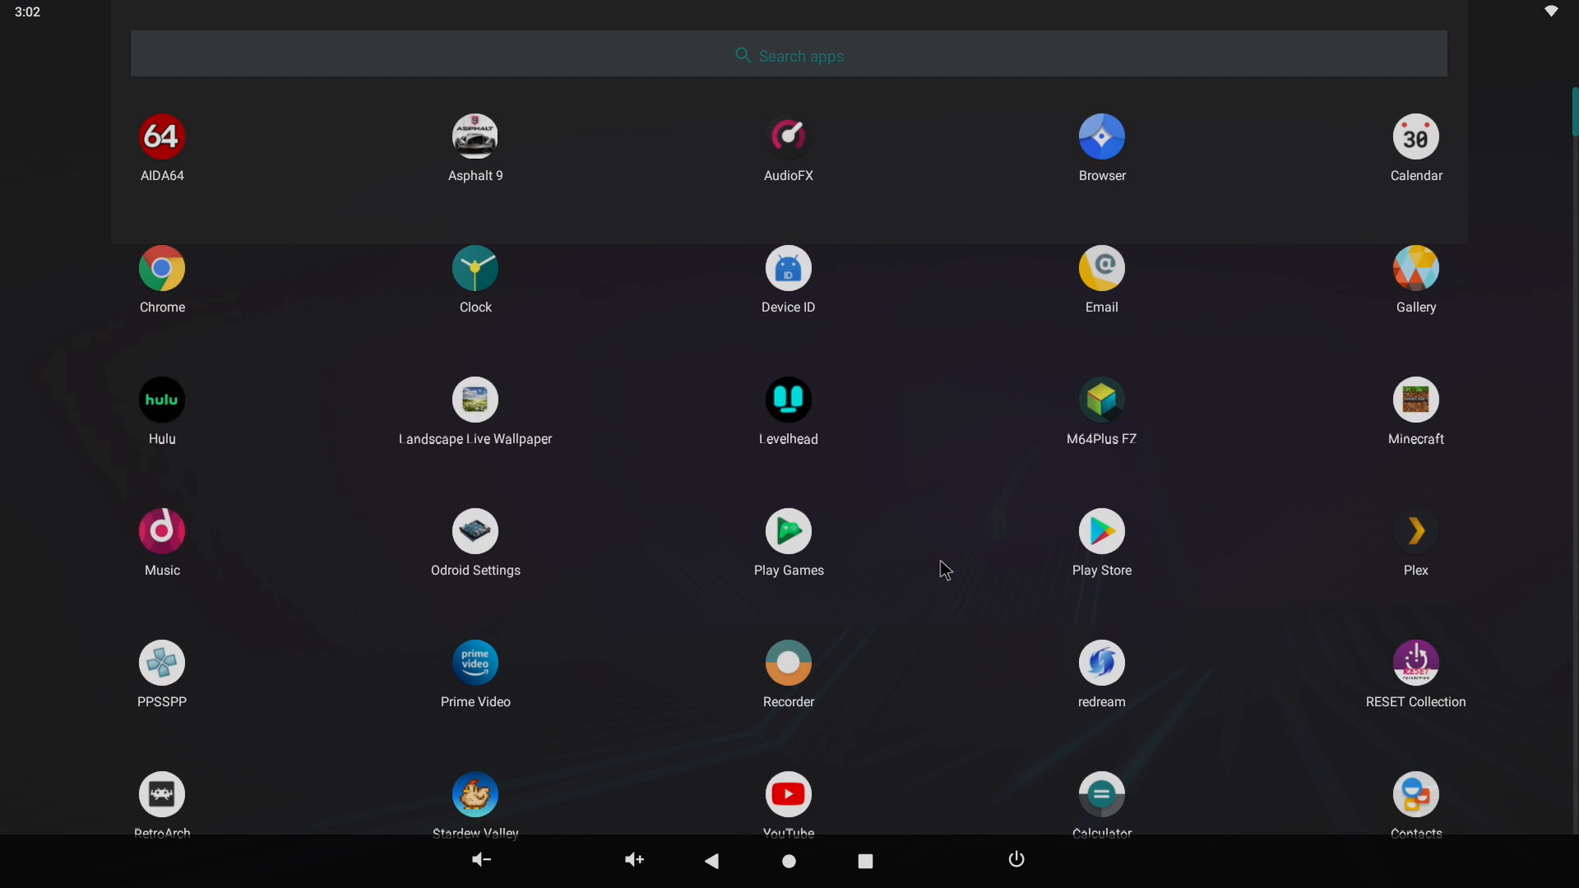
# - Browse the Google Play store listings, then return to the app list
pyautogui.click(1102, 531)
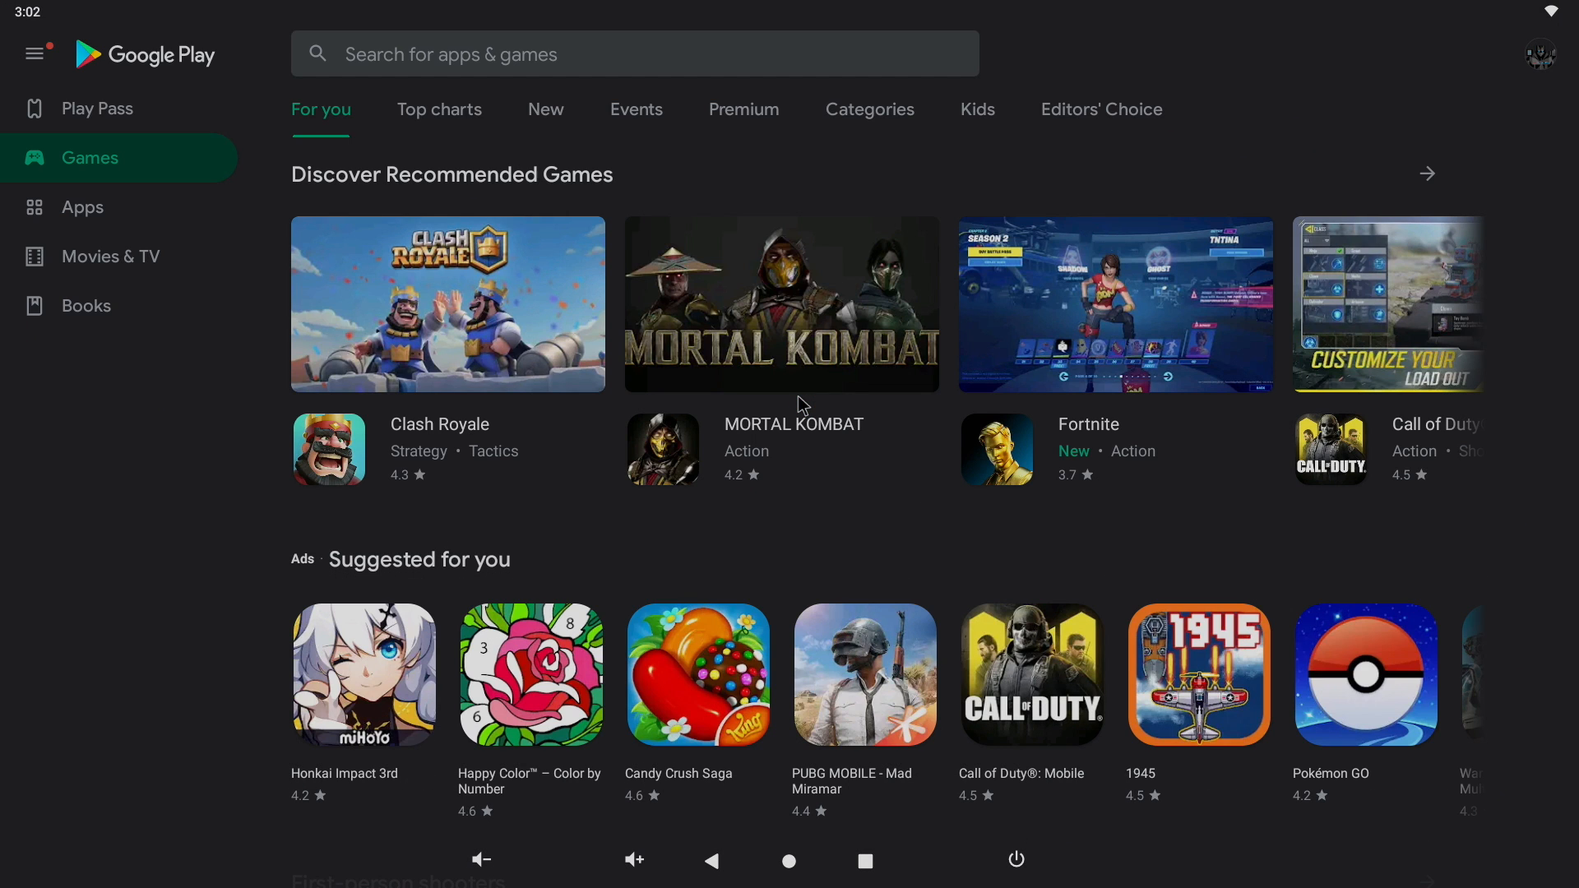
pyautogui.scroll(-3)
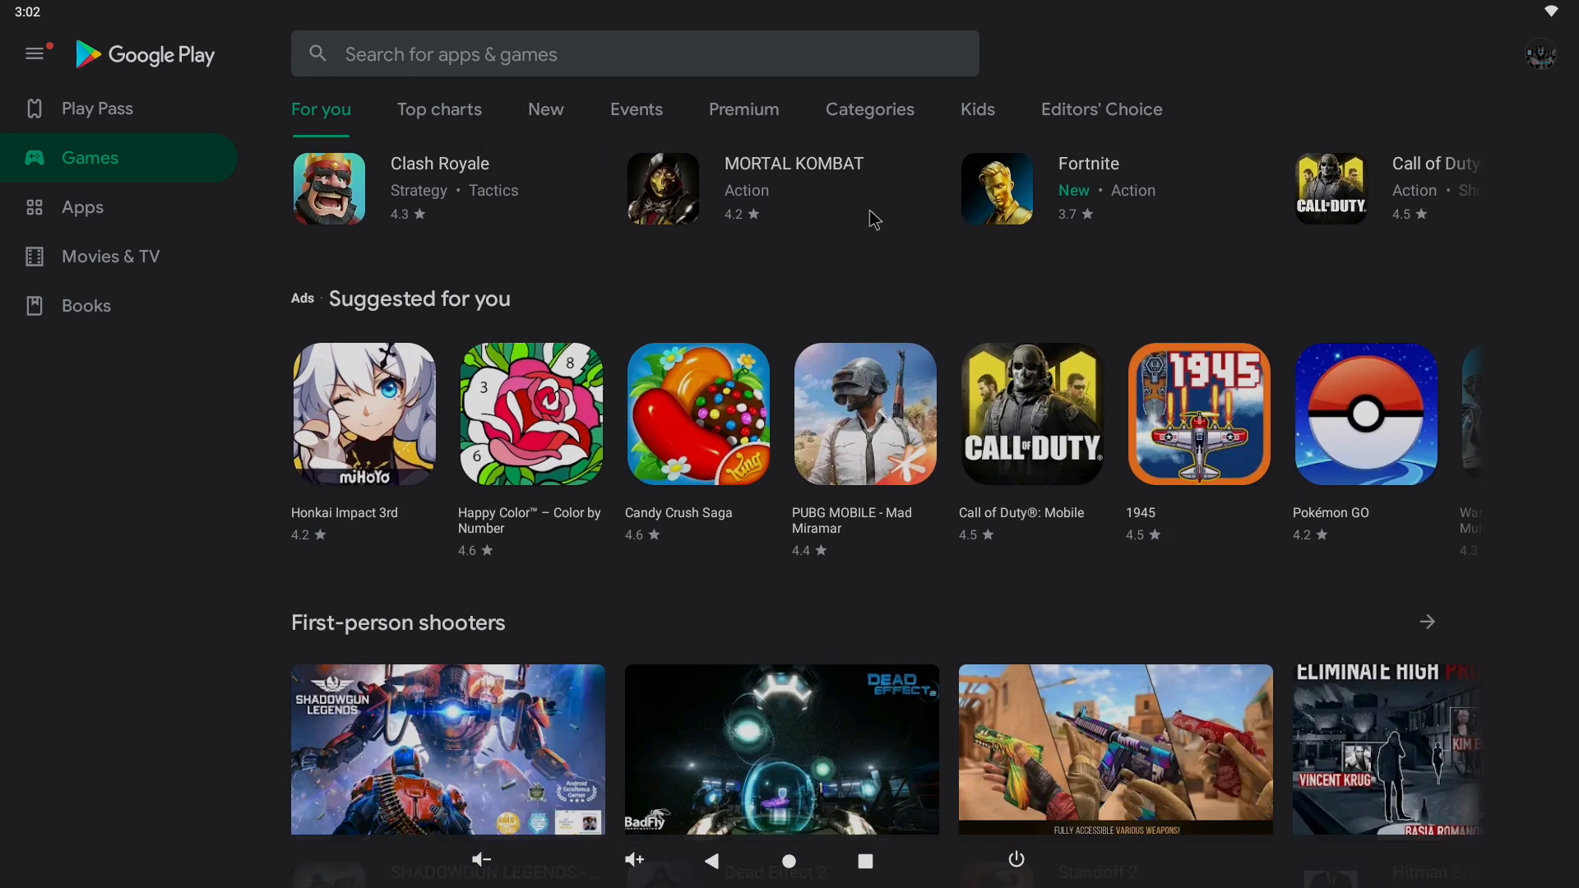
pyautogui.click(866, 414)
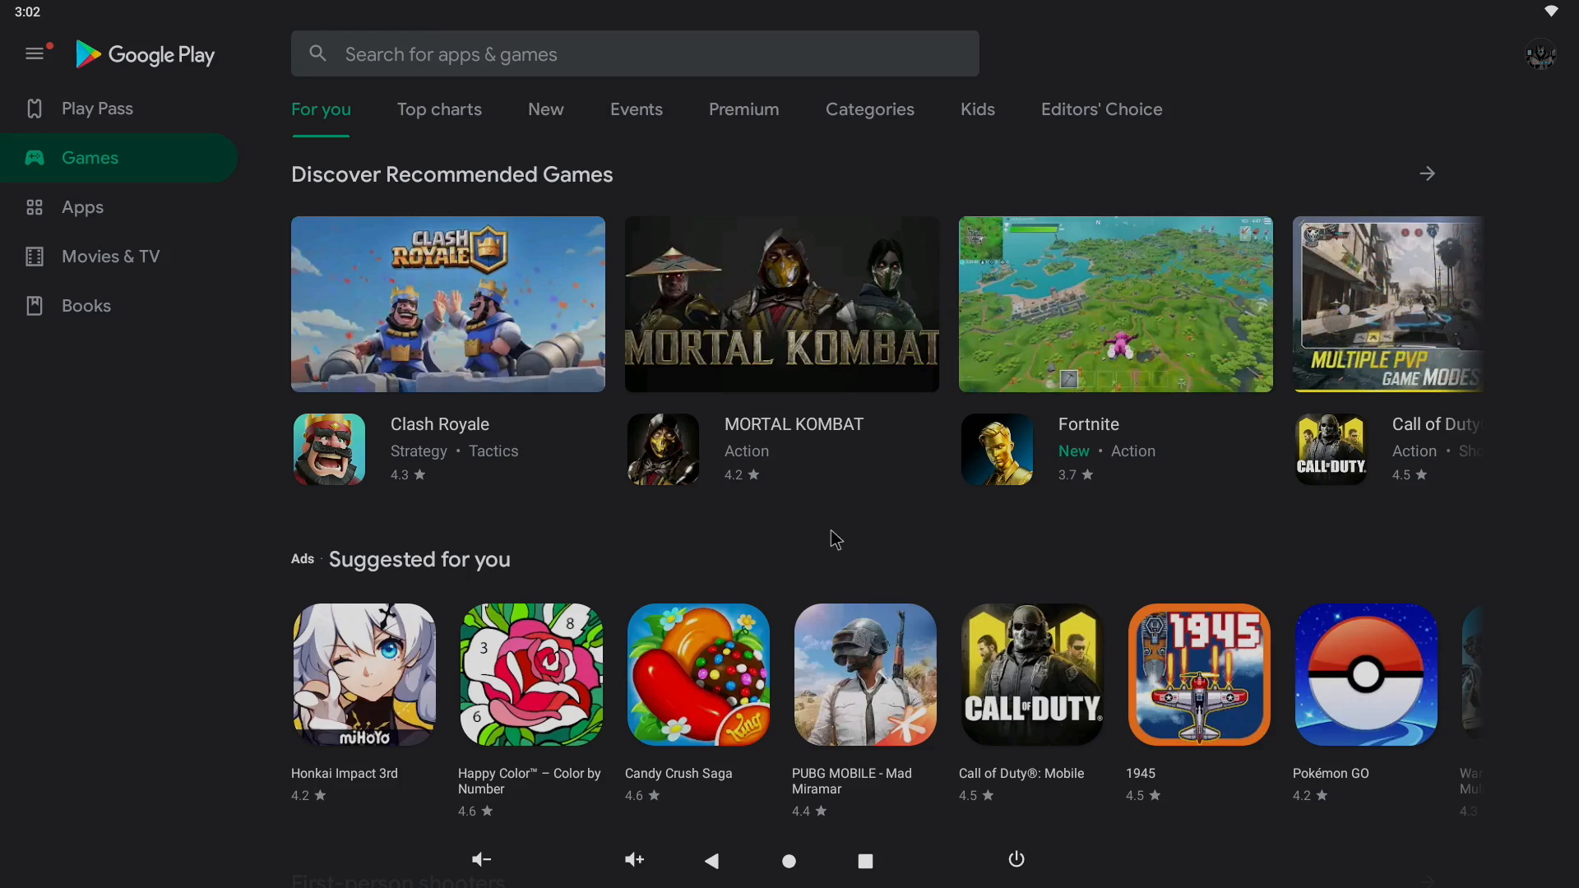
pyautogui.scroll(-3)
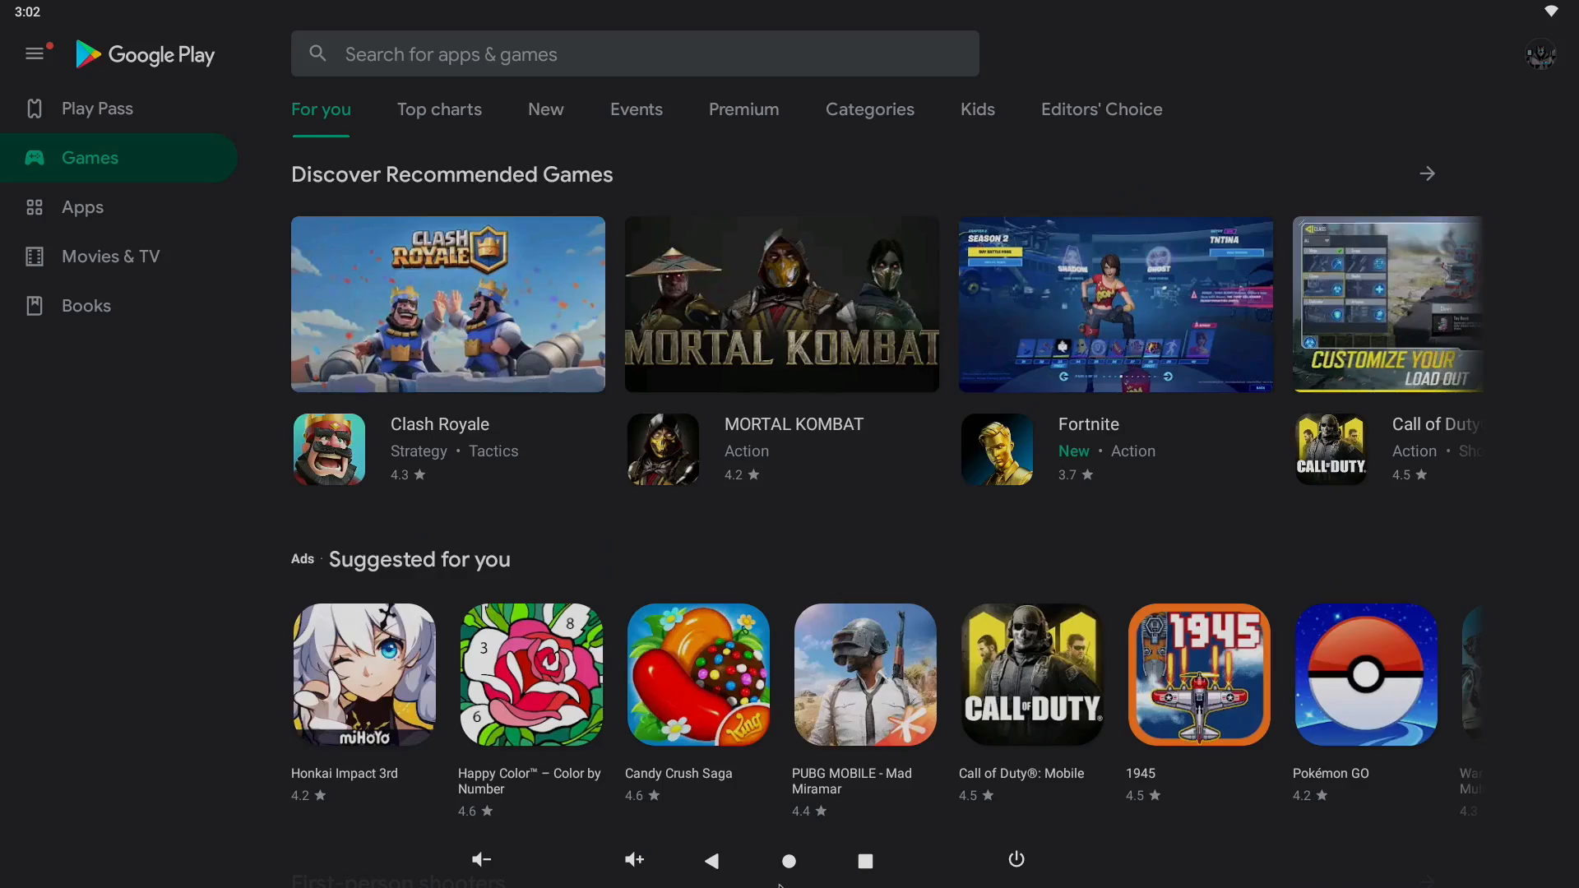
pyautogui.click(789, 859)
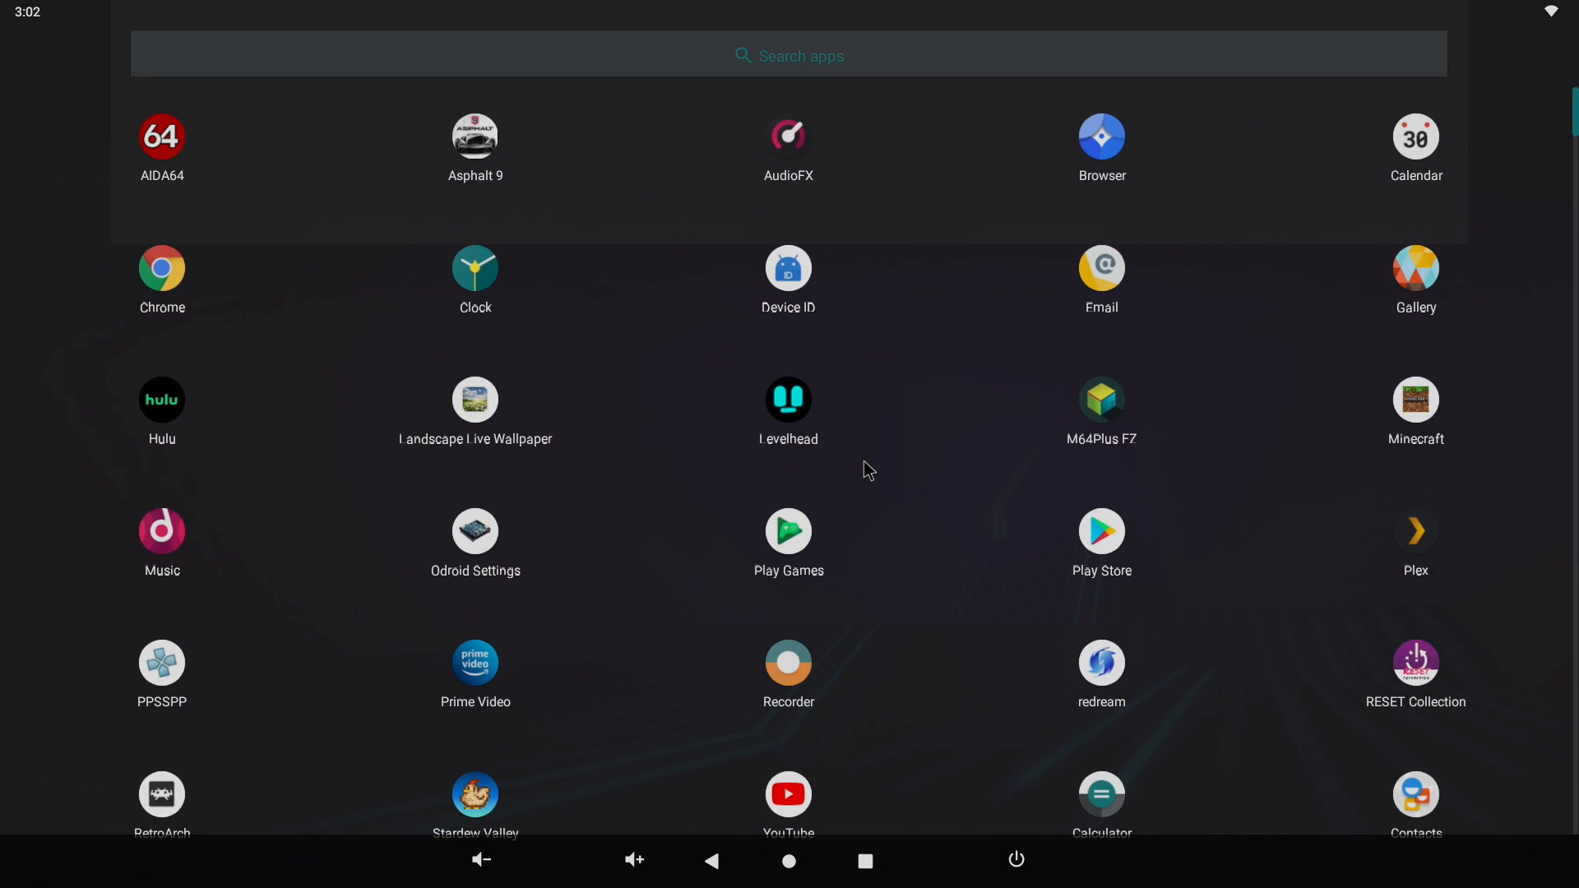
pyautogui.moveTo(579, 233)
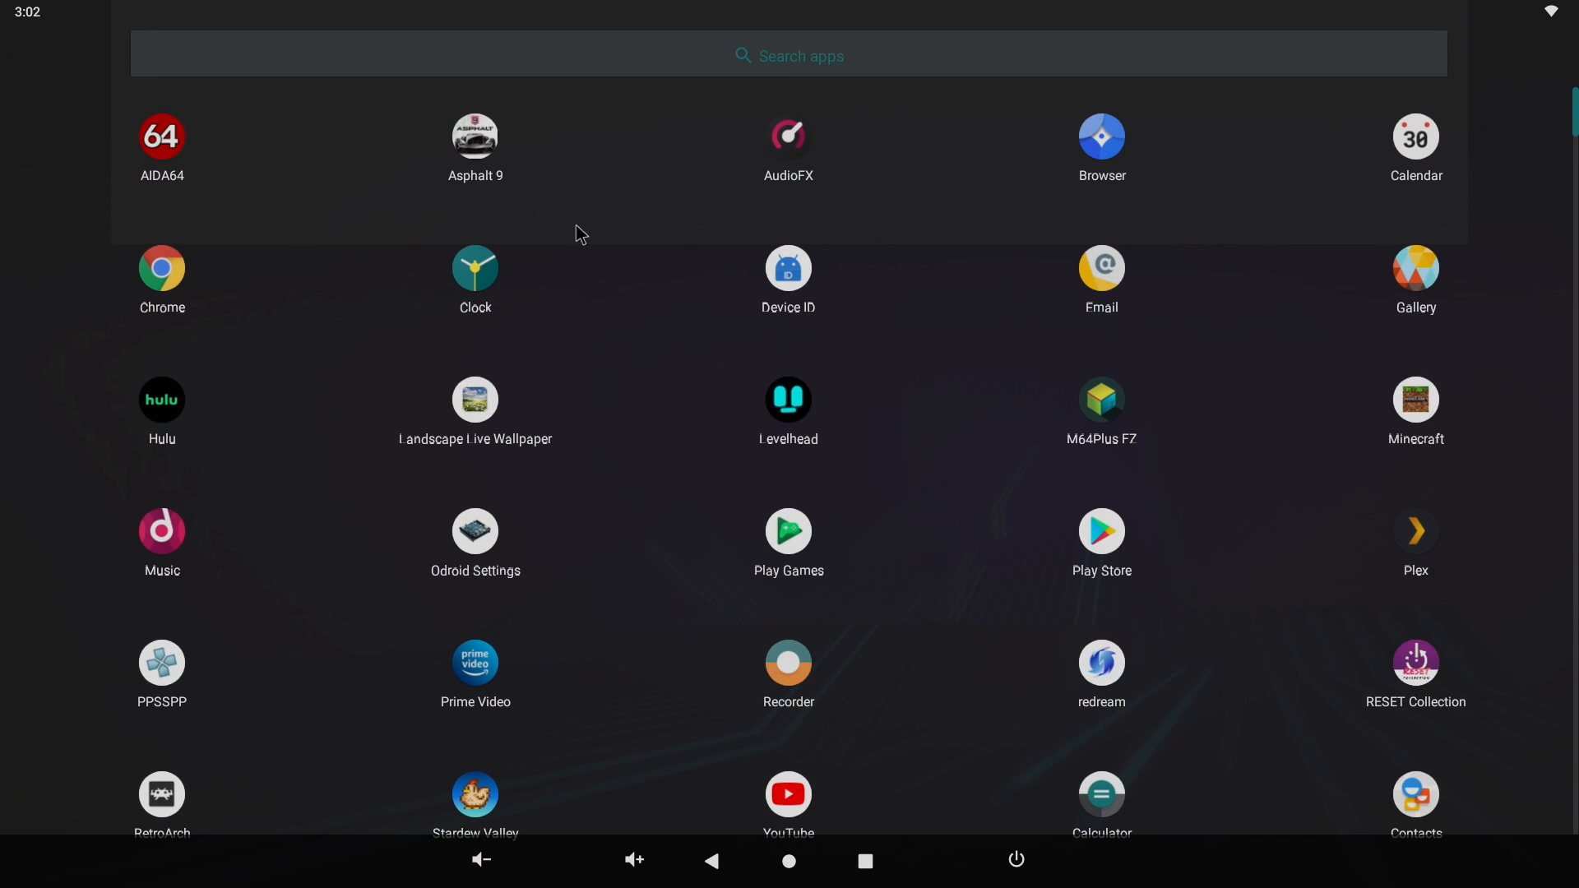
pyautogui.moveTo(516, 837)
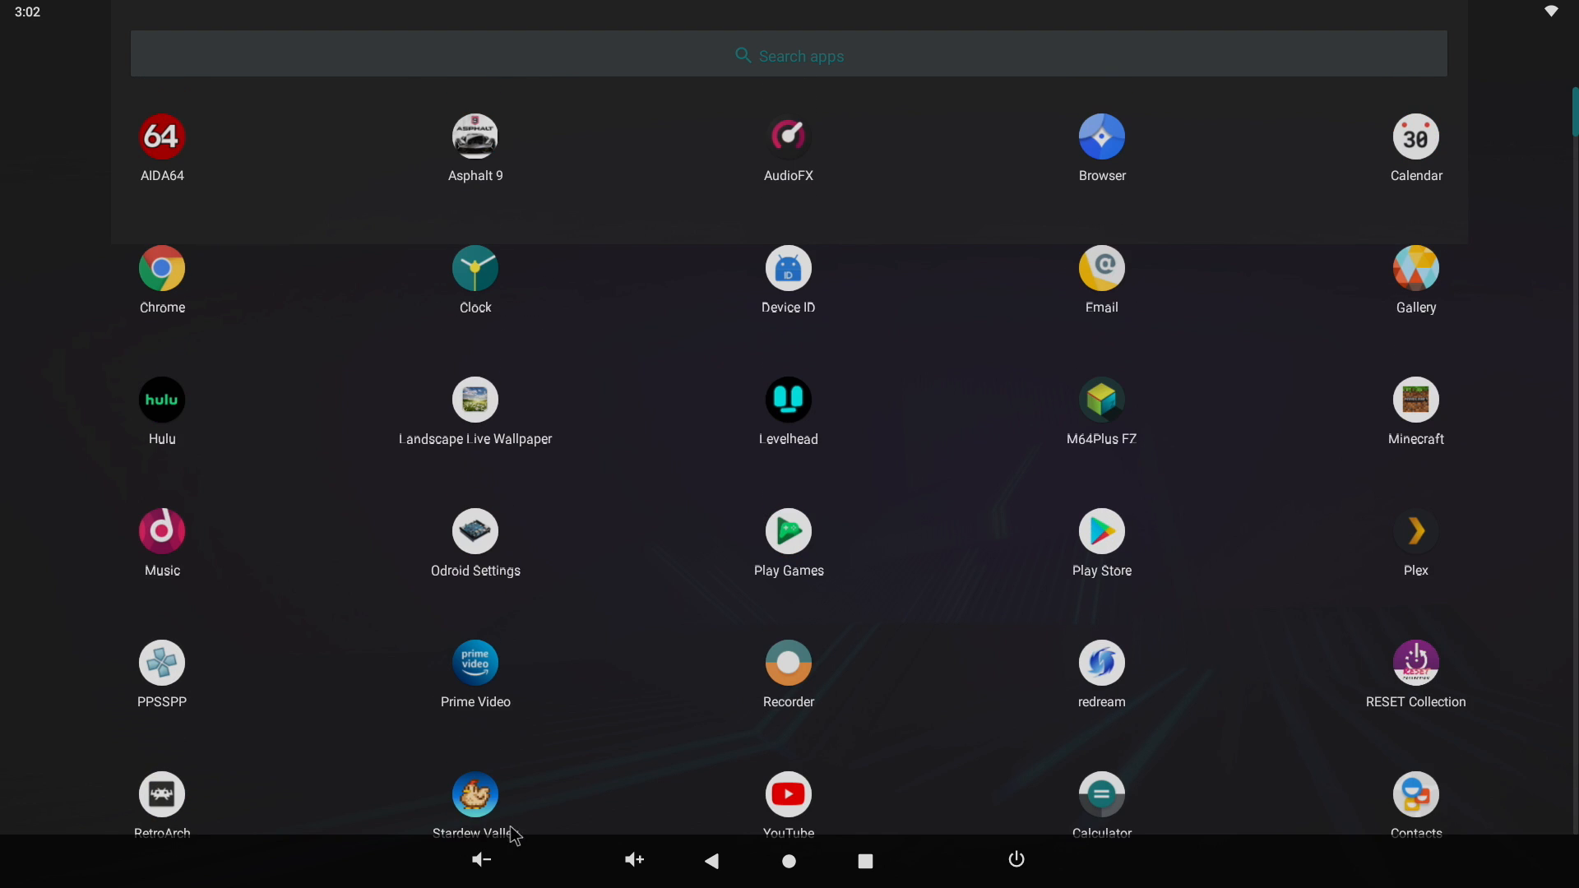
# - Review AIDA64's System and CPU pages, then show the Display page with the Mali-G31 GPU
pyautogui.scroll(-3)
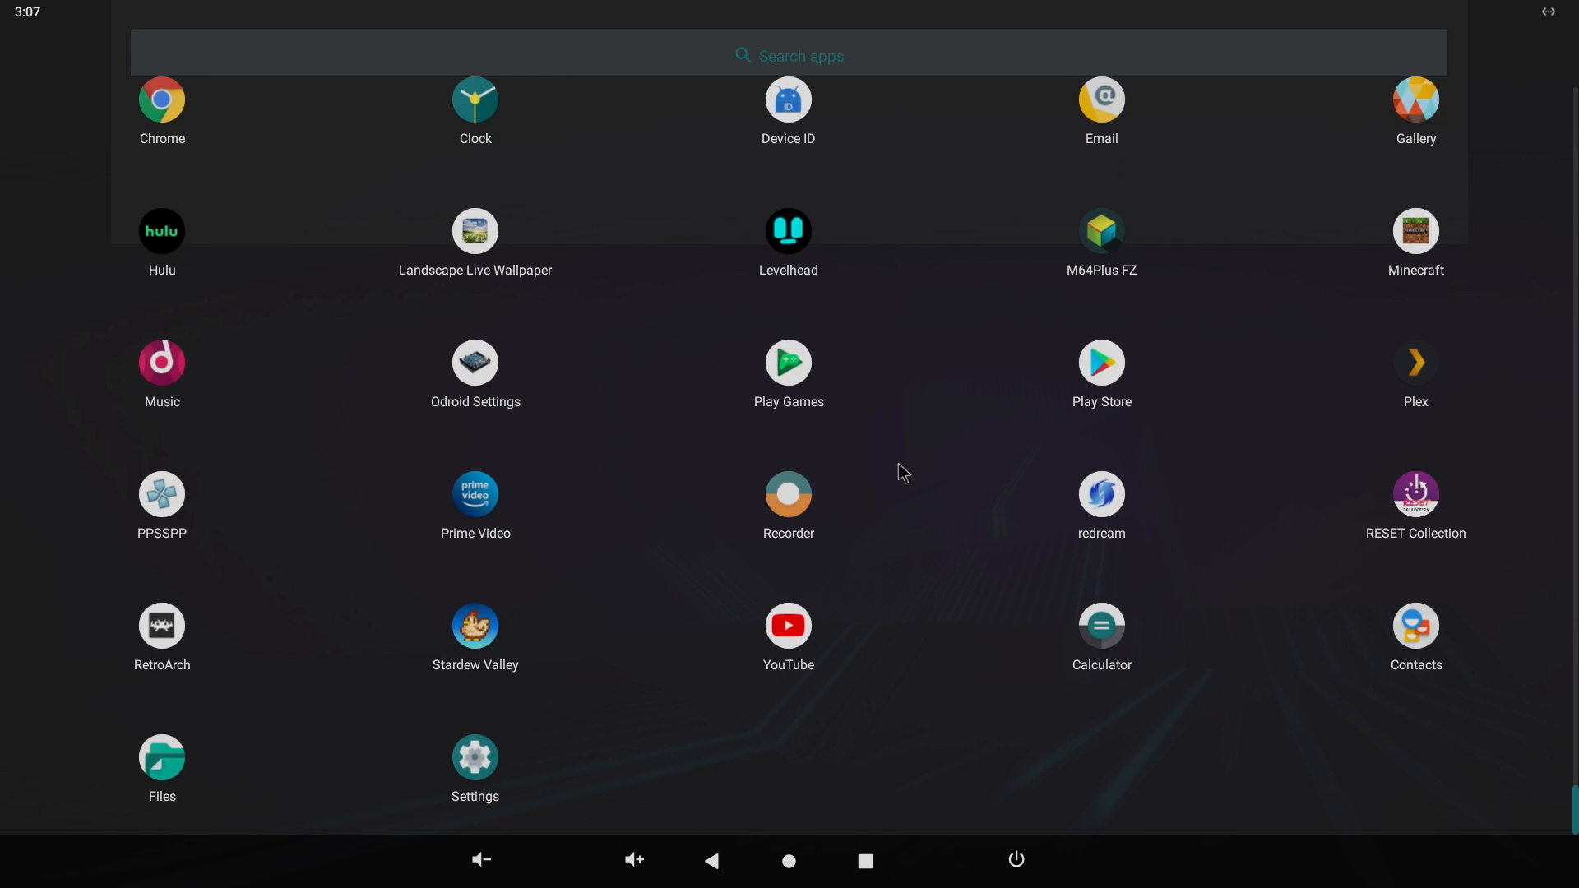
pyautogui.moveTo(901, 478)
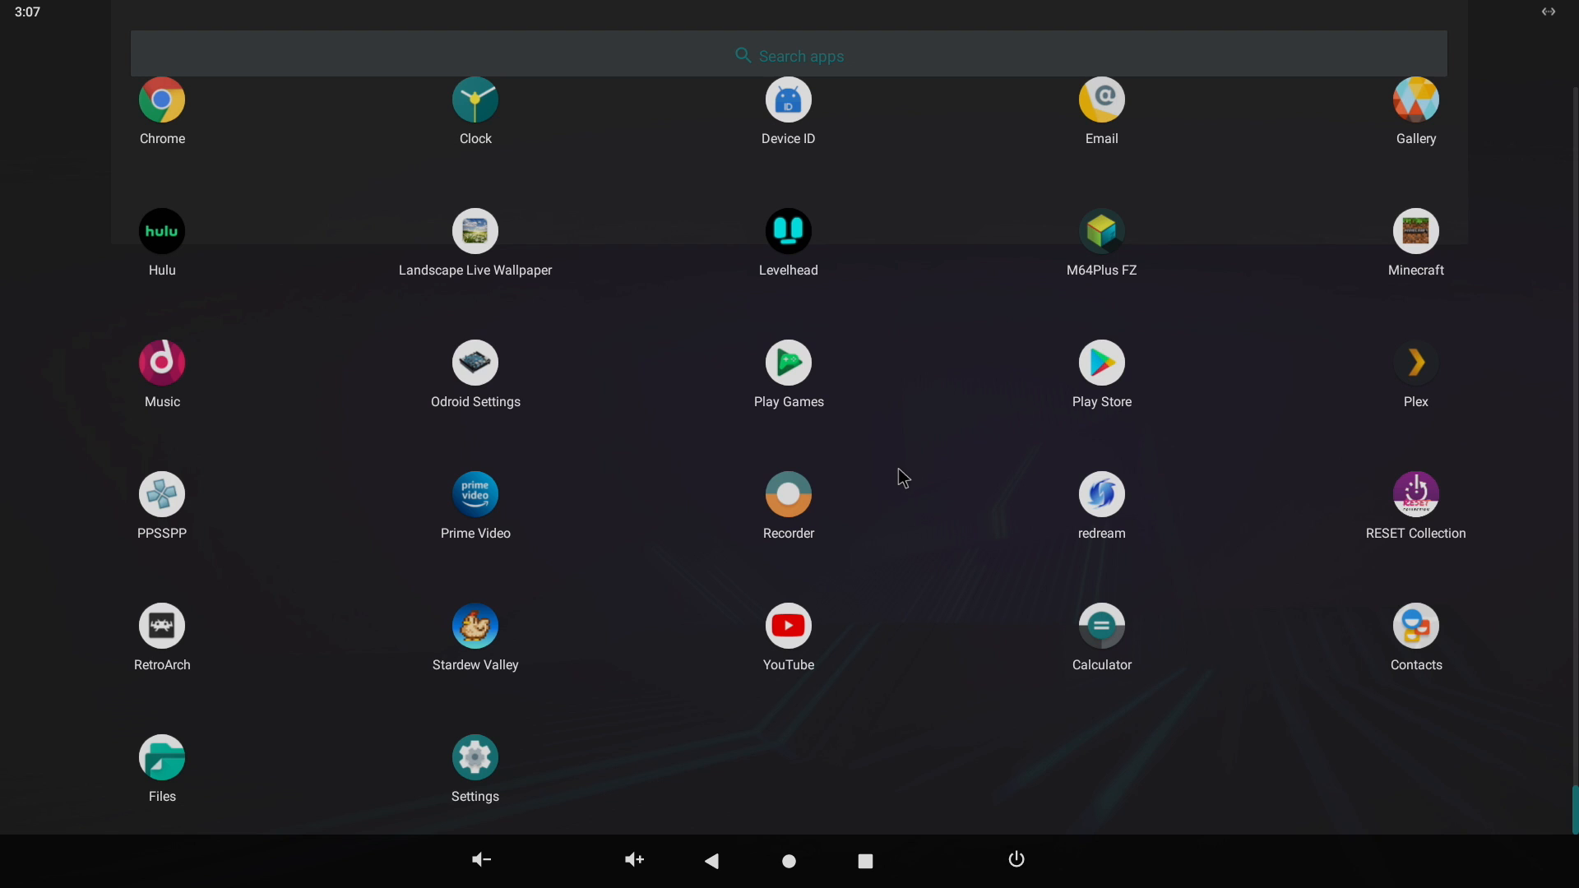
pyautogui.scroll(3)
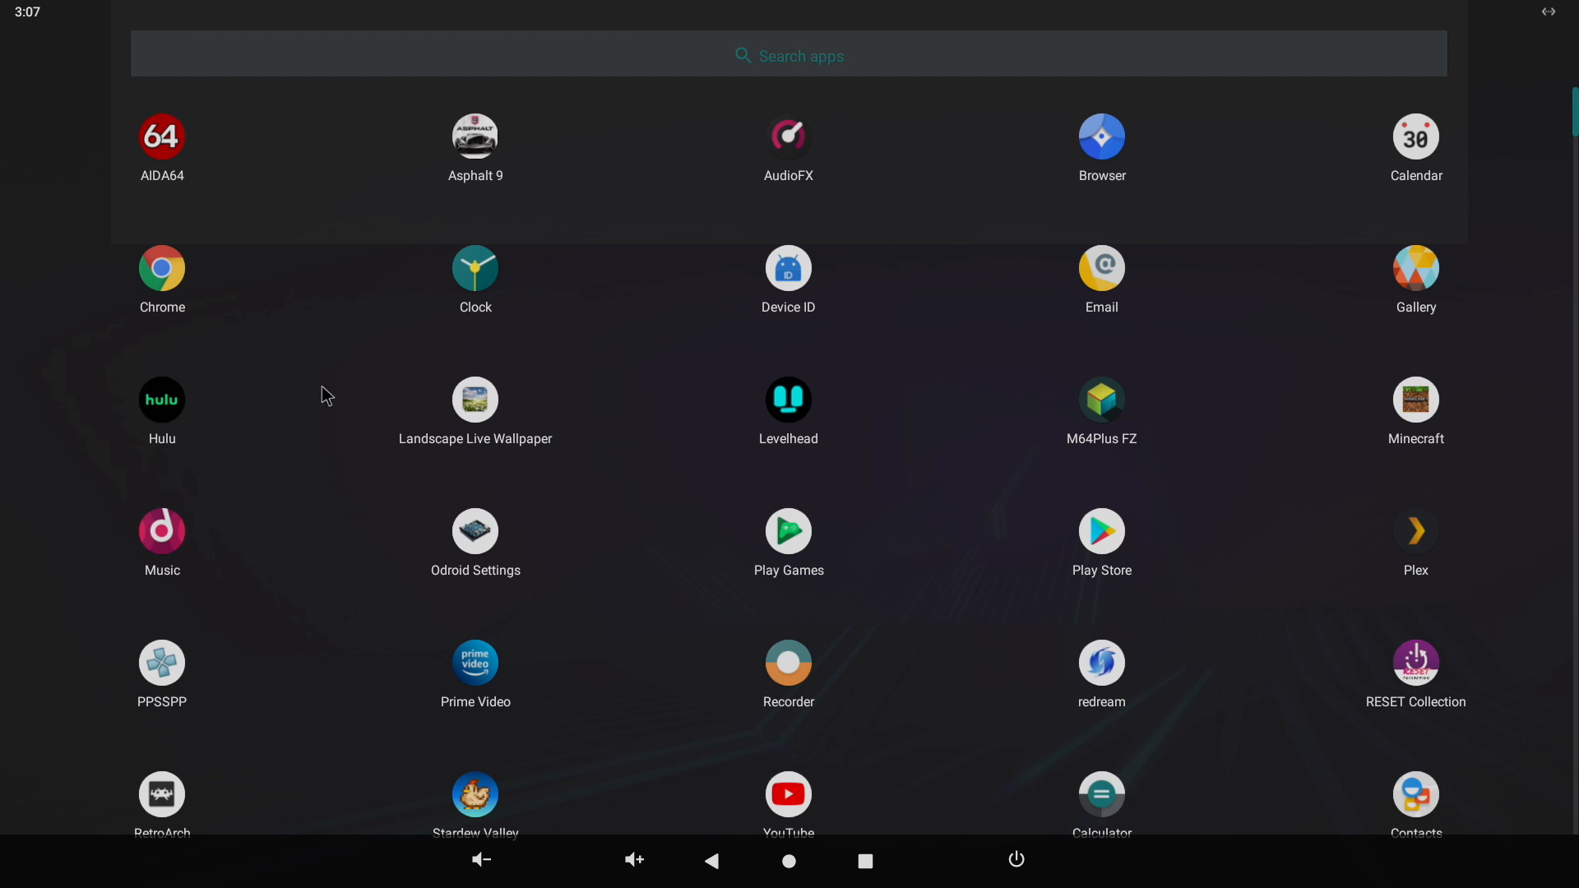
pyautogui.click(162, 138)
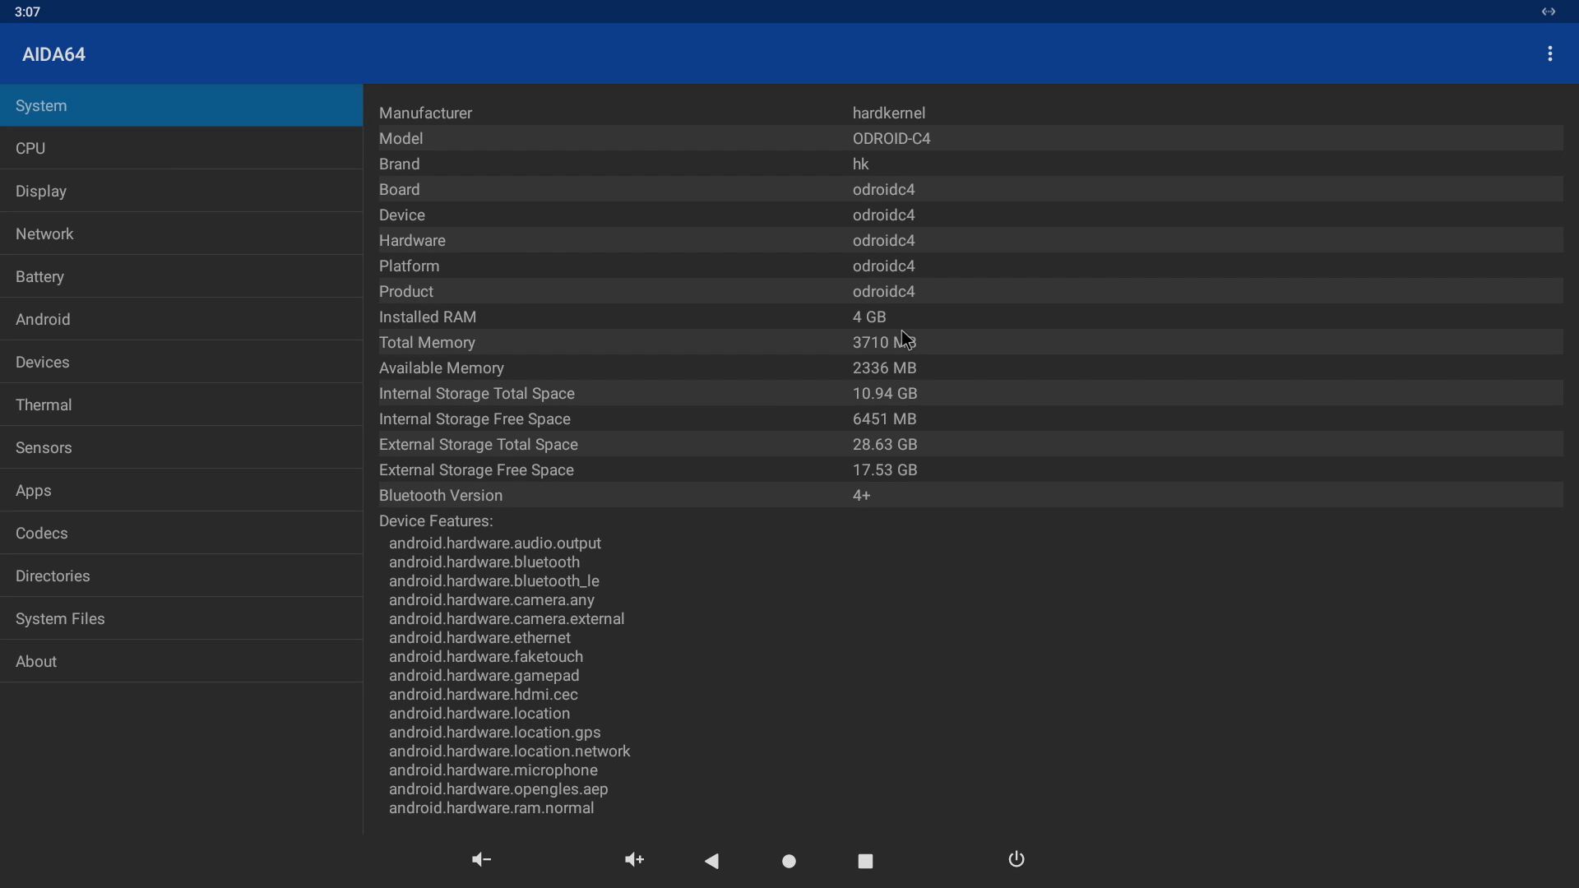
pyautogui.moveTo(230, 168)
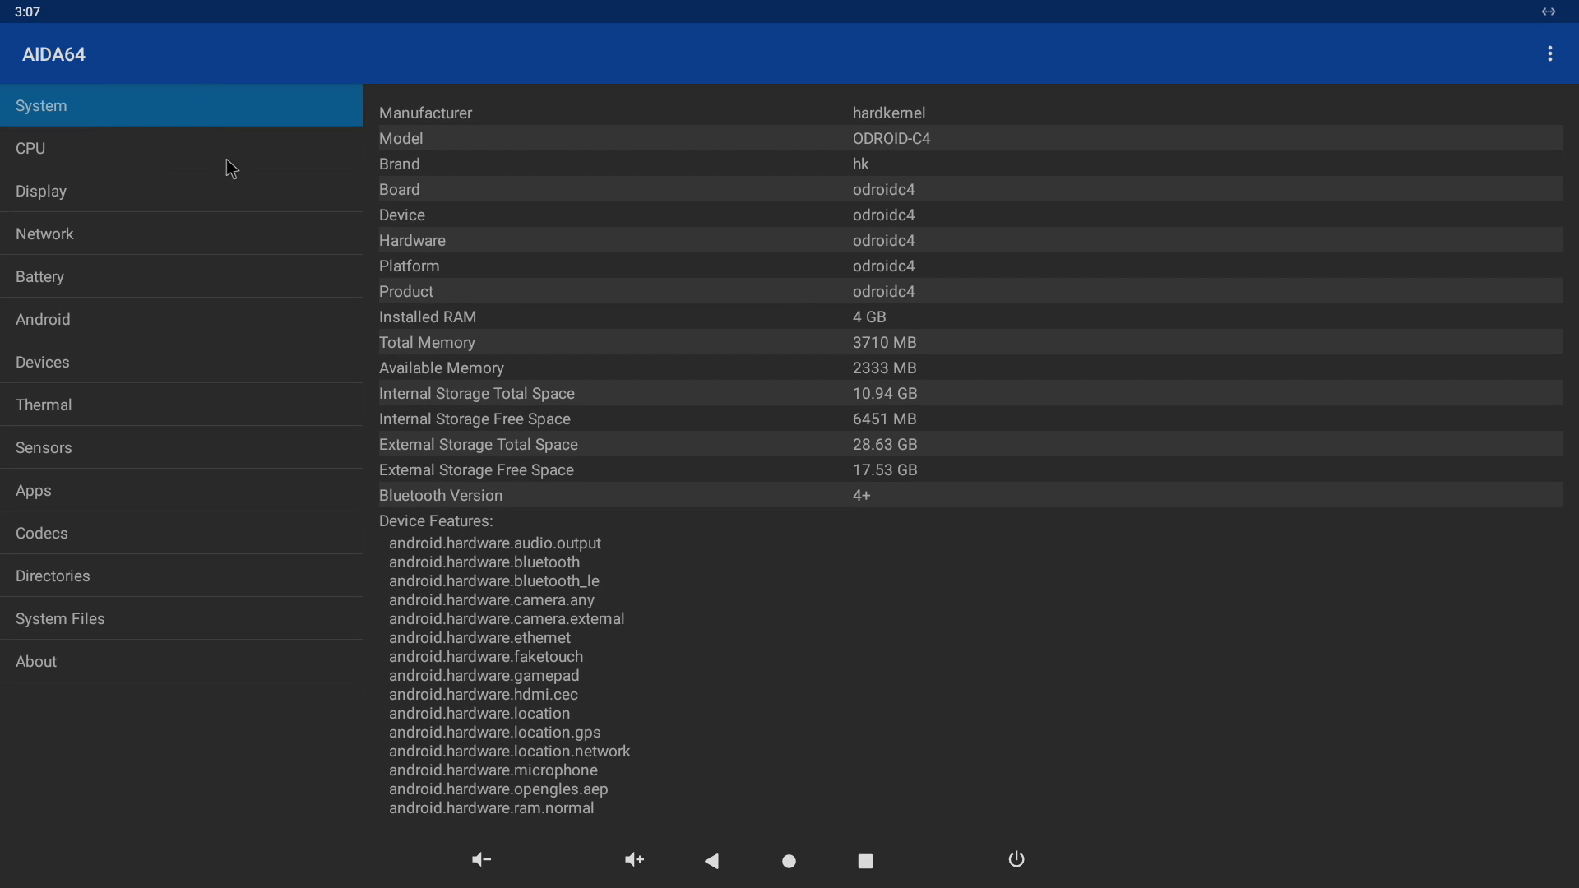
pyautogui.click(28, 148)
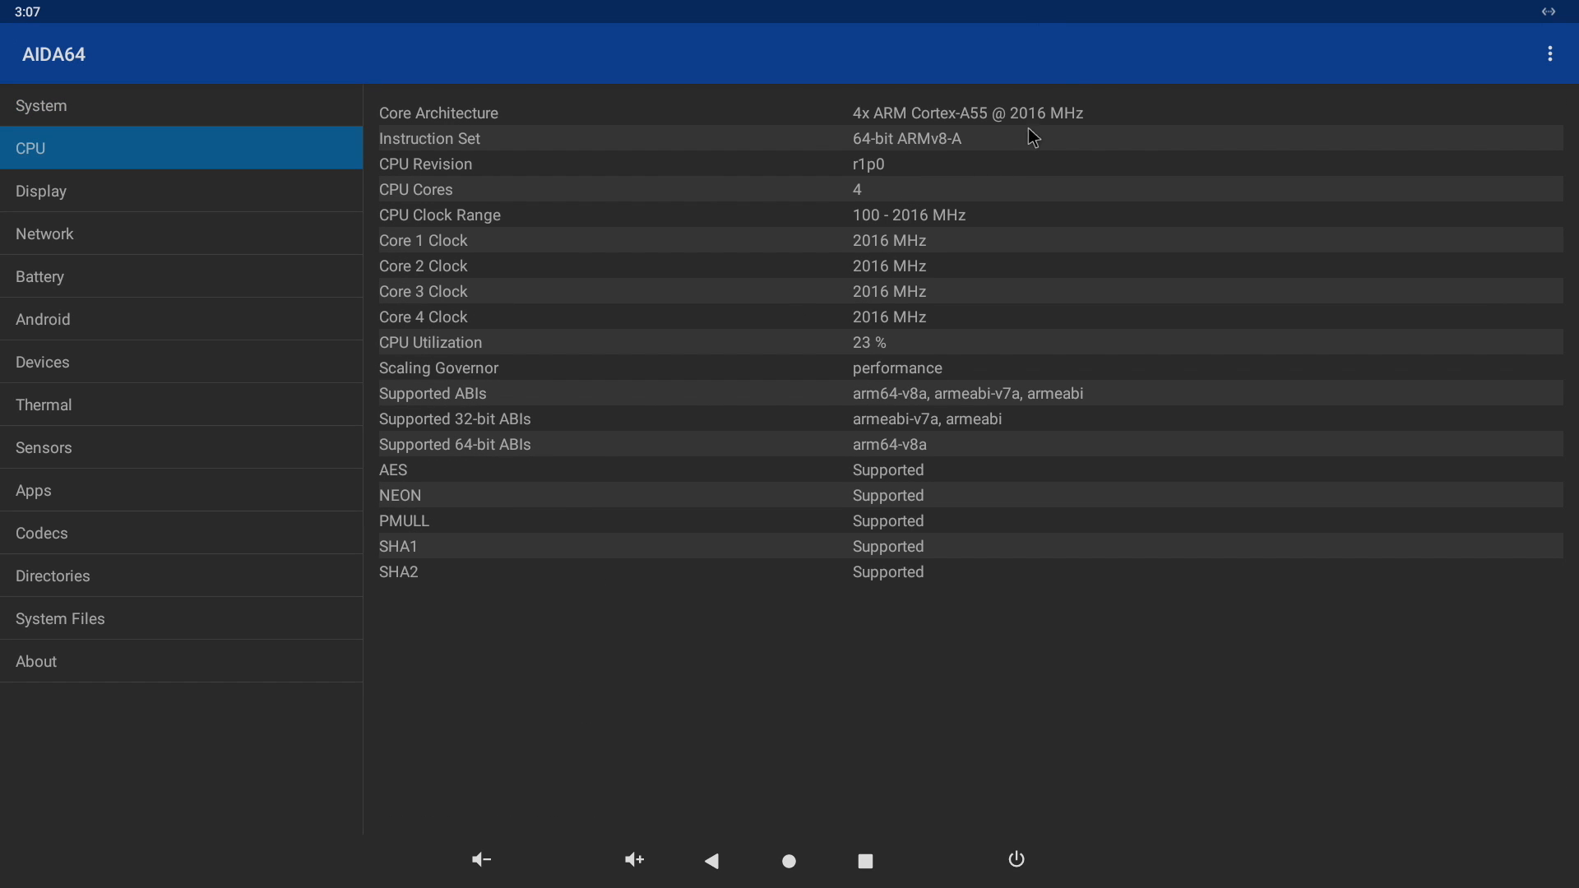
pyautogui.moveTo(945, 496)
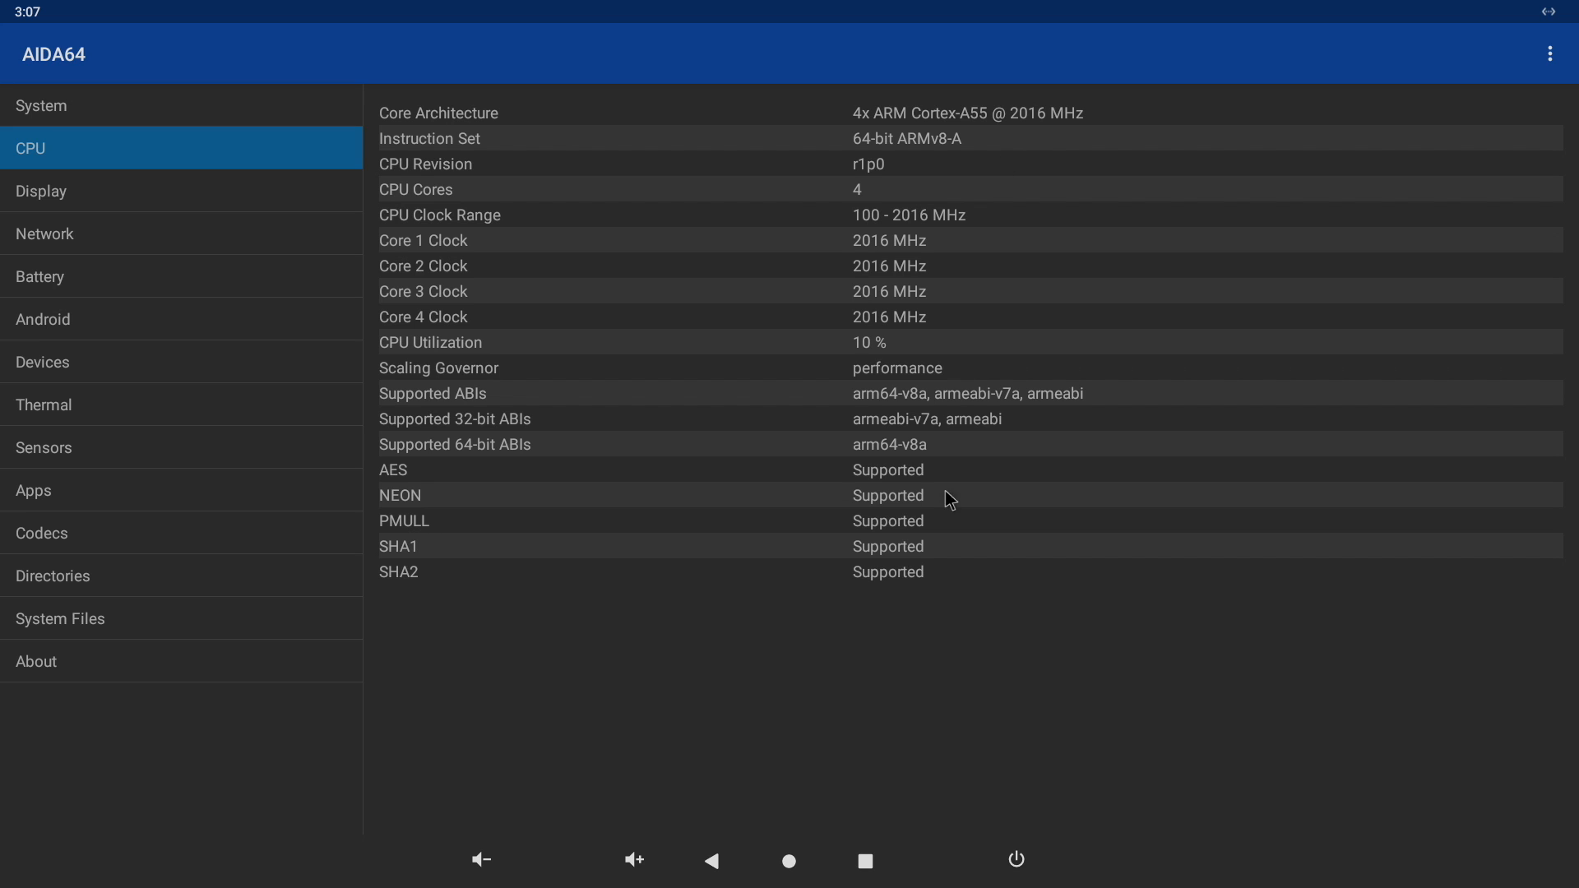
pyautogui.moveTo(923, 265)
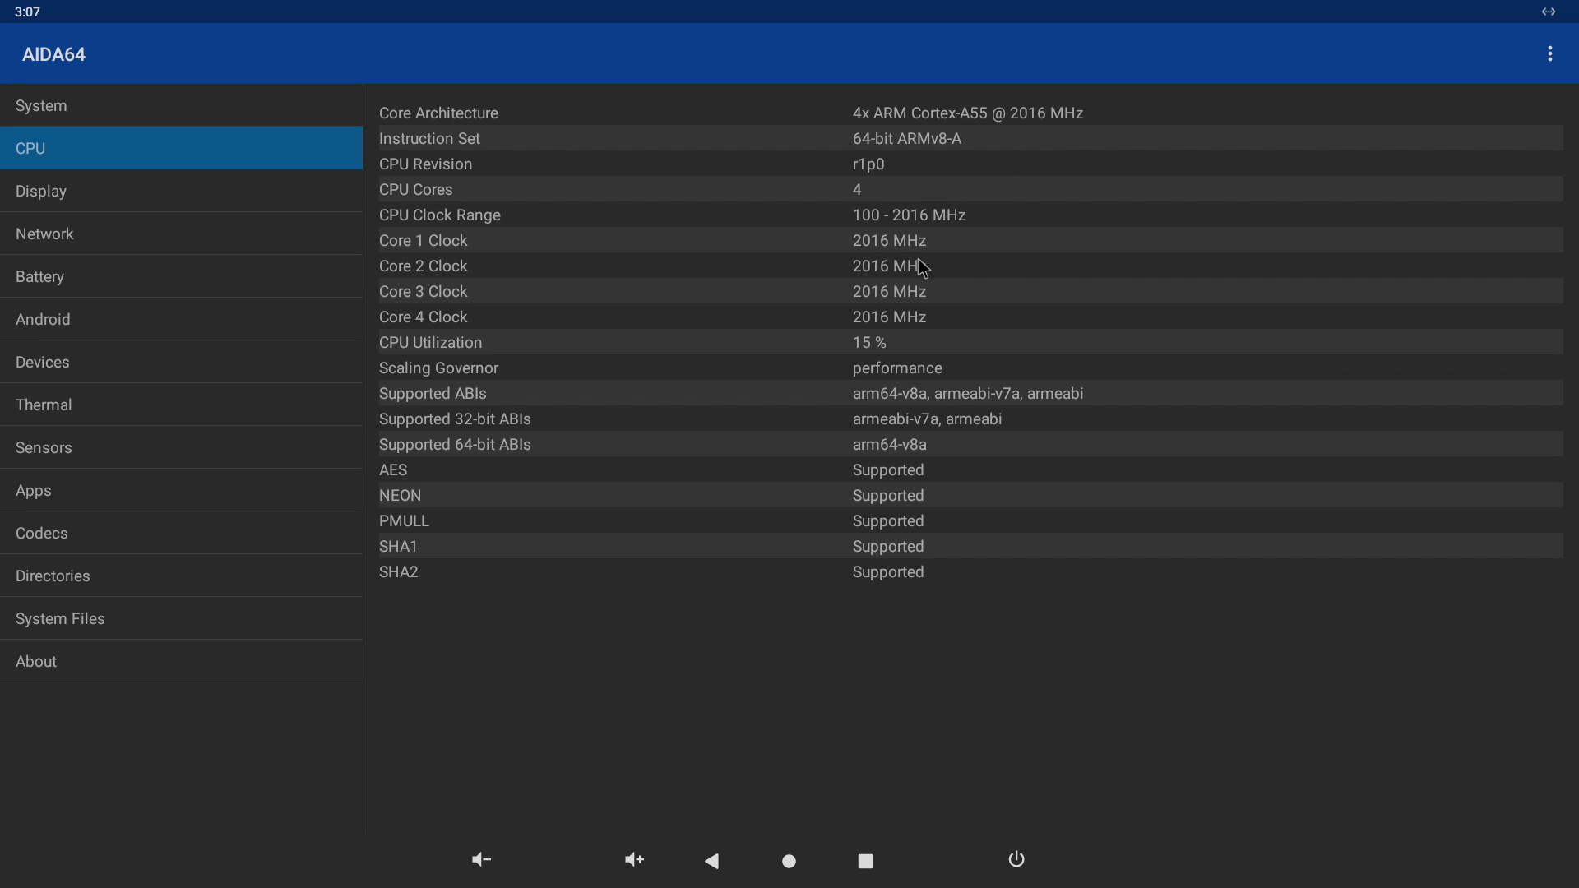
pyautogui.click(42, 190)
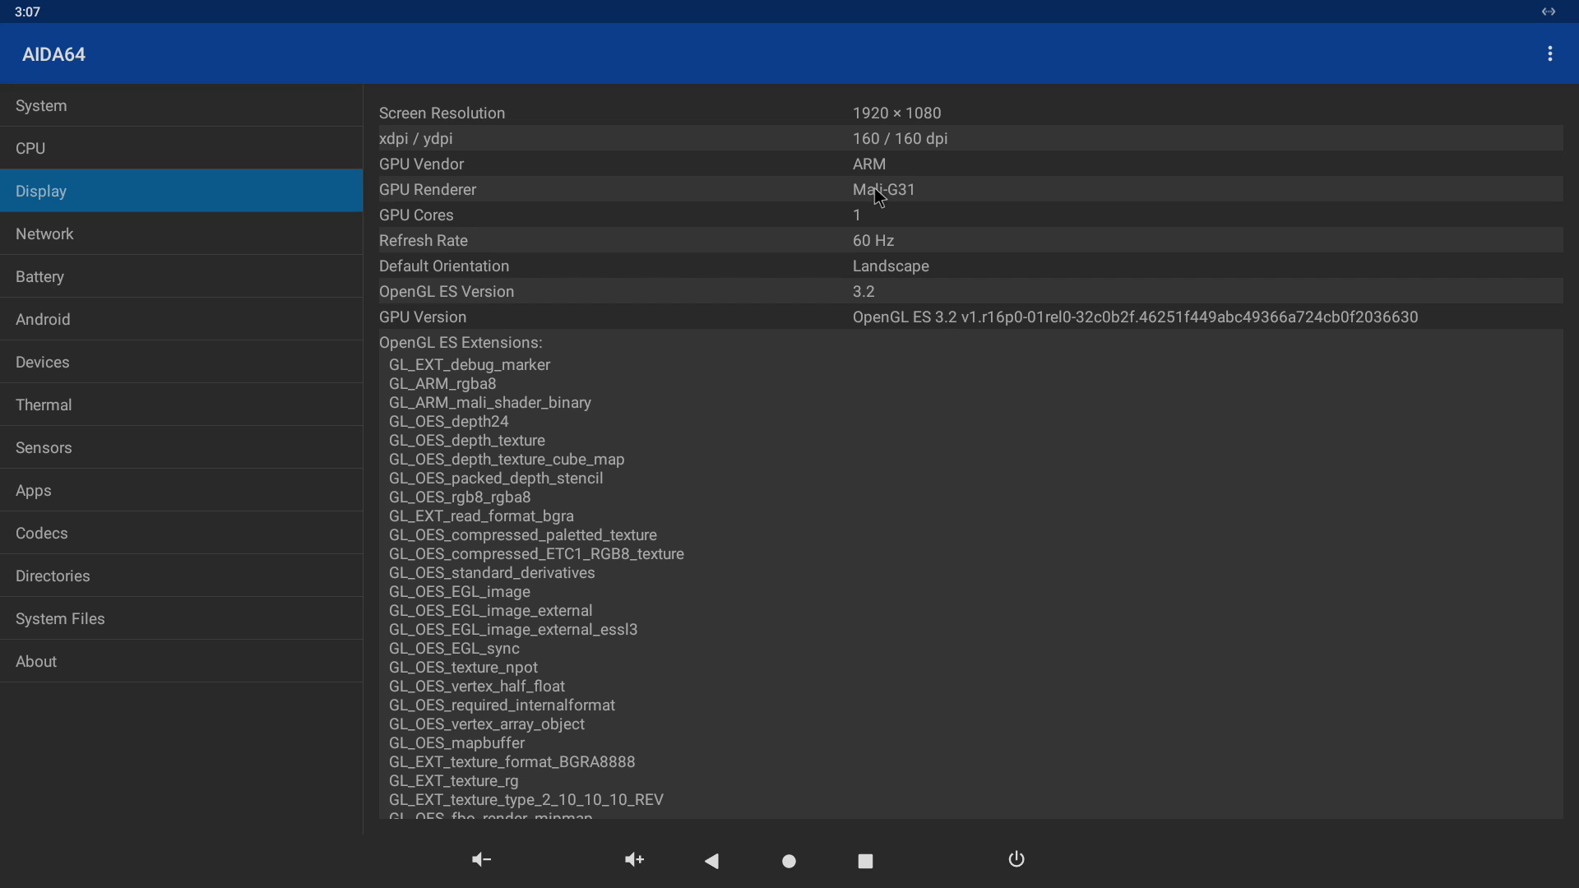
pyautogui.moveTo(830, 327)
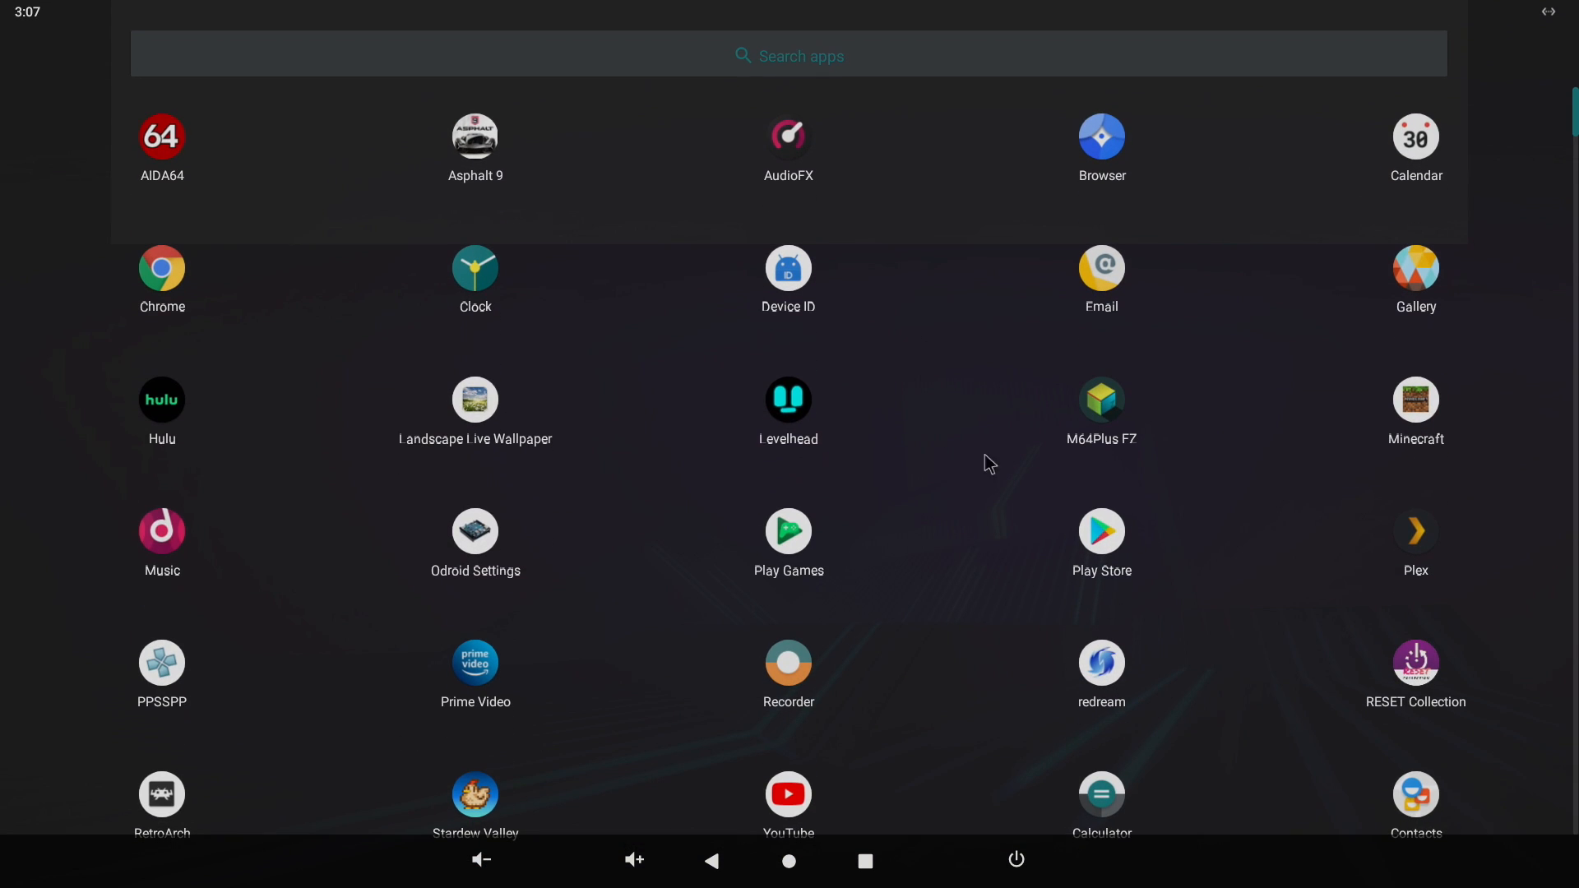
pyautogui.scroll(-3)
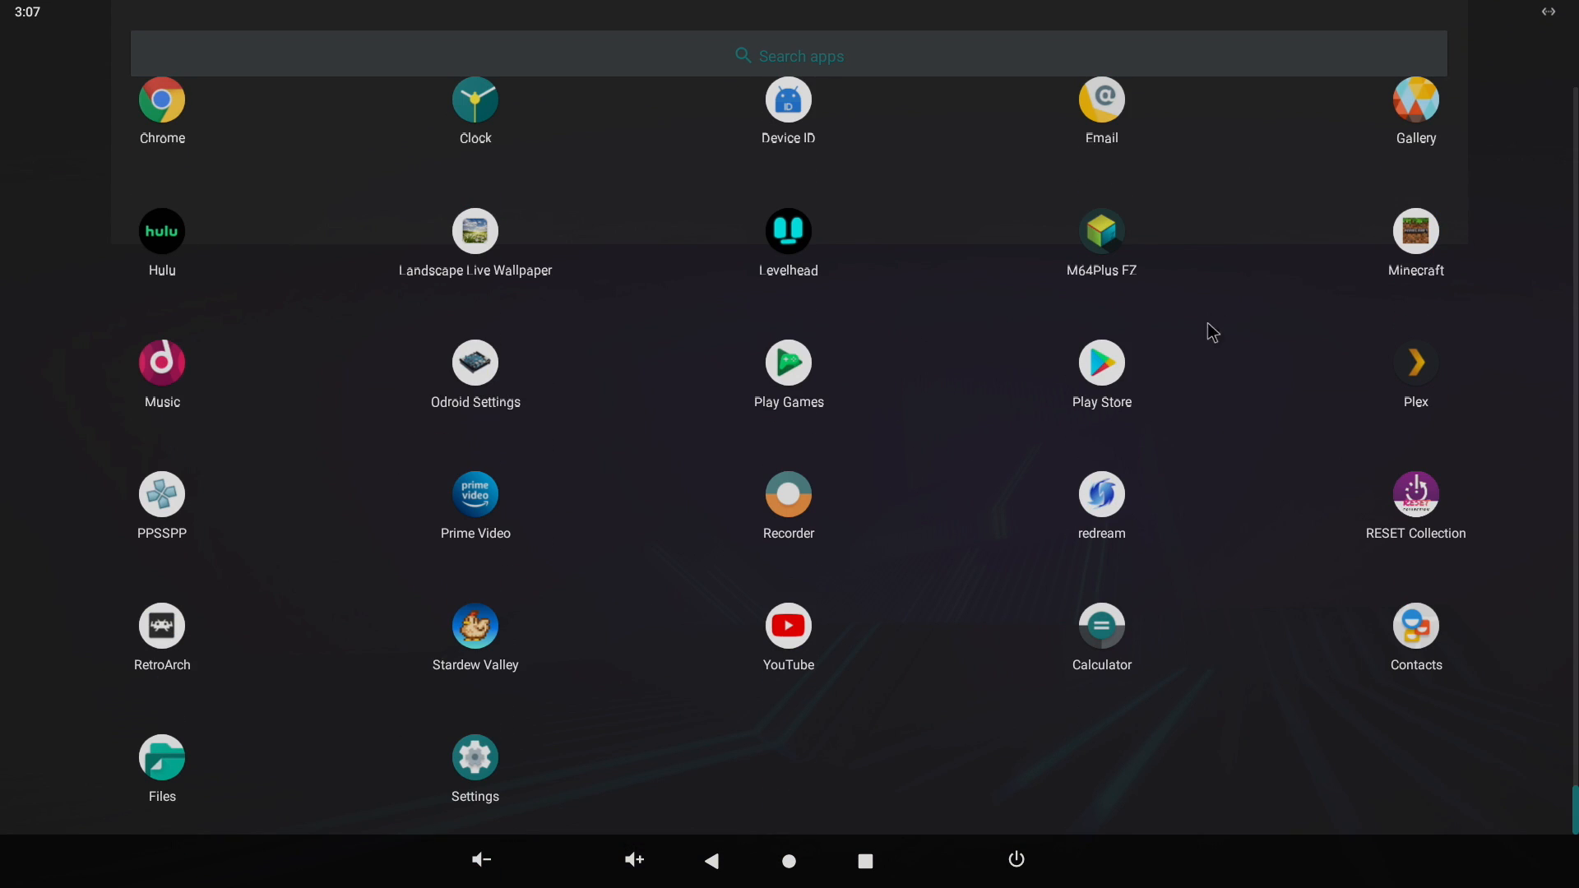
pyautogui.scroll(3)
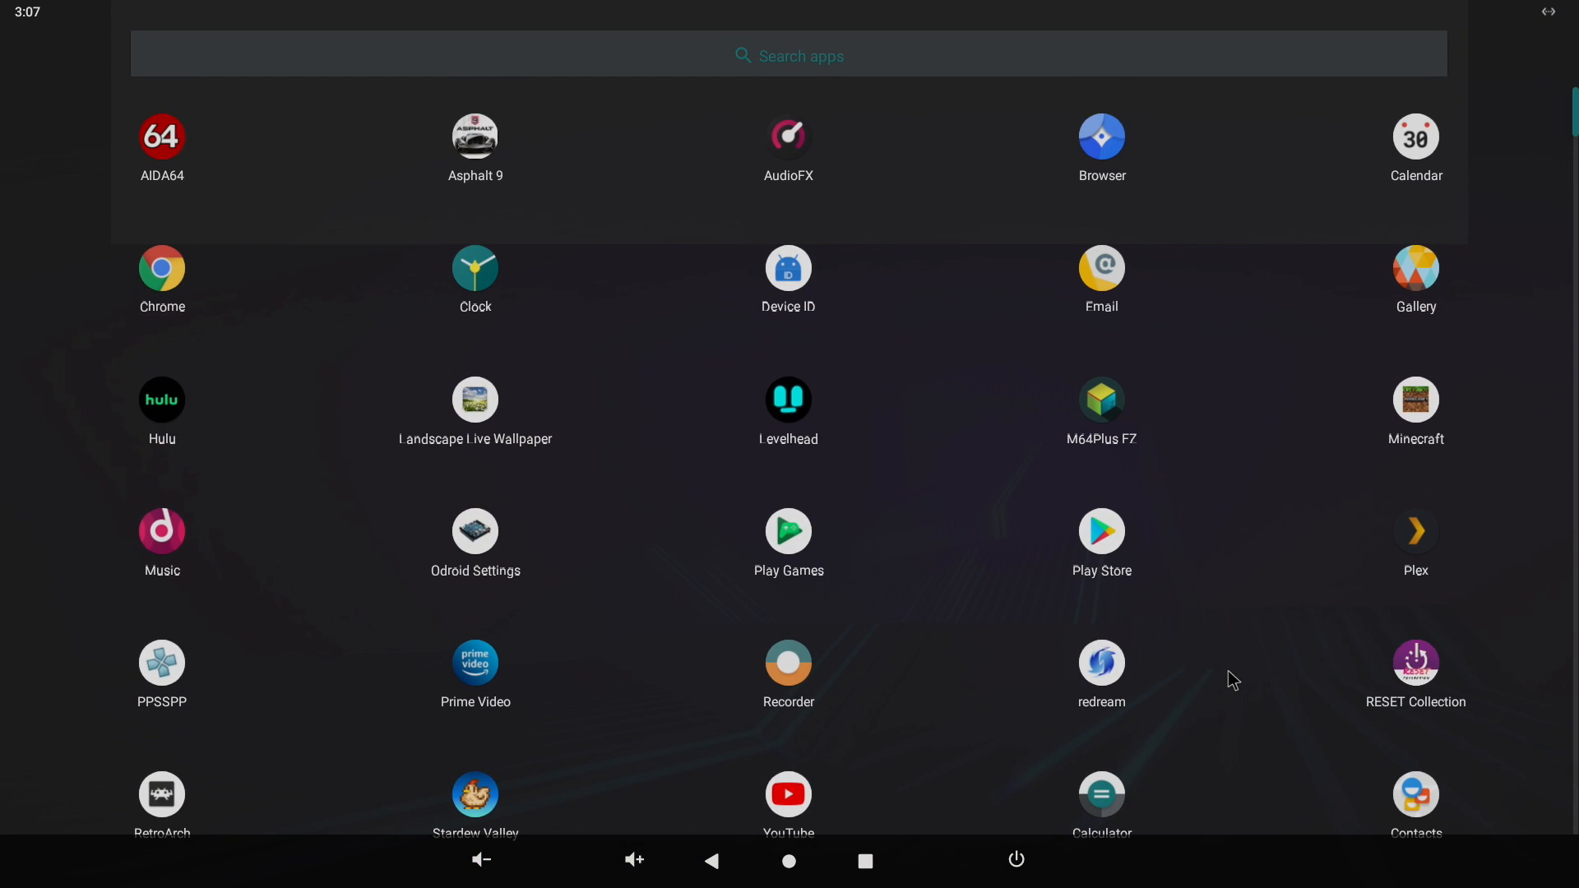
pyautogui.moveTo(1227, 678)
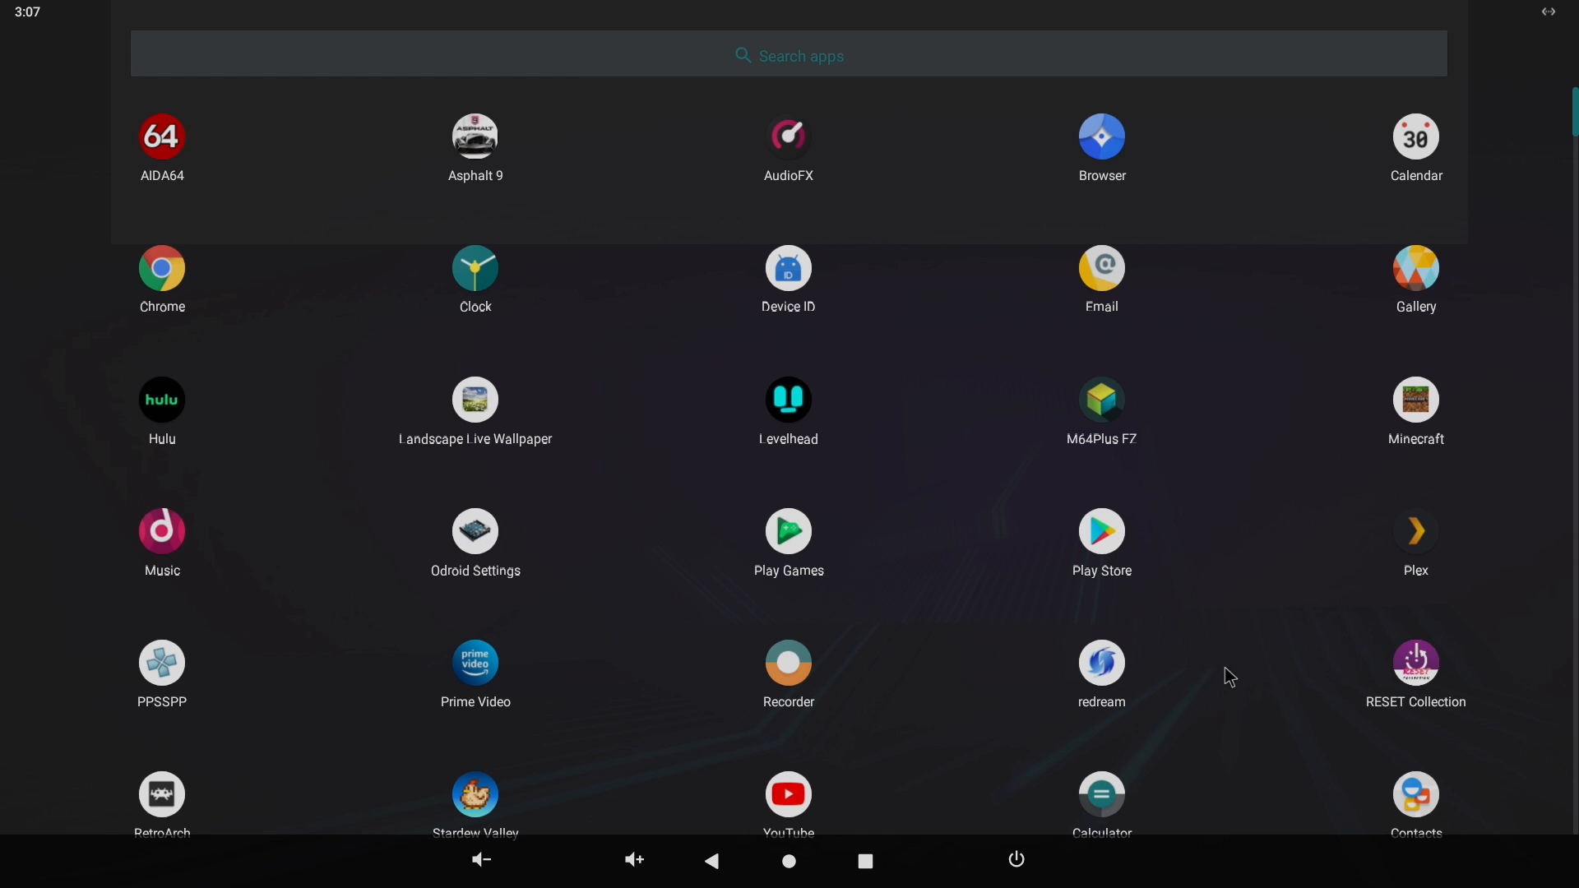
pyautogui.scroll(-3)
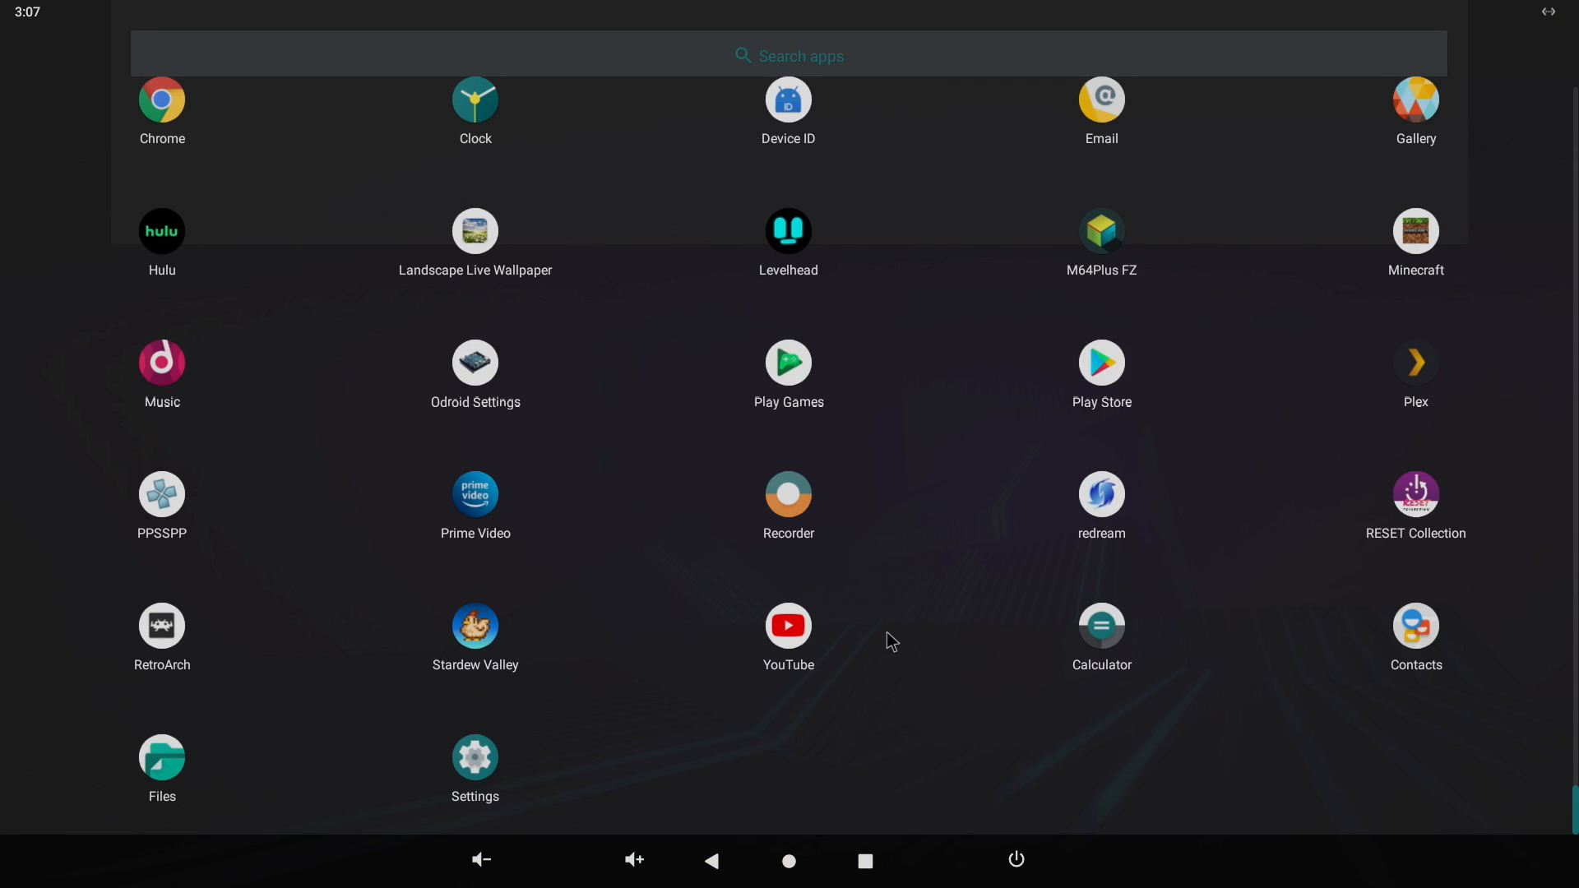
# - Search YouTube for 'big buck bunny' from history and start the Big Buck Bunny 60fps 4K video
pyautogui.click(790, 627)
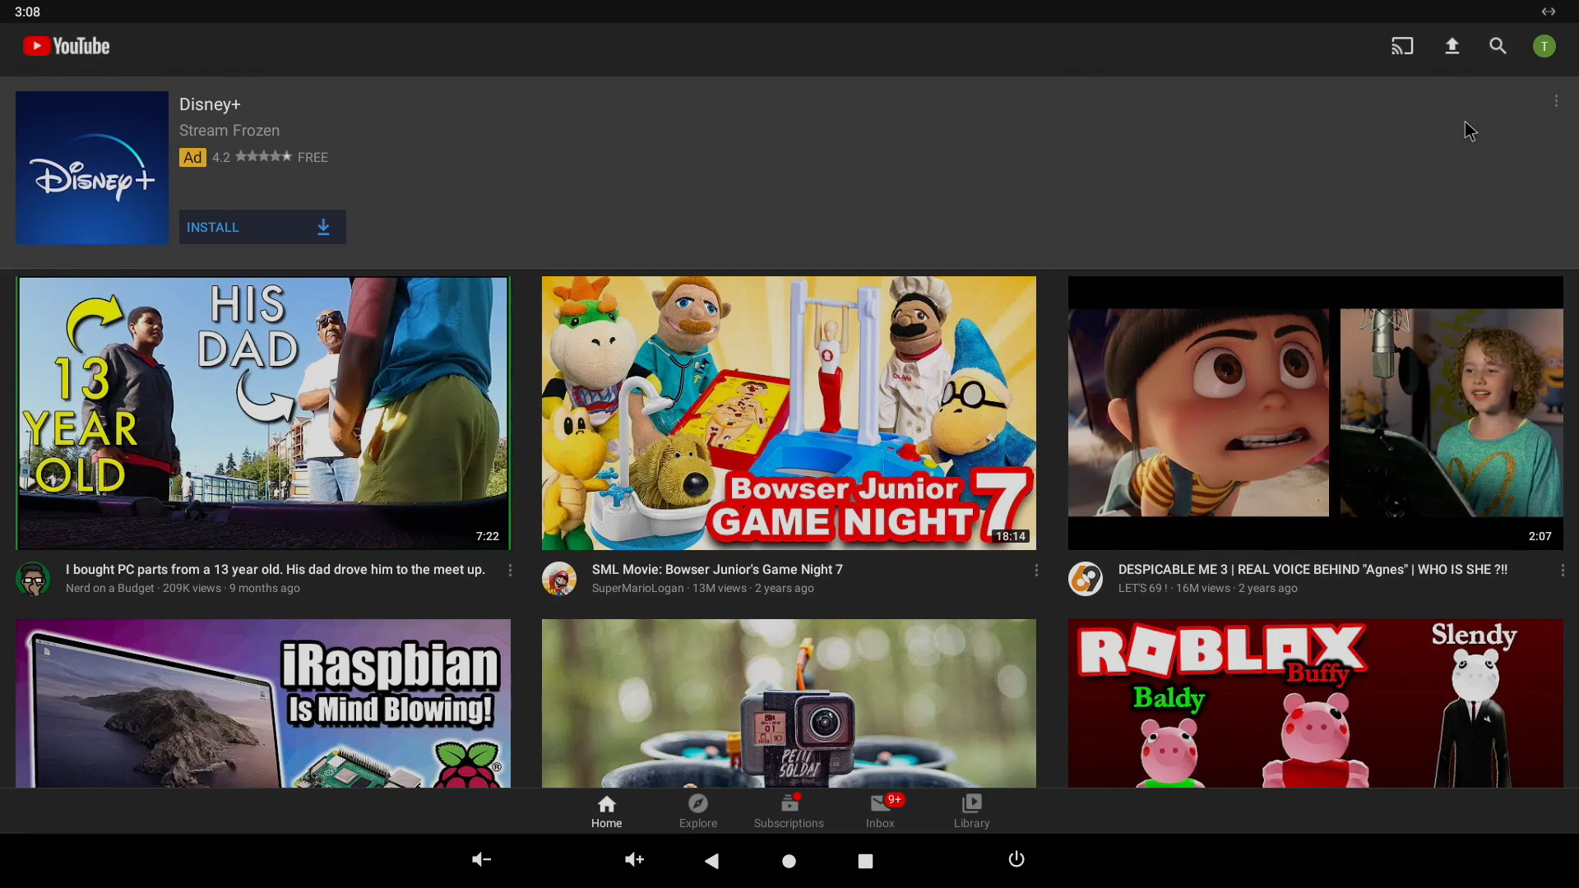
pyautogui.click(1497, 46)
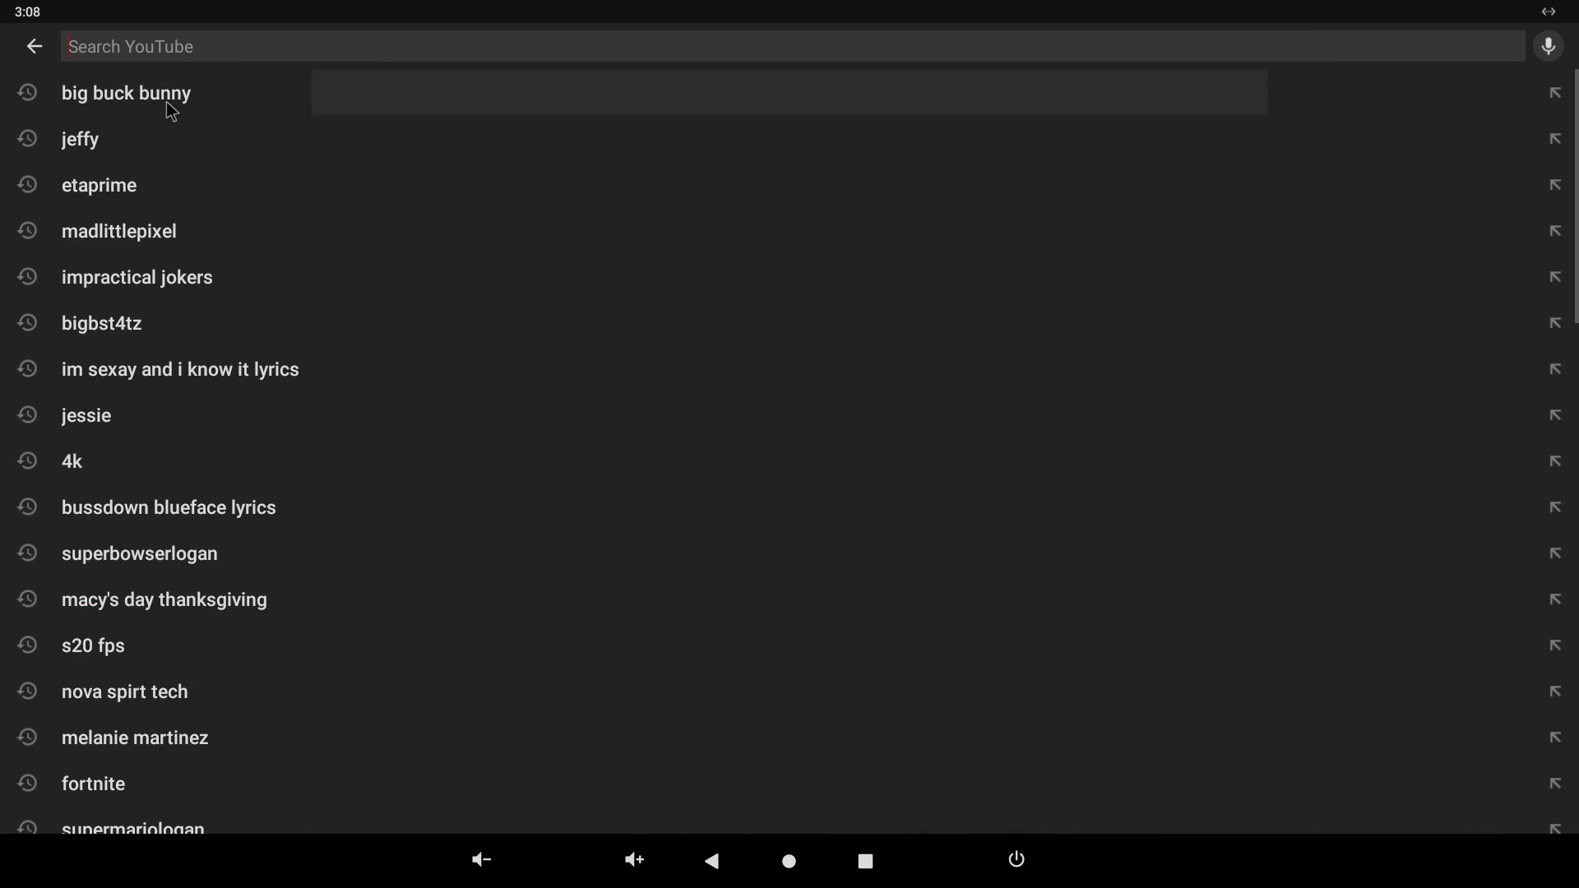
pyautogui.click(126, 92)
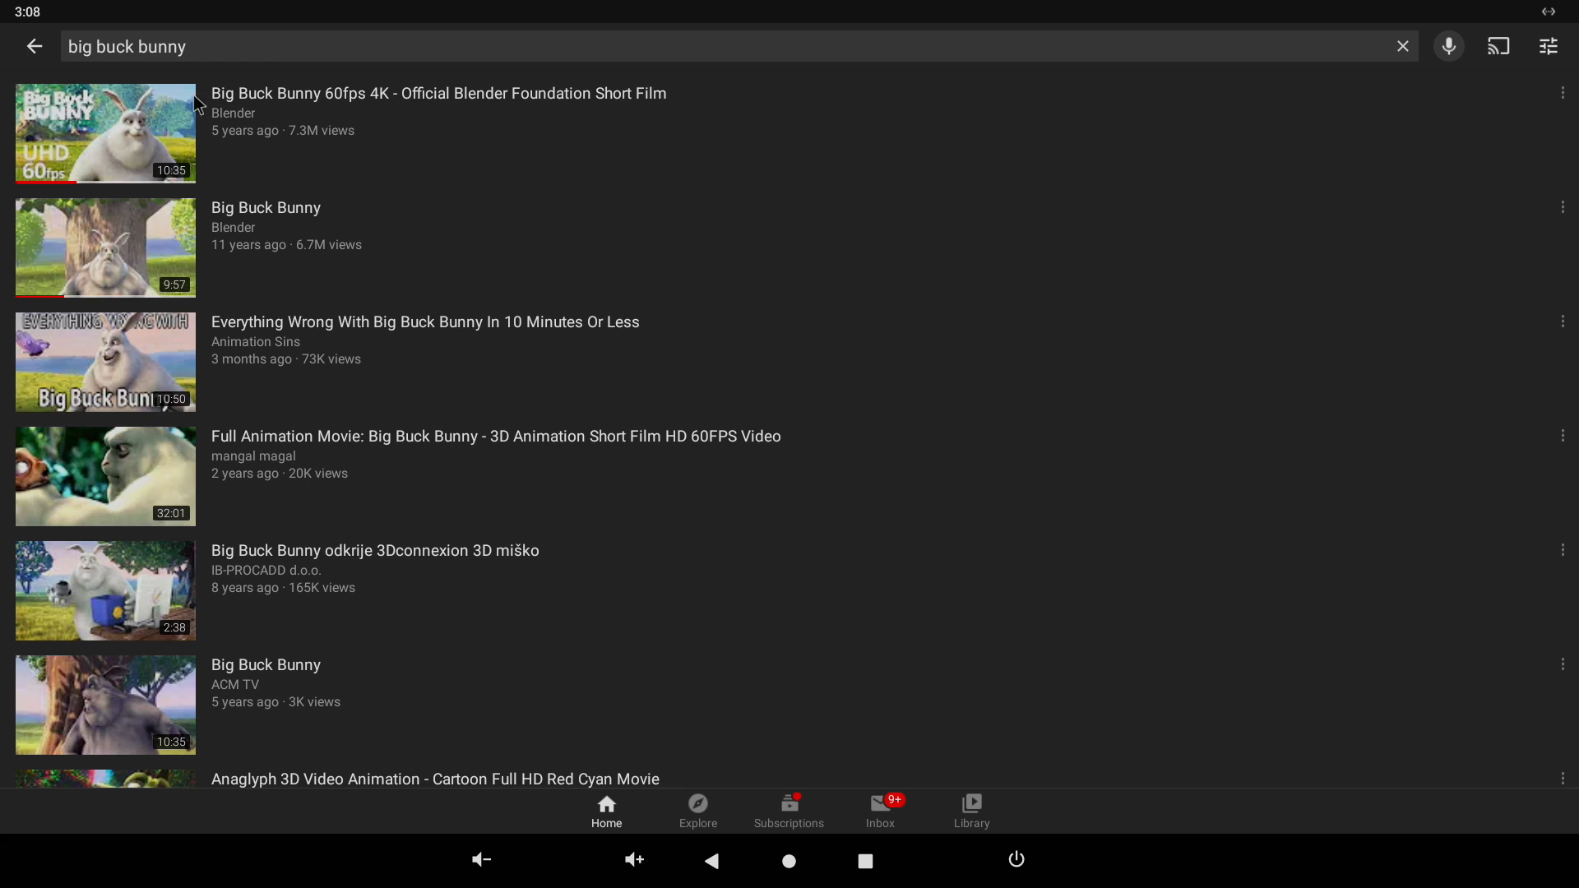
pyautogui.click(99, 135)
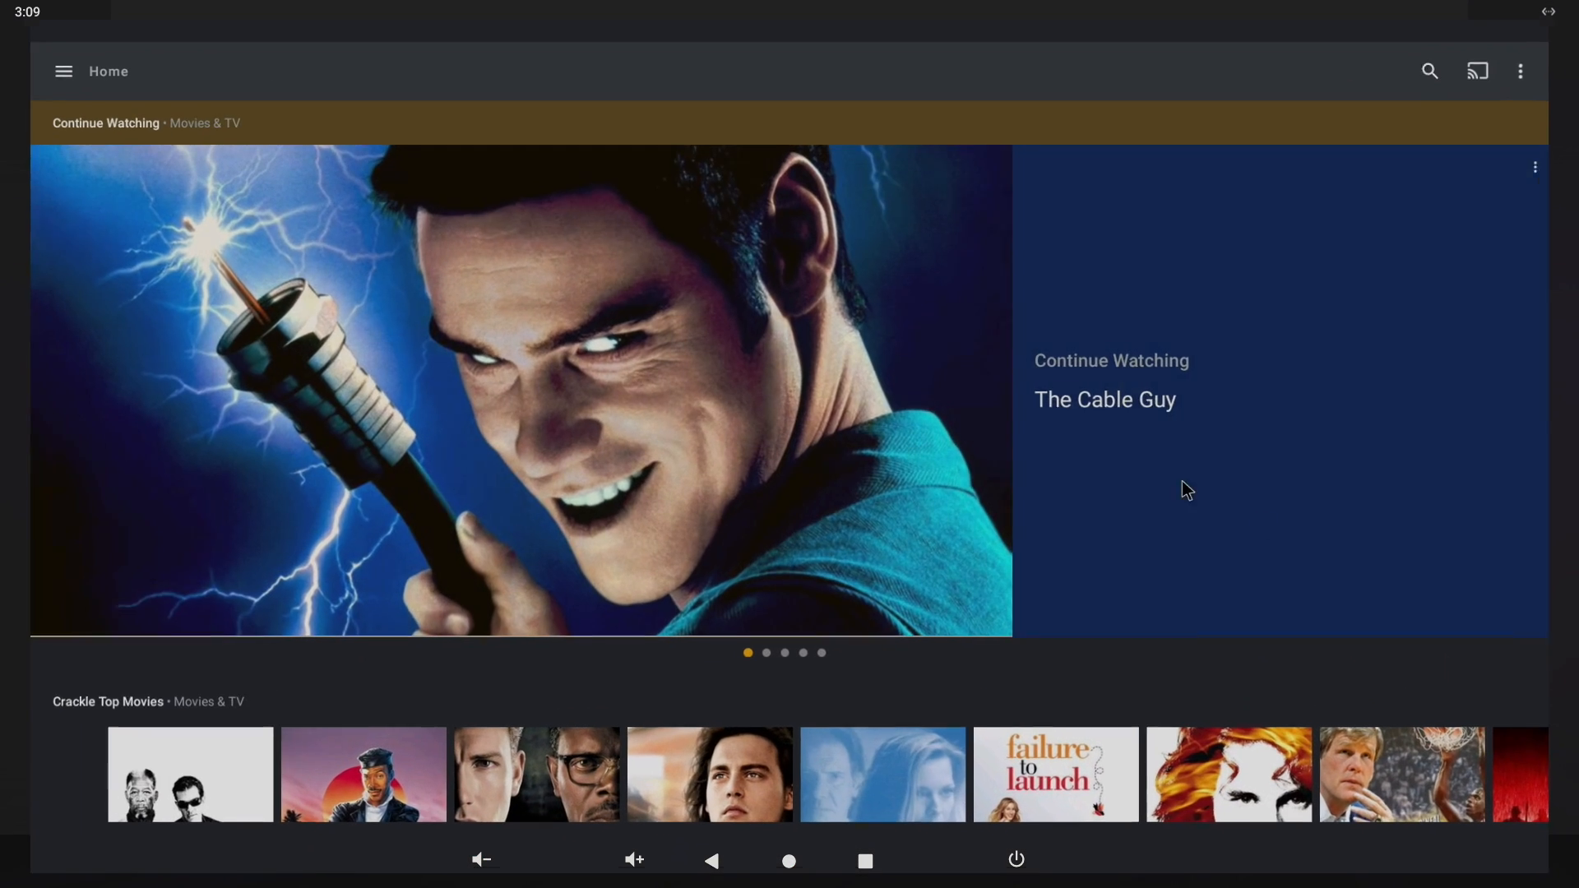
# - Play the 4K Lake Powell flyover video from the Testing 4k-1080 CCO library
pyautogui.click(63, 71)
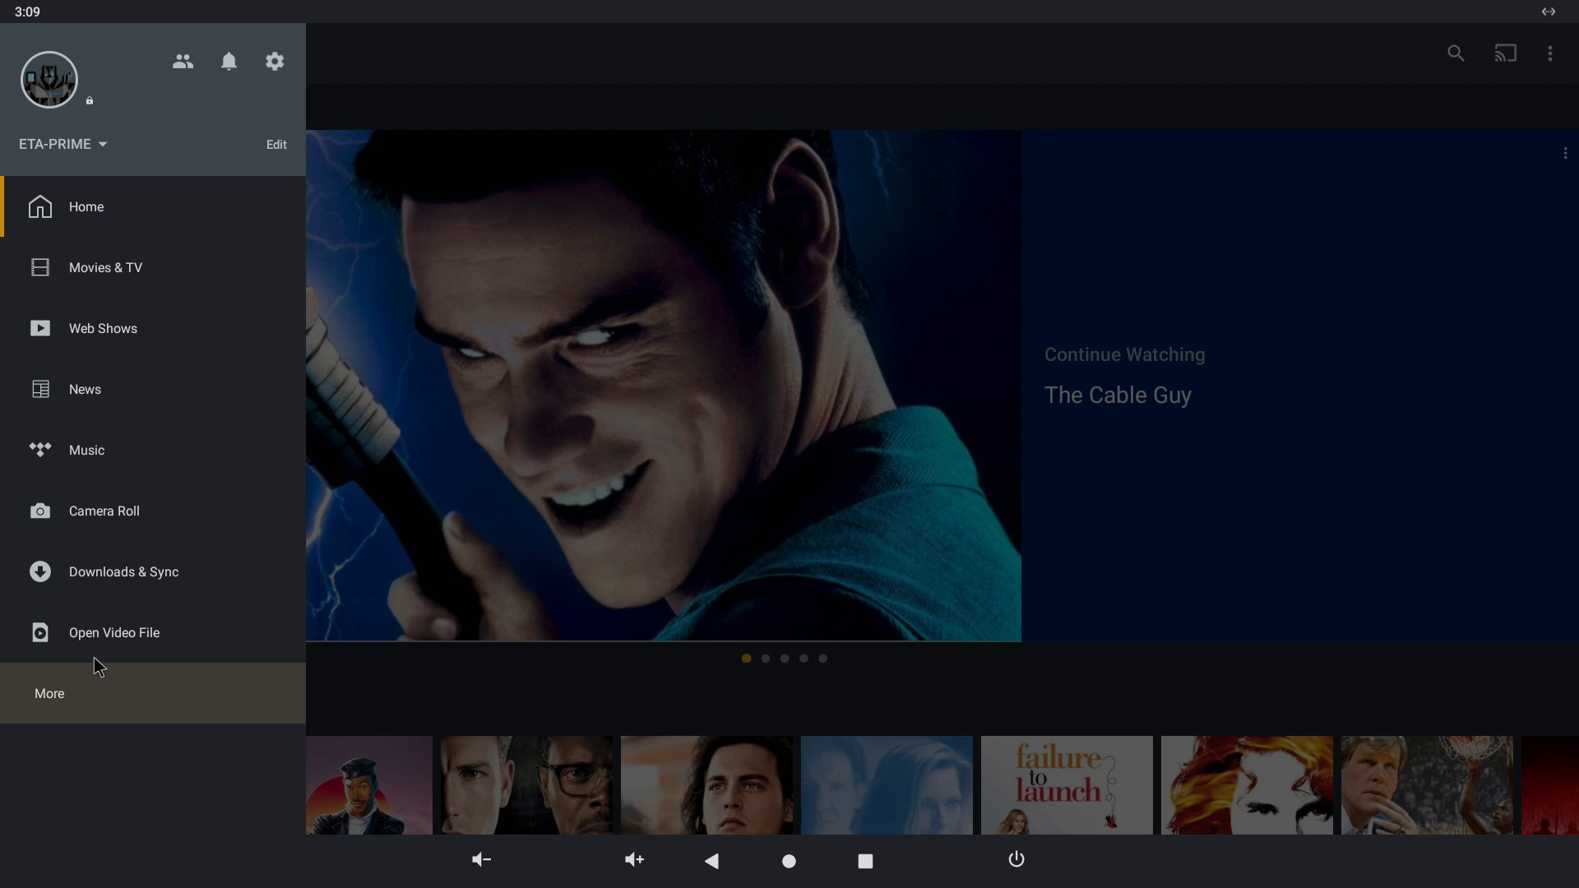
pyautogui.click(50, 692)
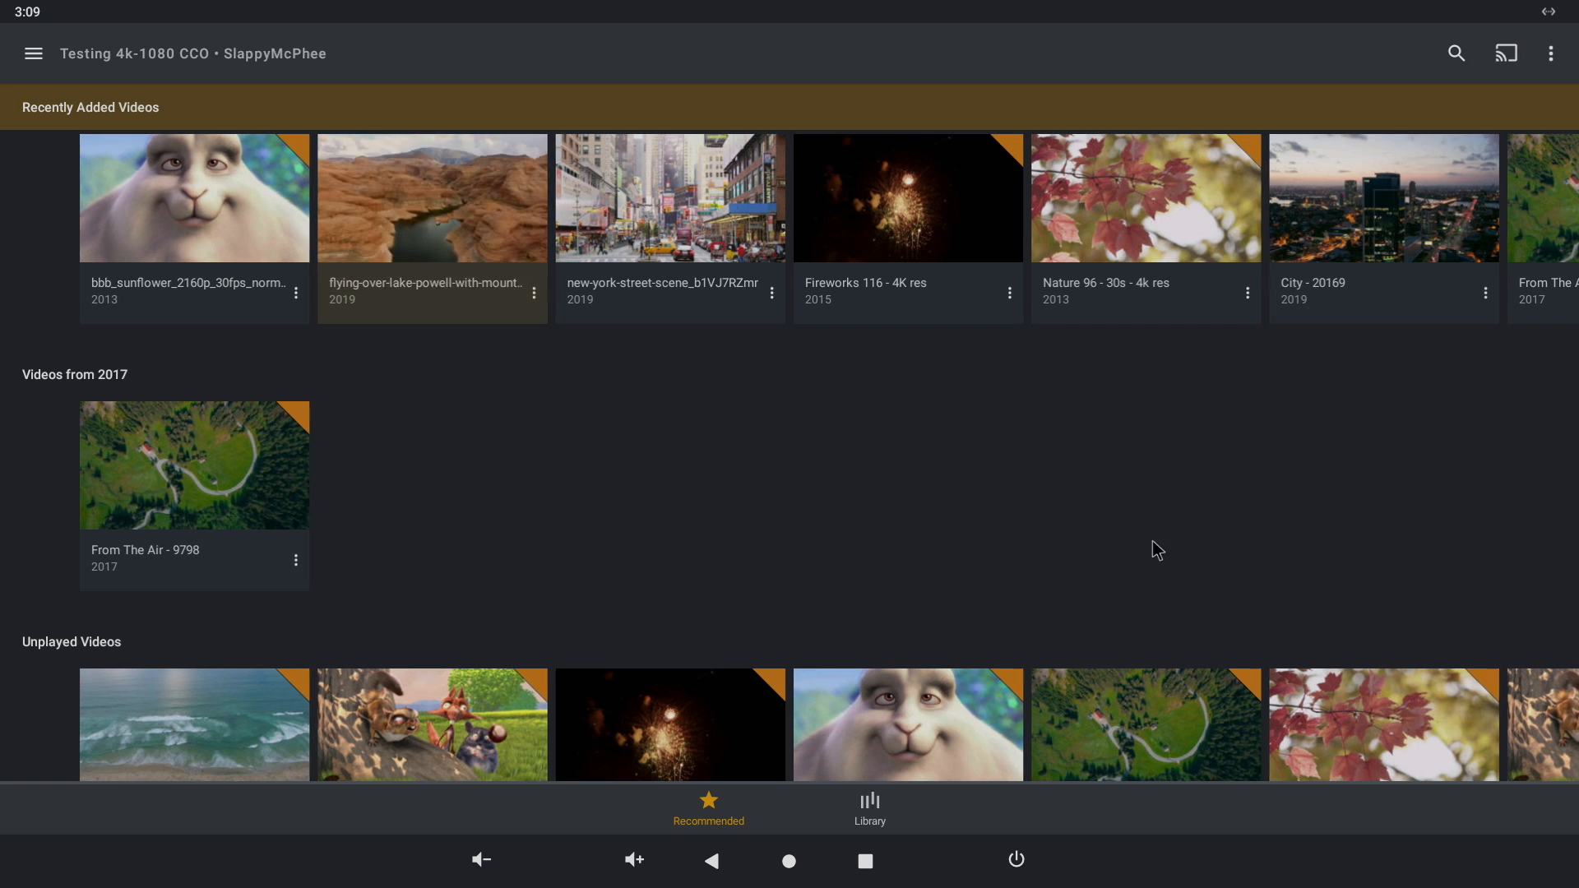
pyautogui.click(431, 197)
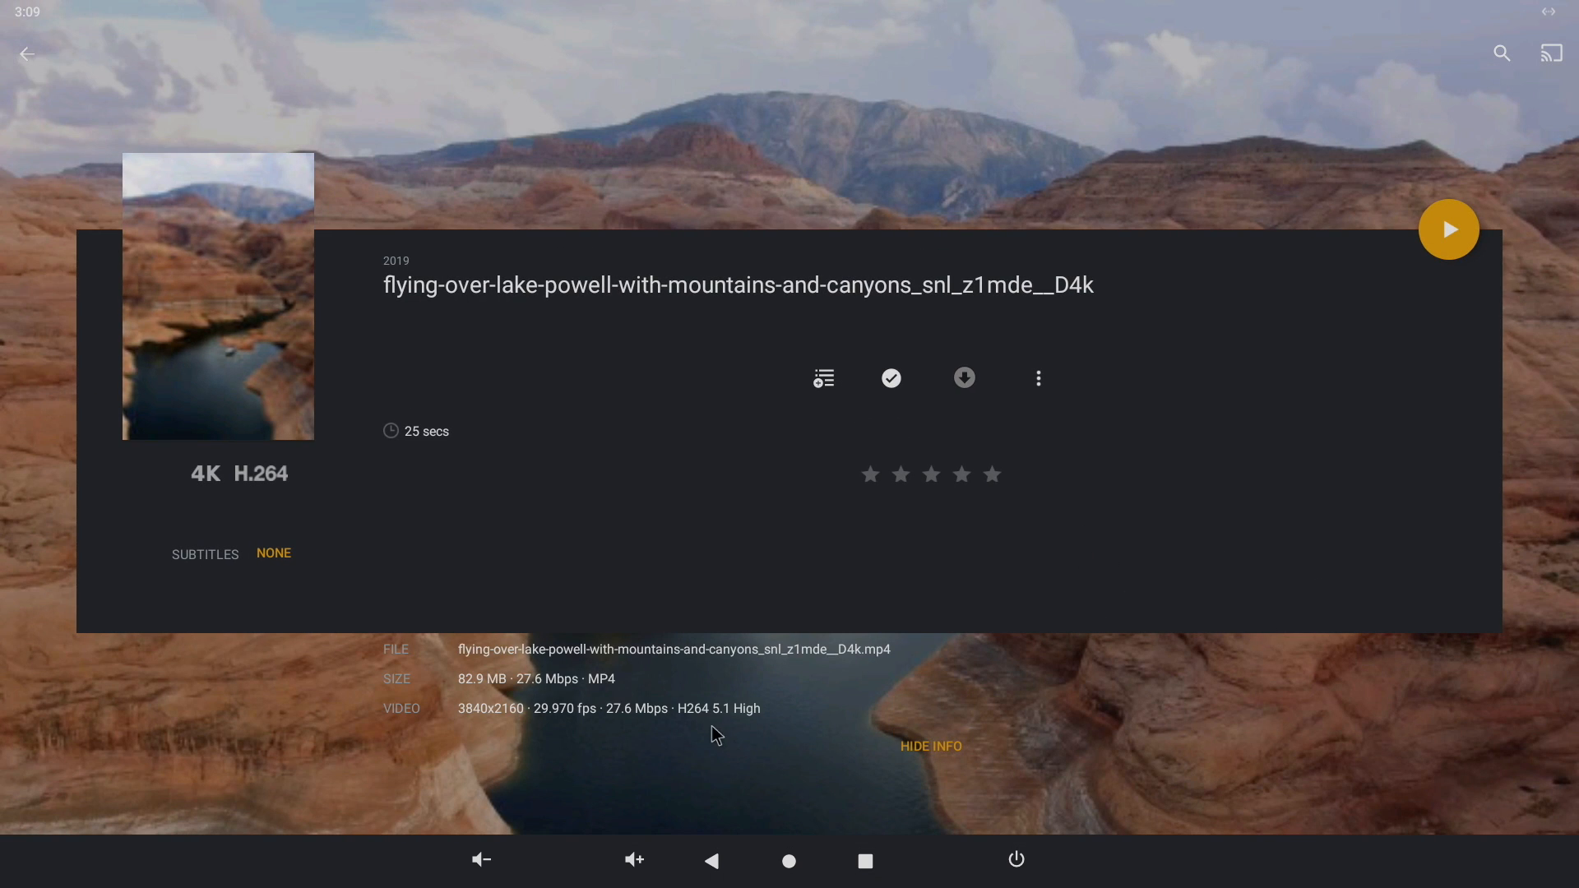
pyautogui.moveTo(589, 753)
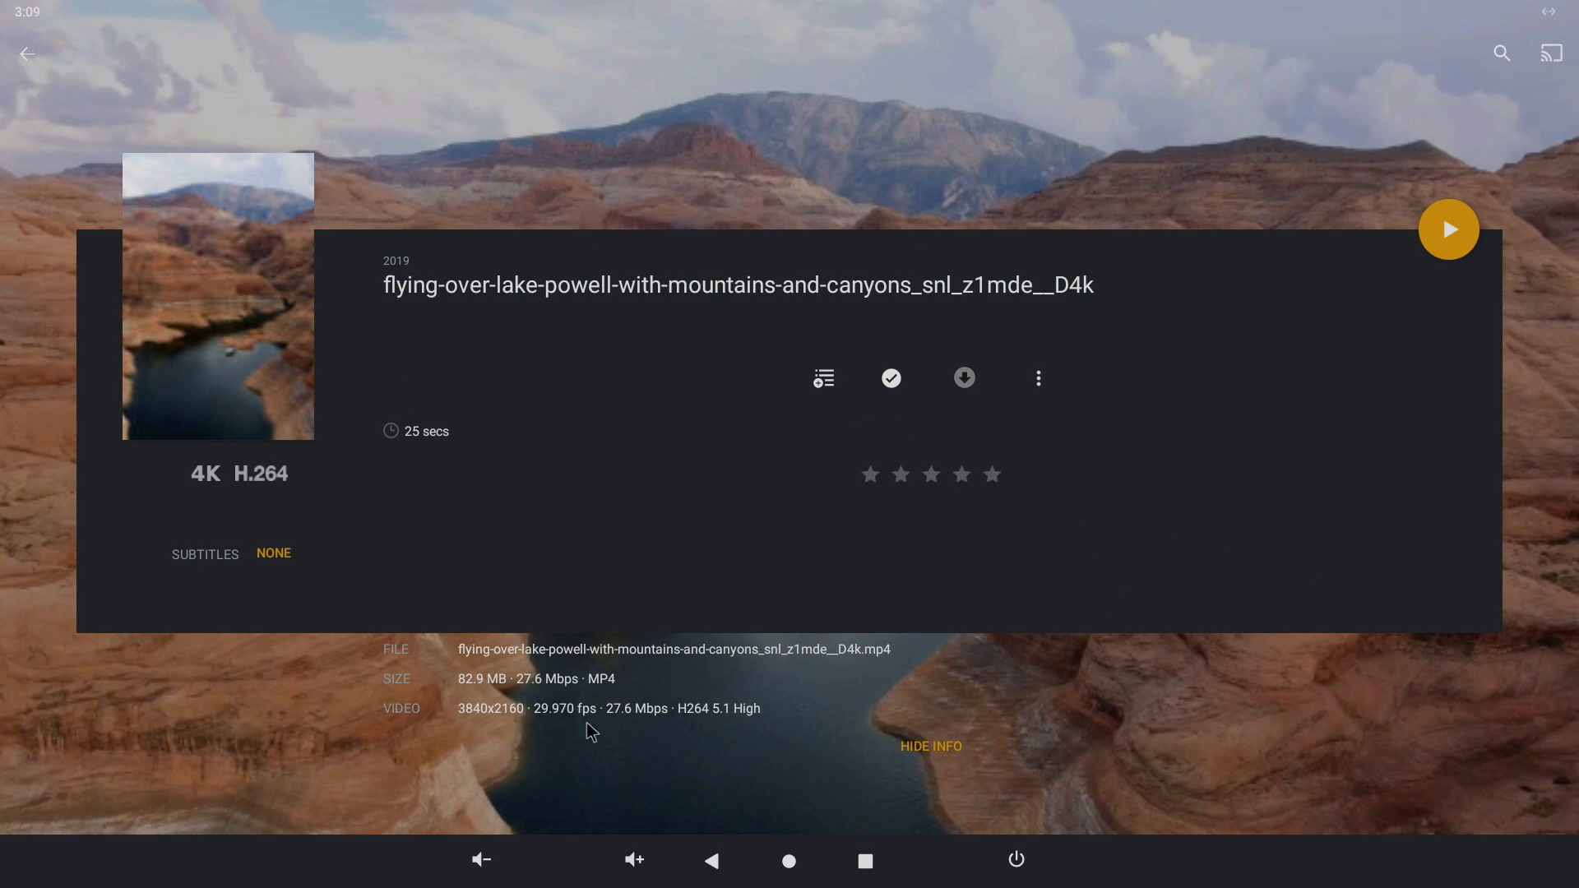
pyautogui.moveTo(697, 735)
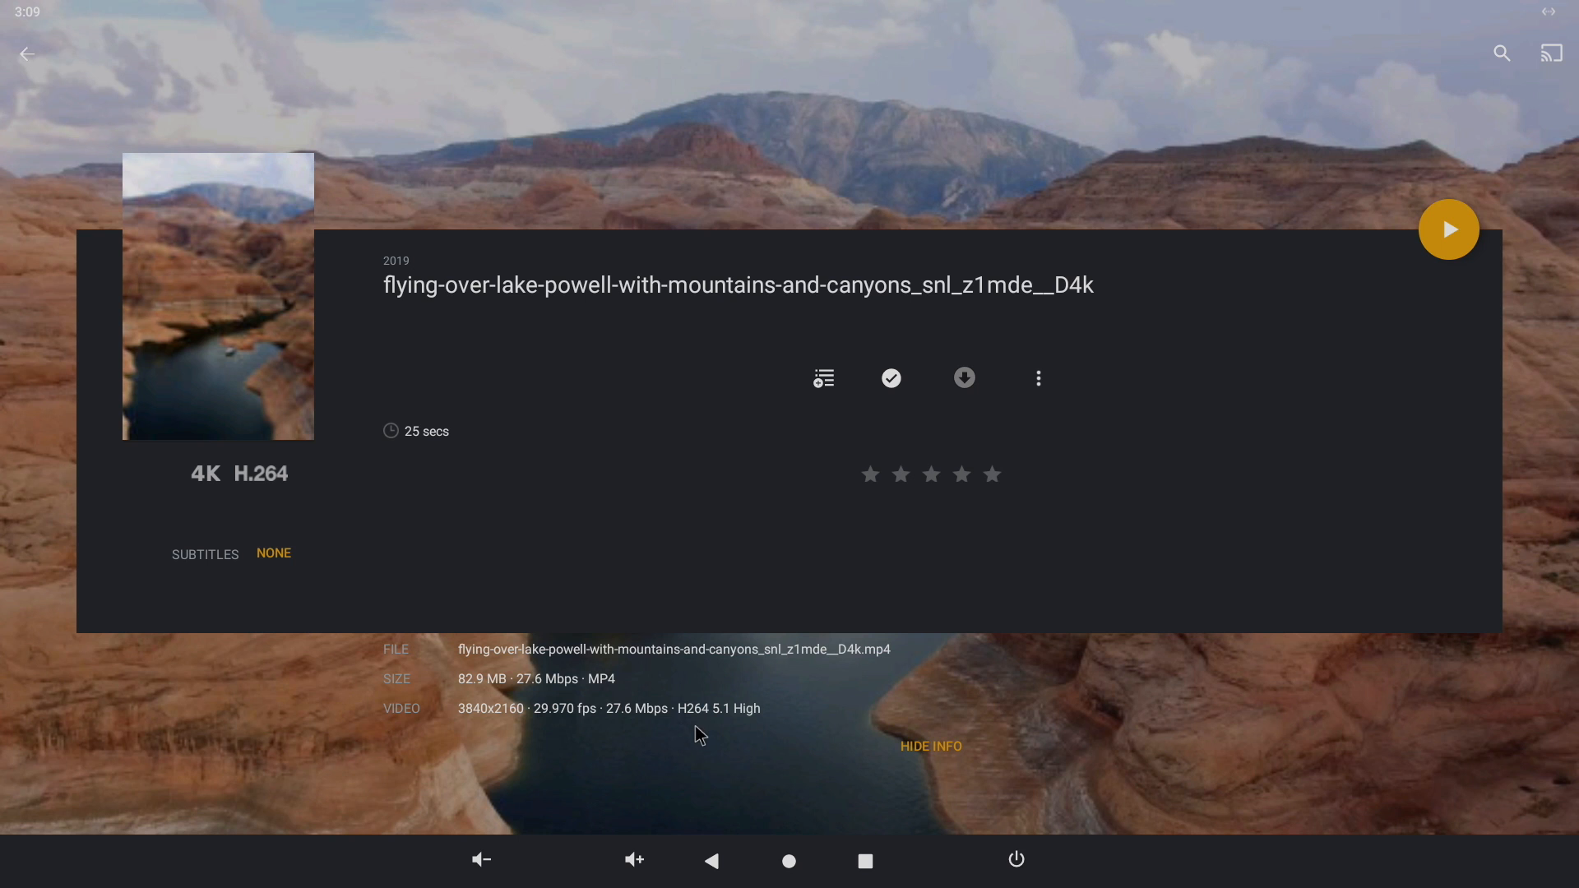
pyautogui.moveTo(536, 717)
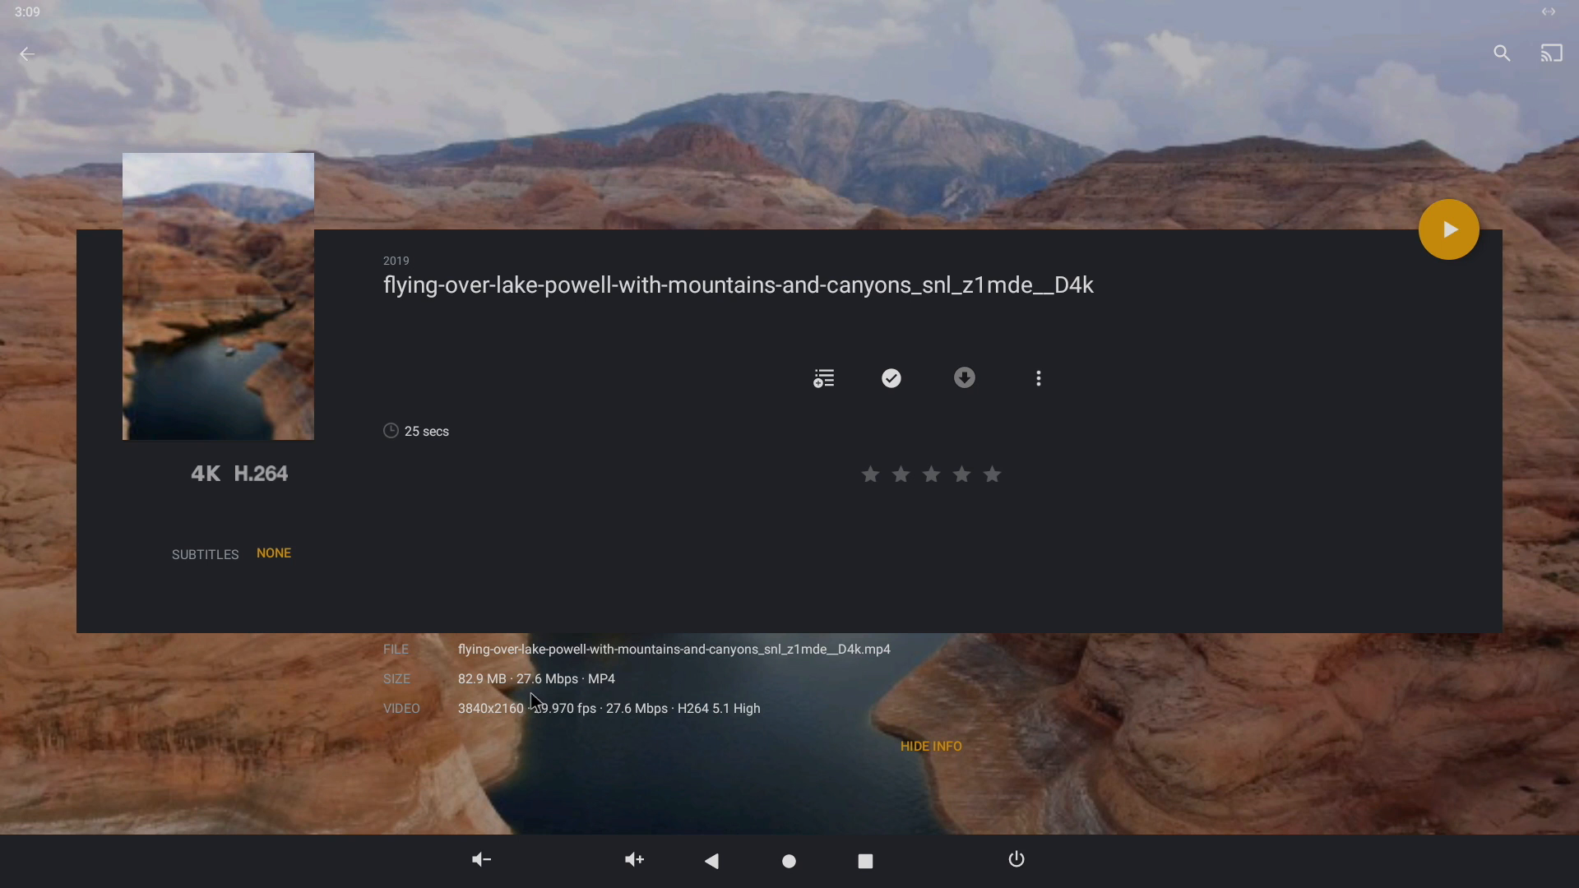
pyautogui.click(1447, 229)
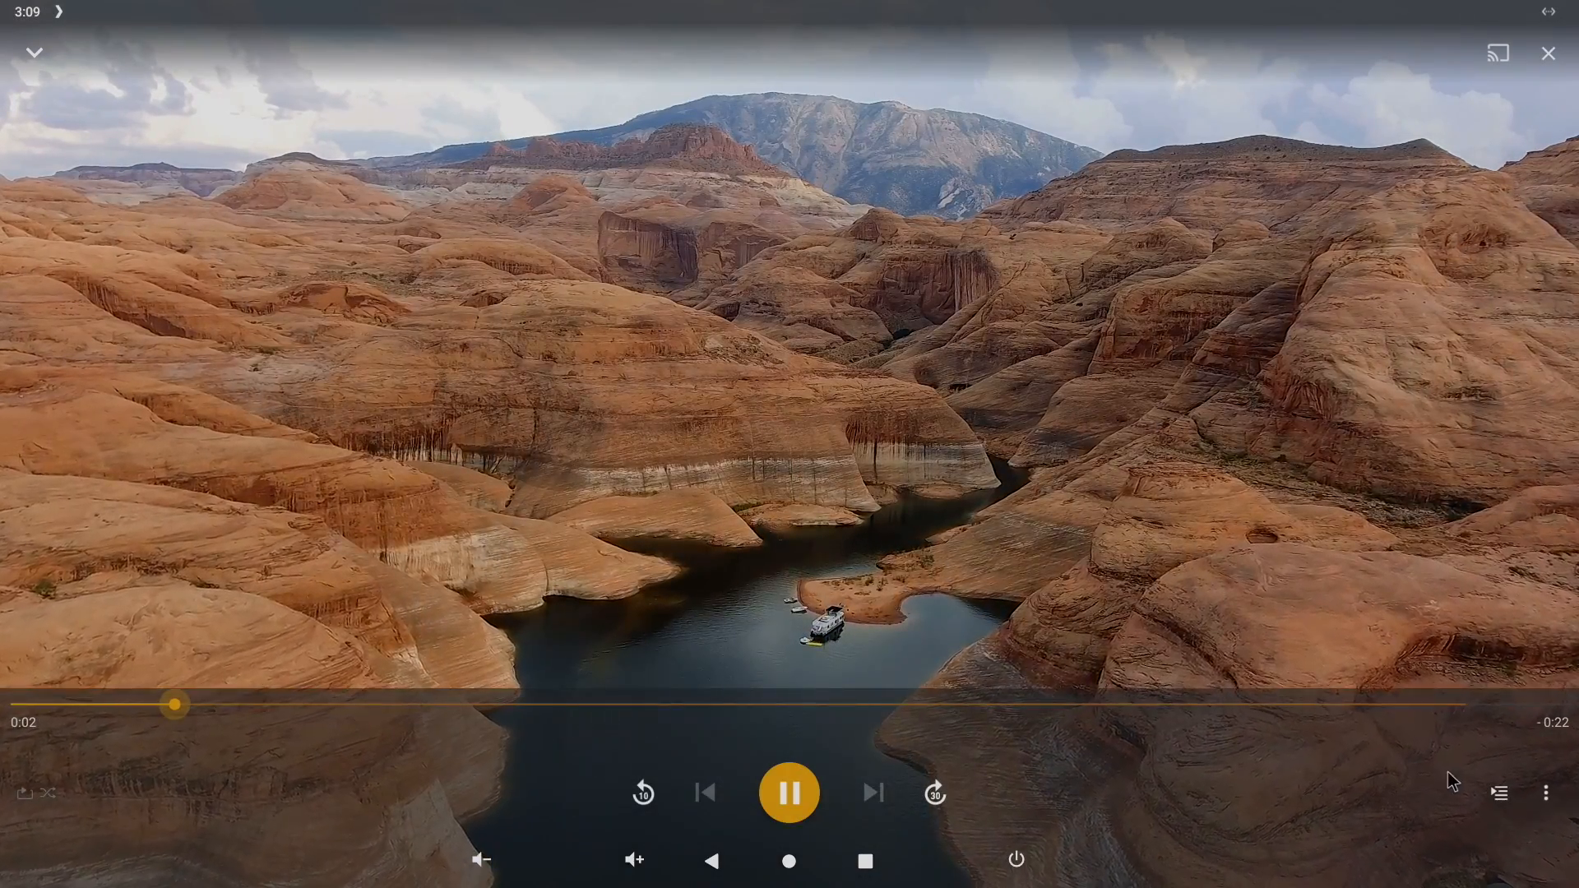
# - Check the player's options menu, then return to the library with the video minimized
pyautogui.click(1546, 793)
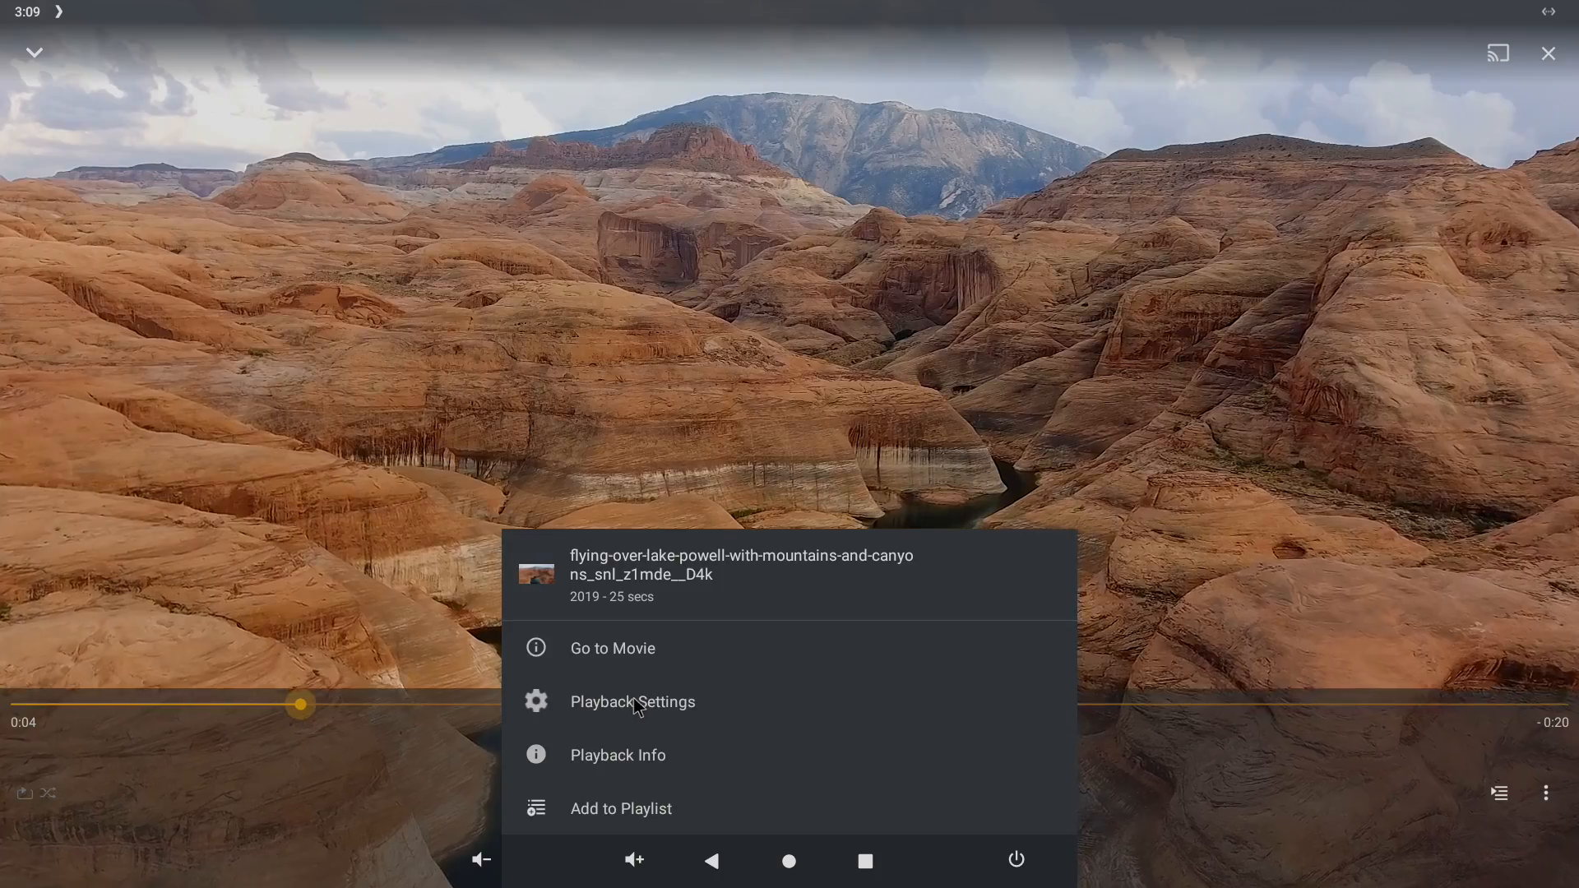
pyautogui.click(632, 701)
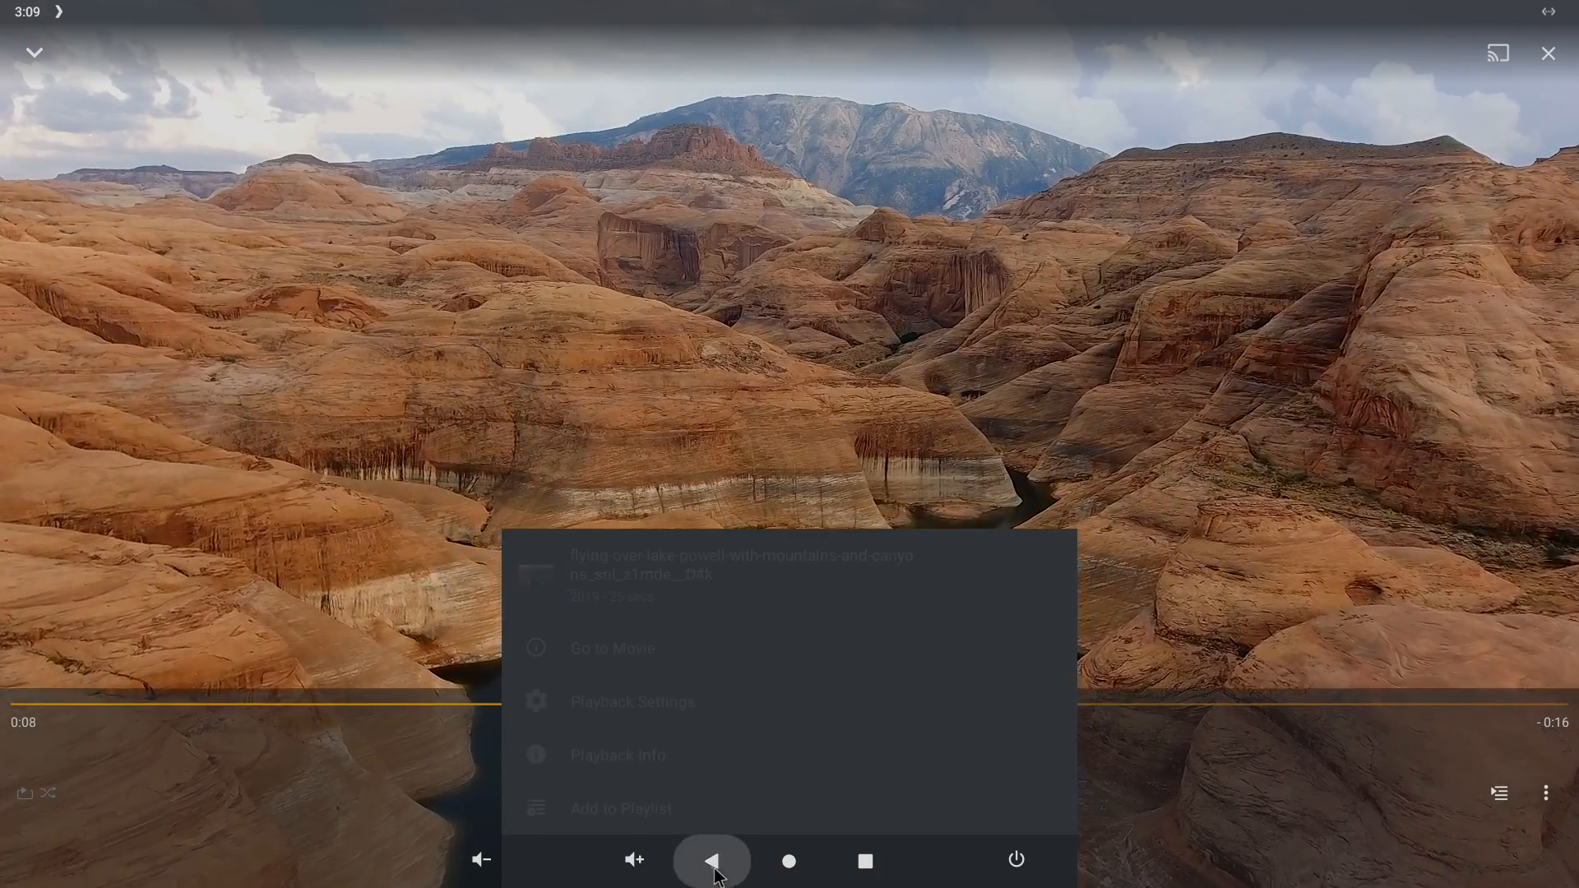
pyautogui.click(618, 753)
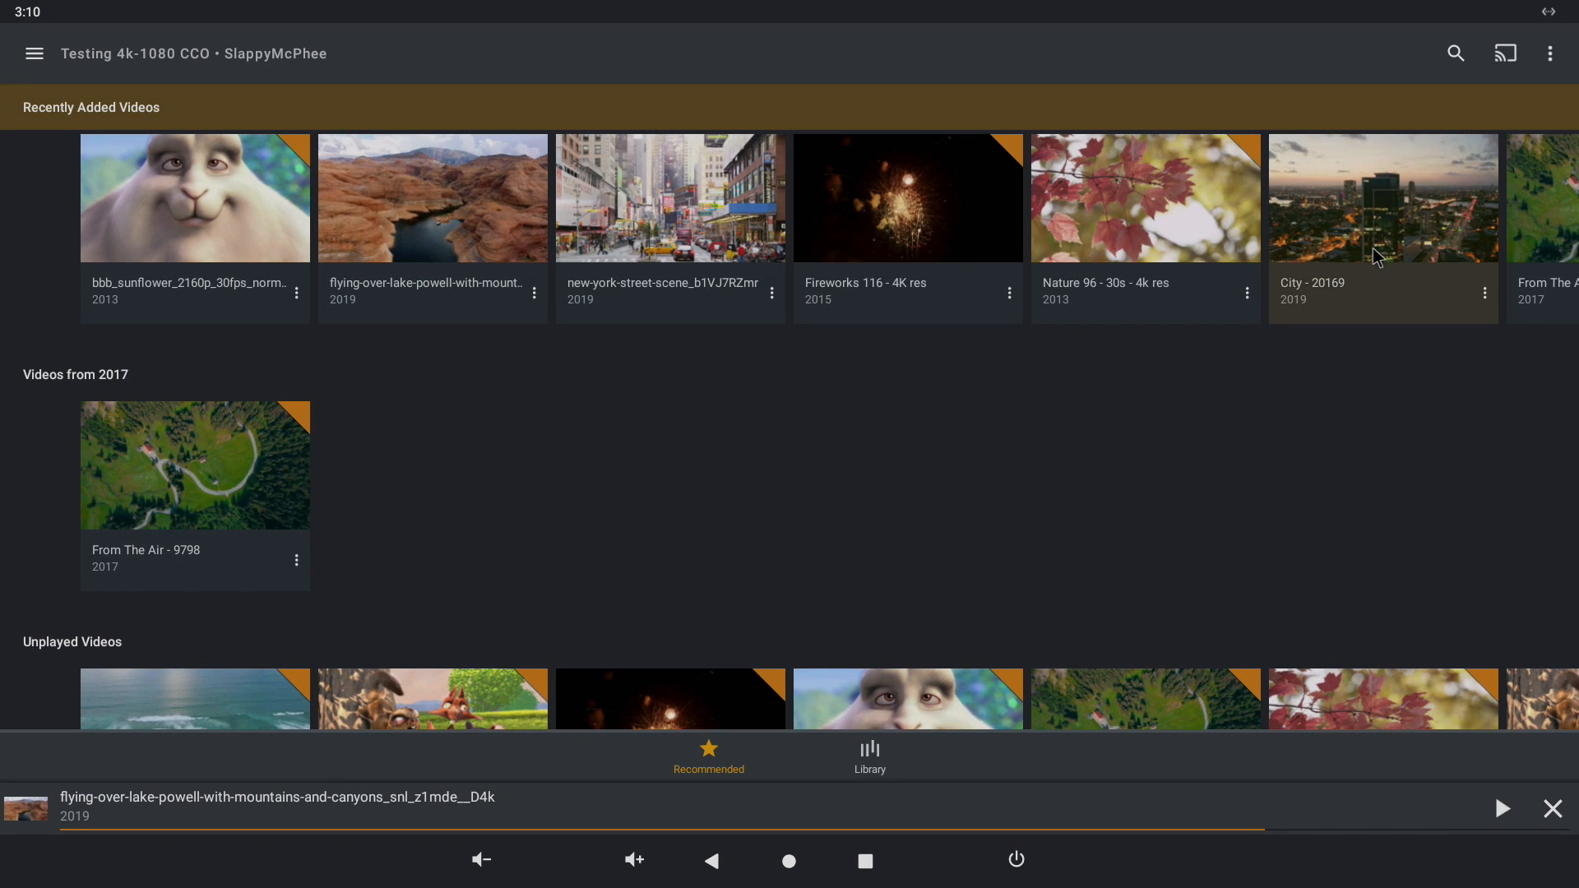
# - Play the City - 20169 4K video and show its playback info, direct play at 18.7 Mbps
pyautogui.click(1383, 197)
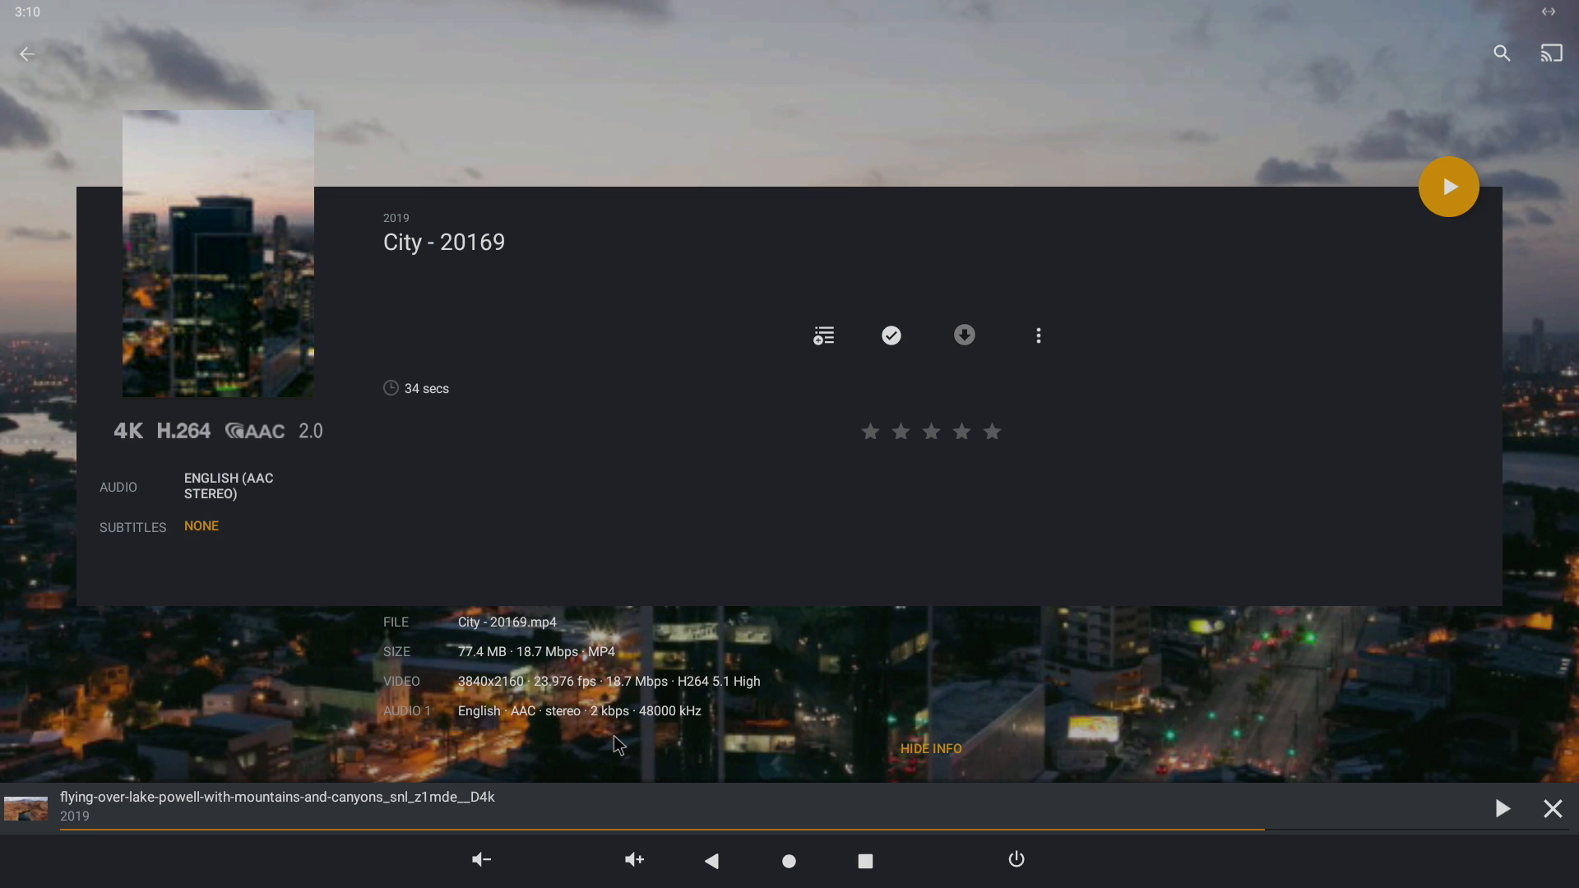
pyautogui.moveTo(615, 737)
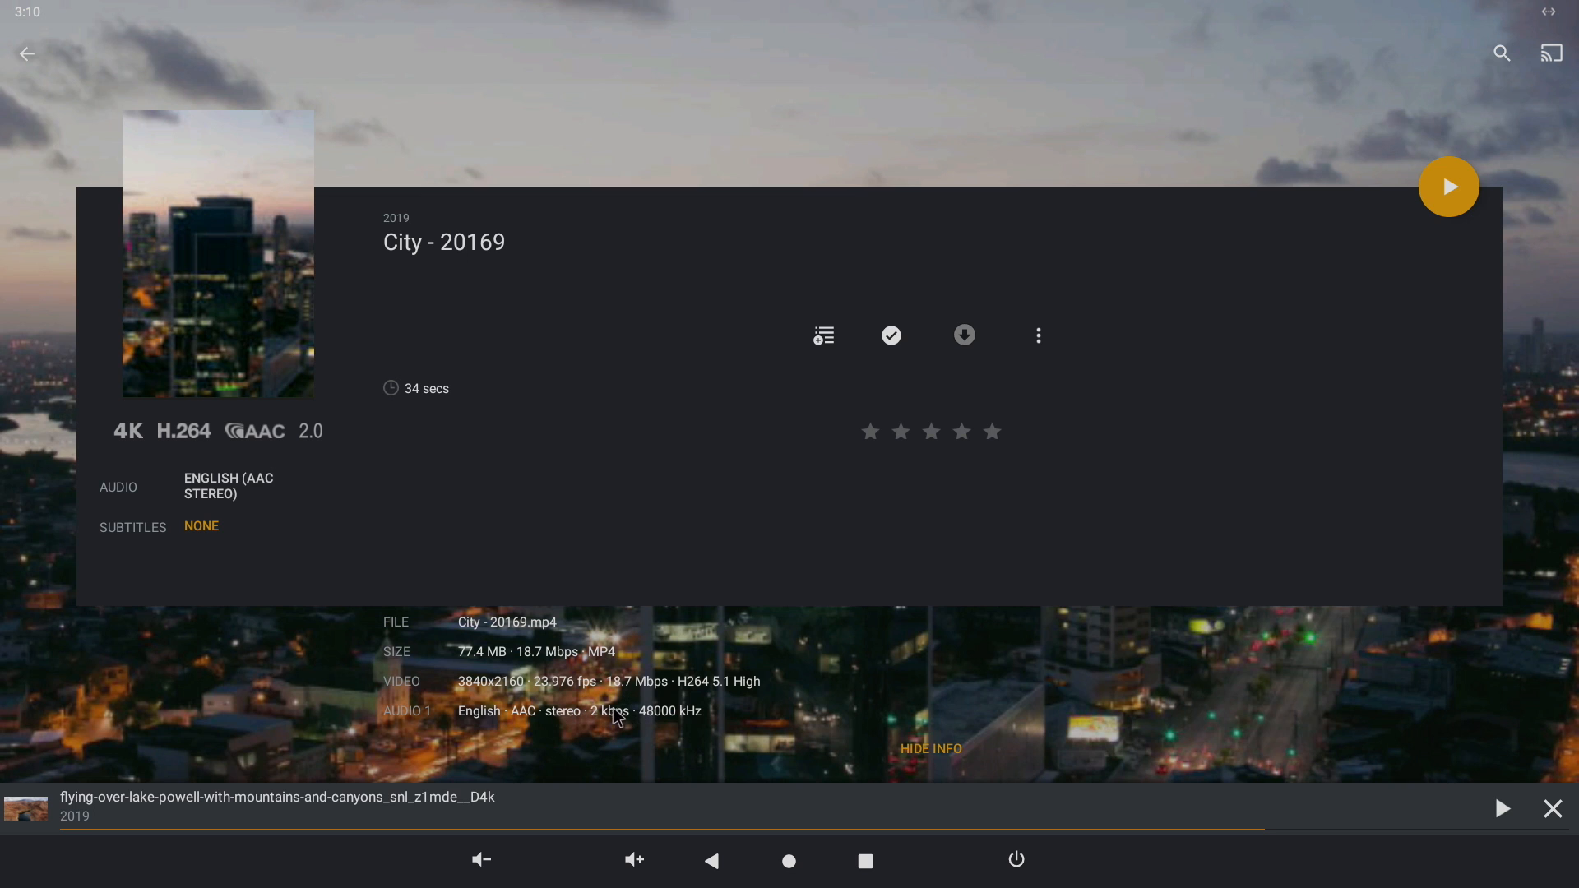
pyautogui.moveTo(1434, 201)
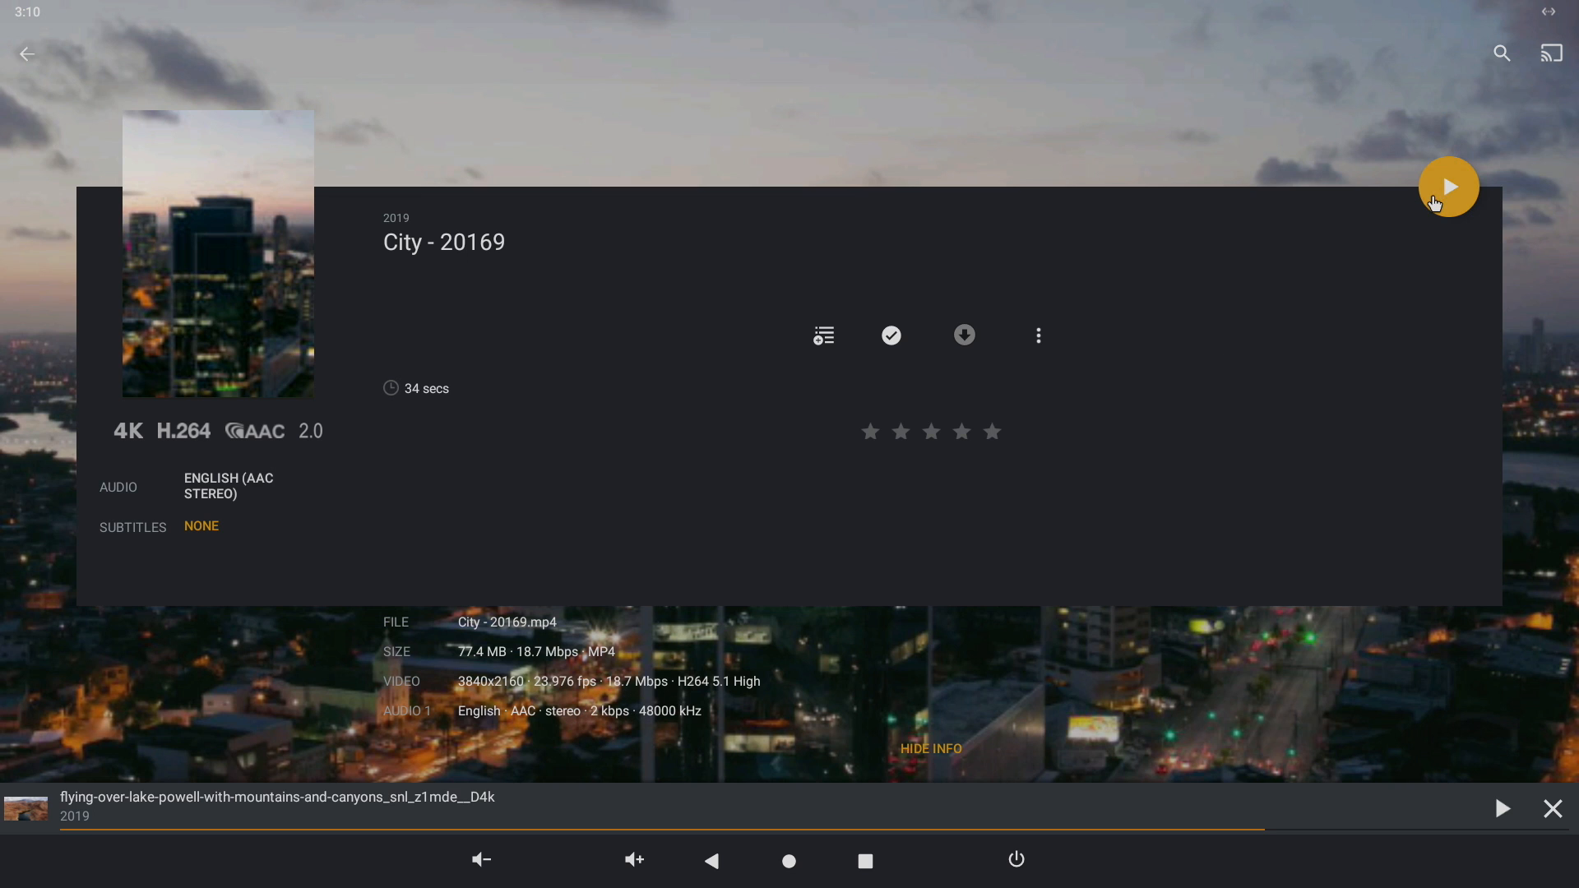
pyautogui.click(1449, 186)
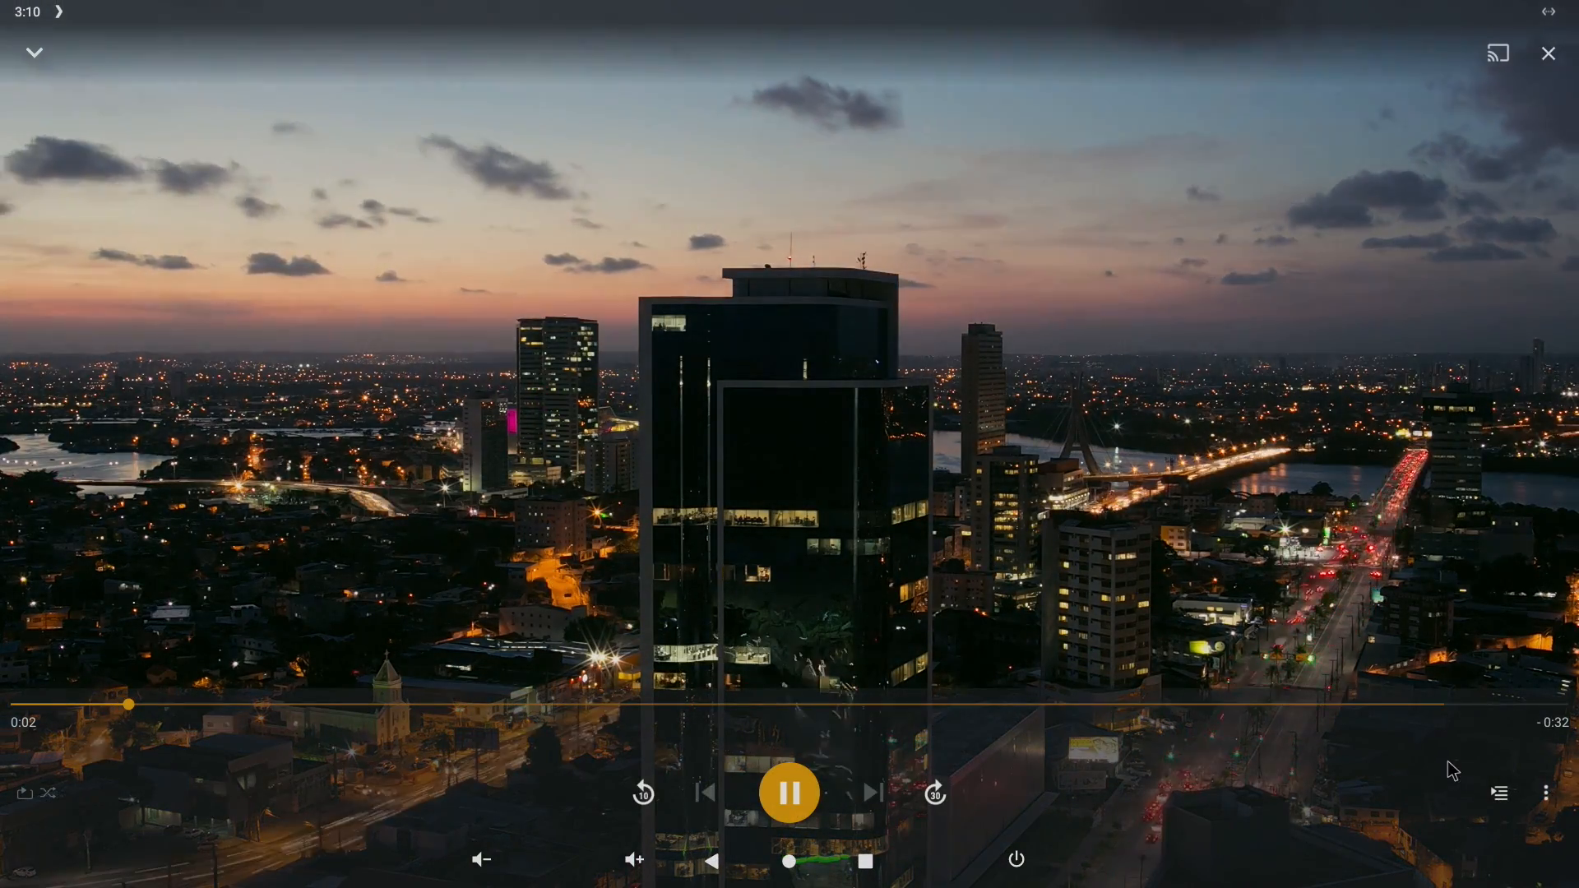
pyautogui.click(1544, 791)
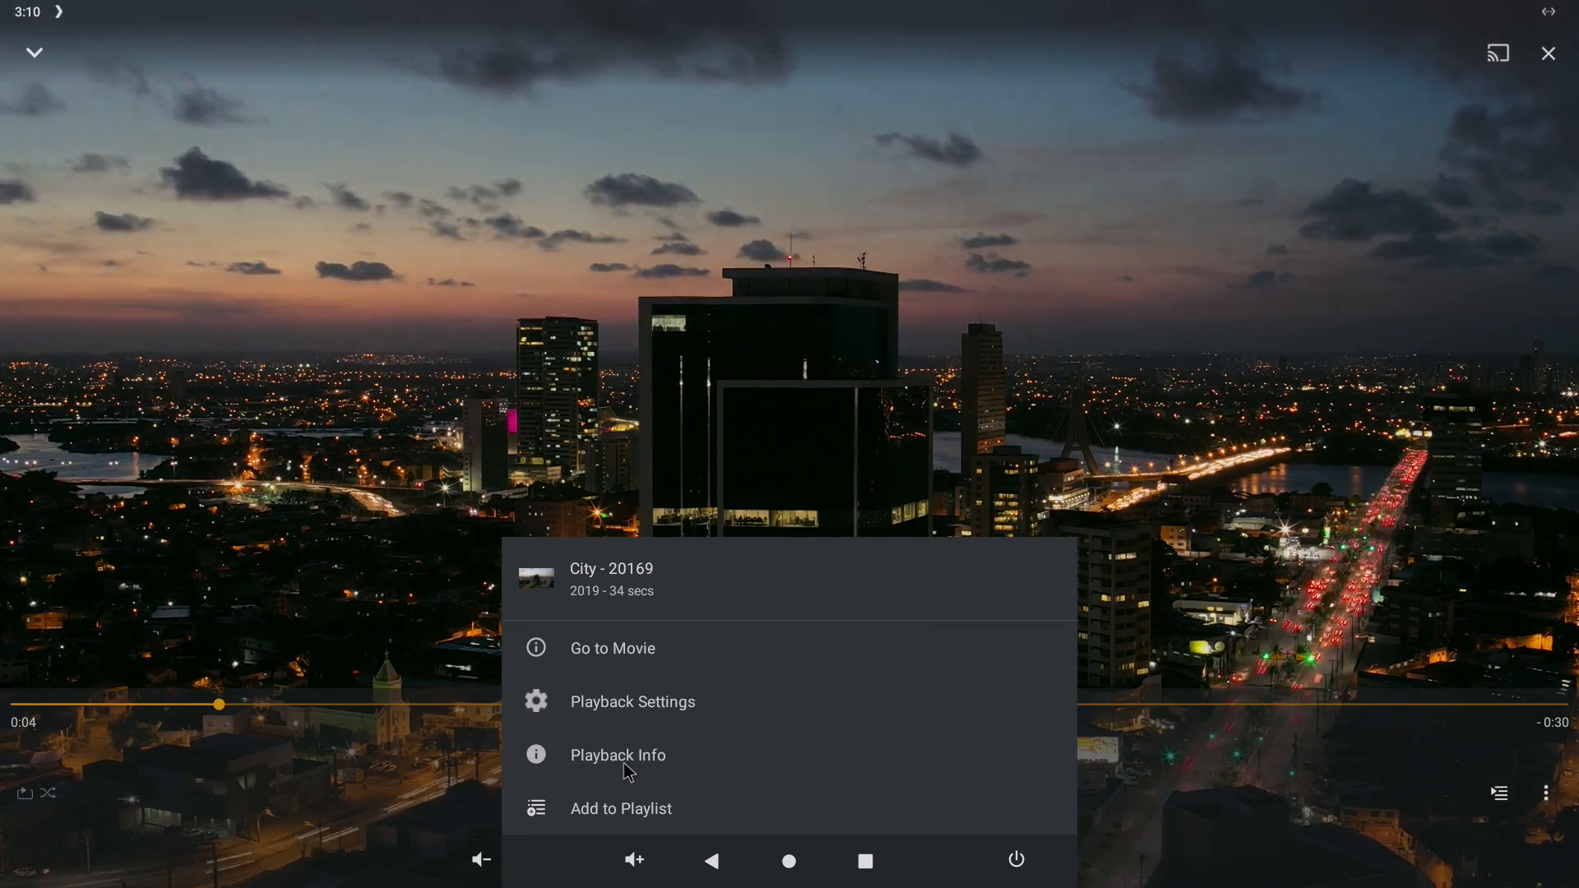
pyautogui.click(618, 755)
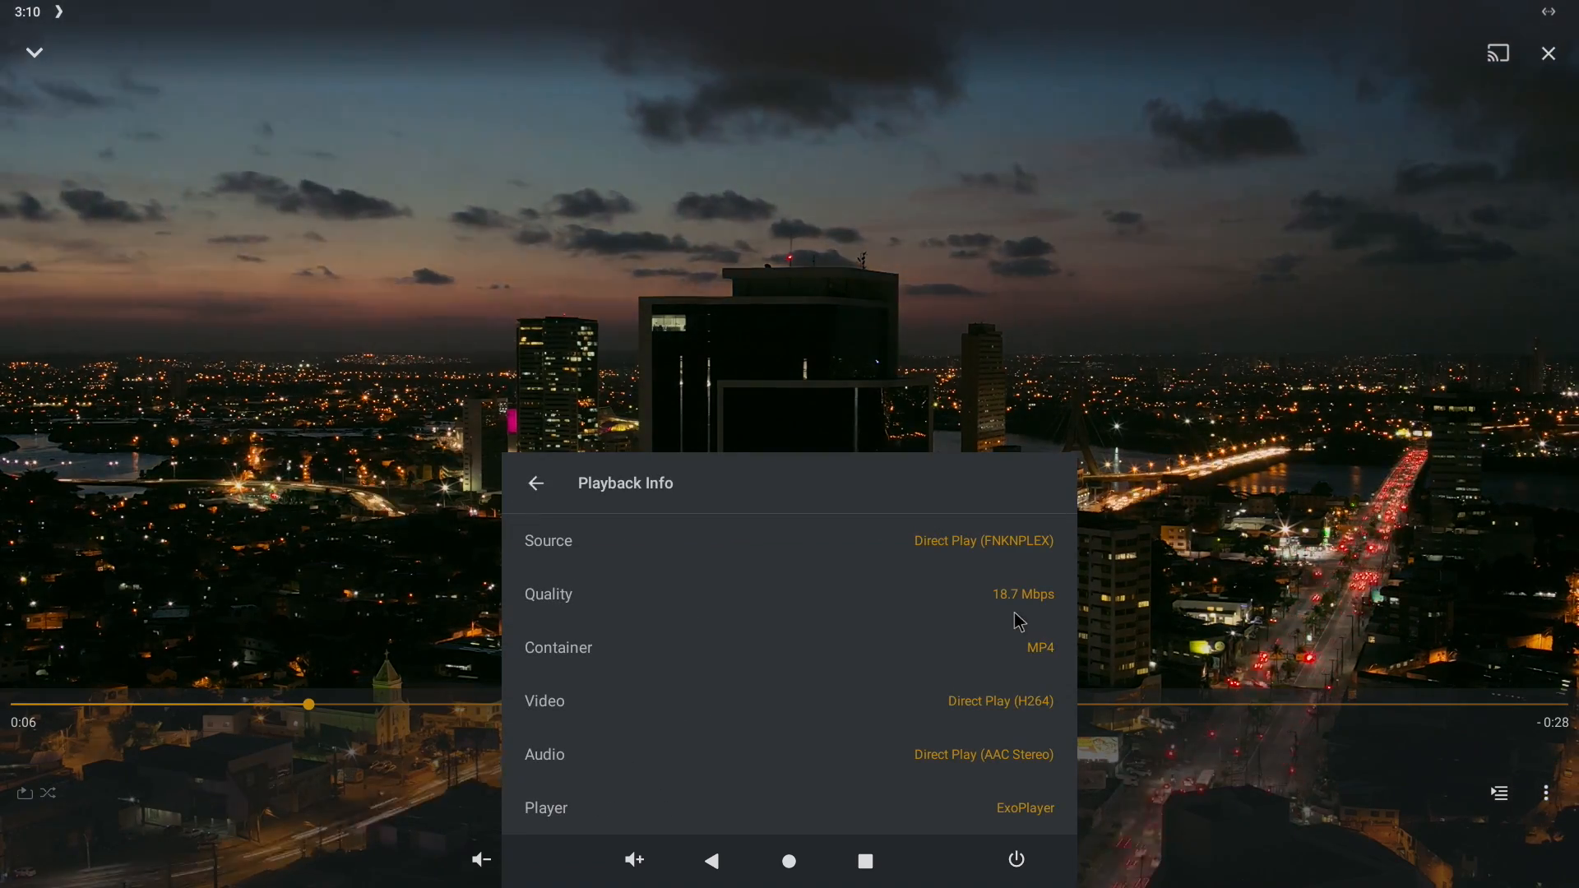
pyautogui.click(536, 484)
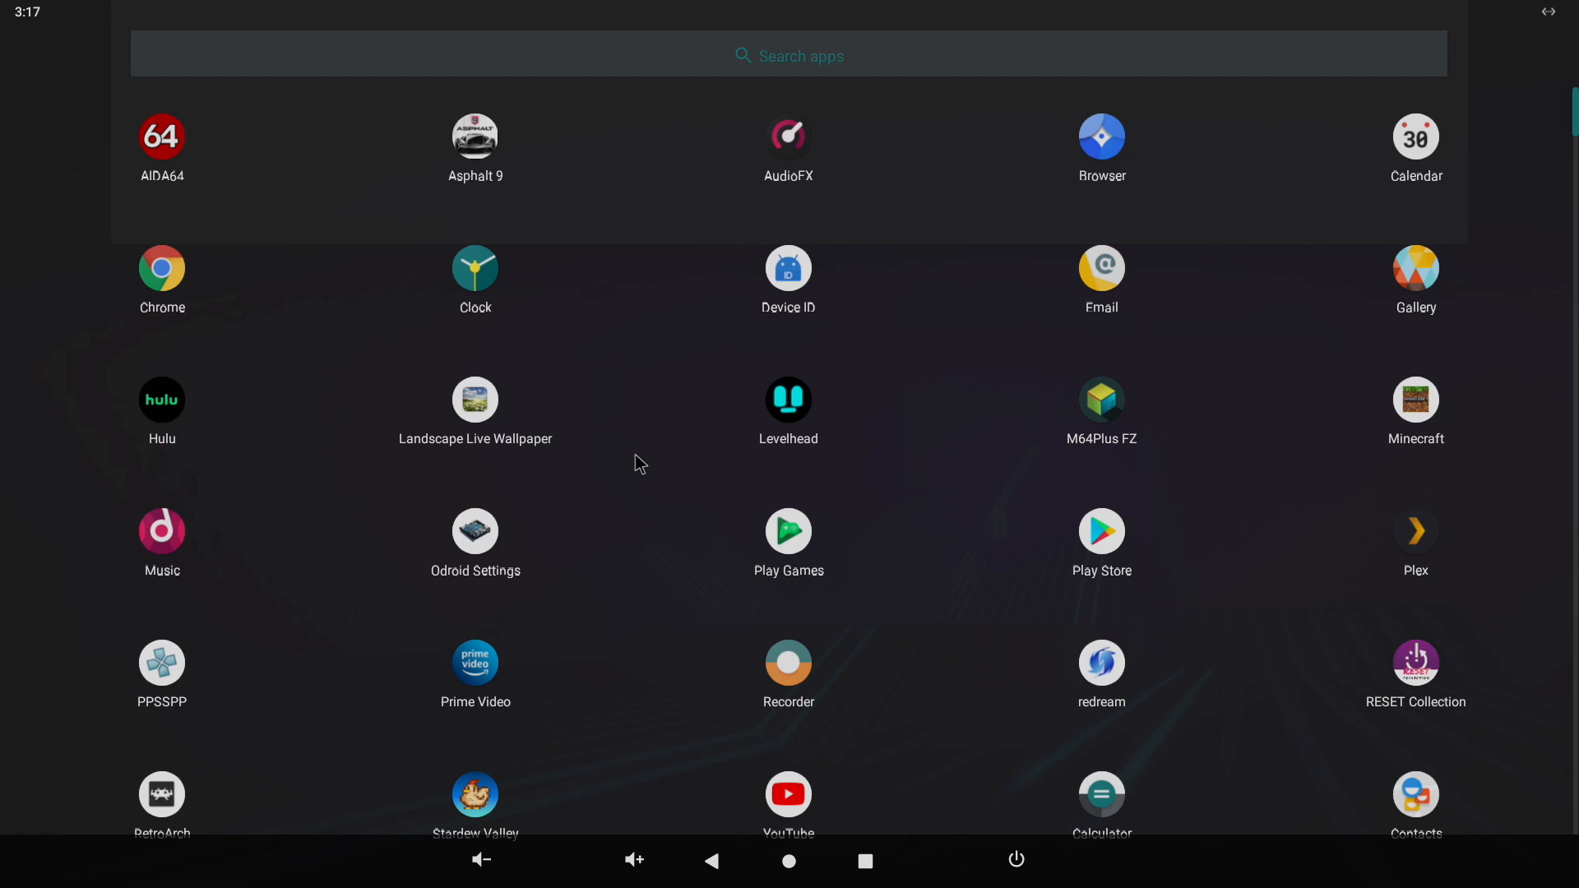
pyautogui.moveTo(470, 161)
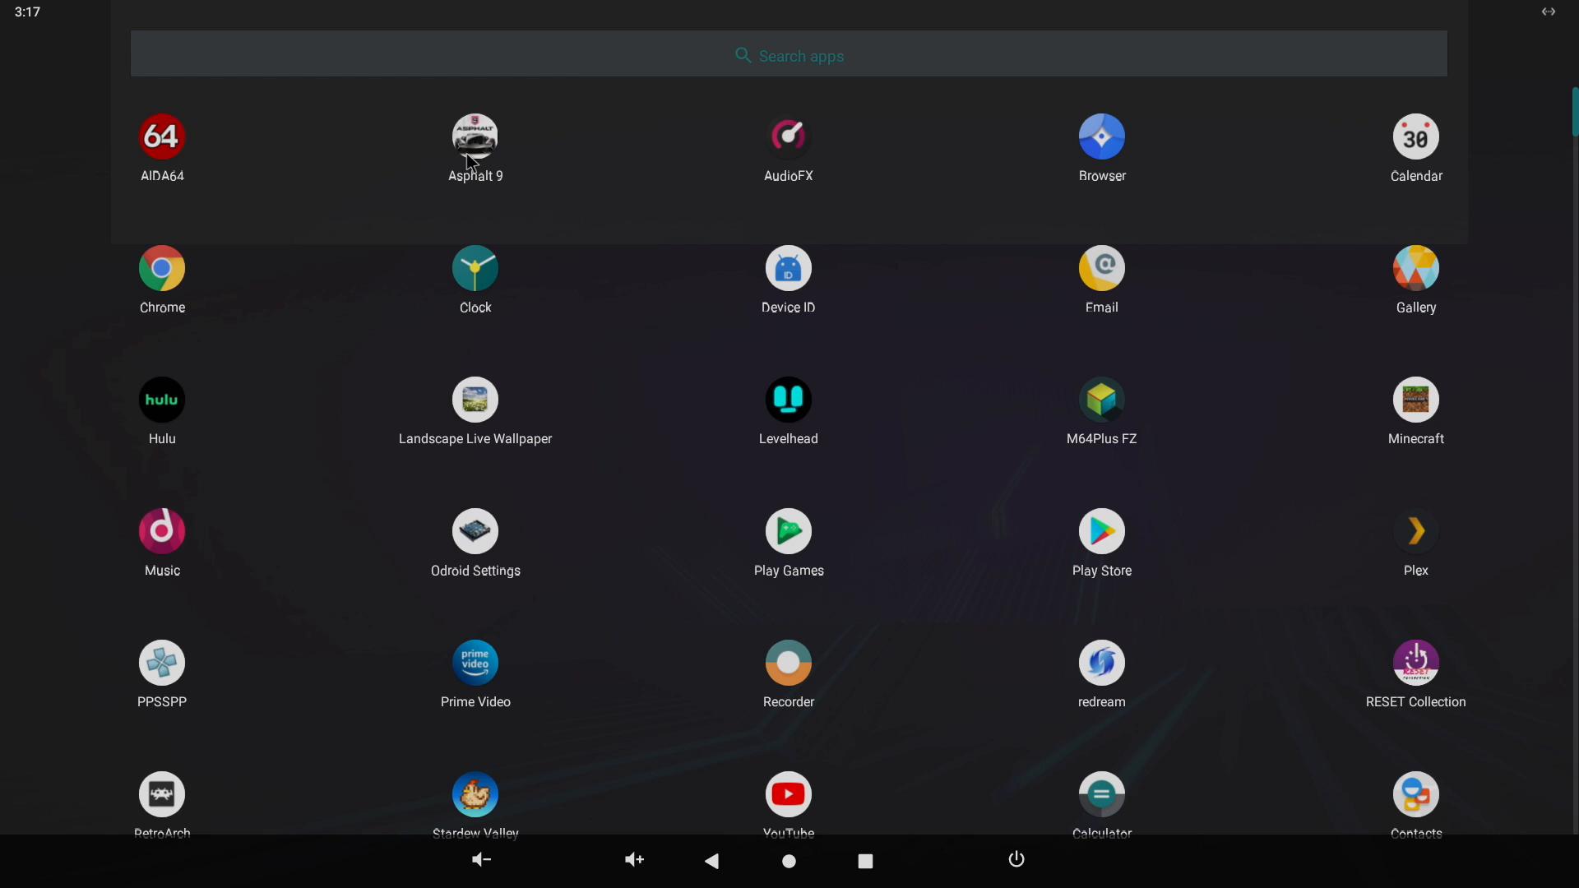
# - Scroll the app drawer to the end of the list, showing Files and Settings
pyautogui.scroll(-3)
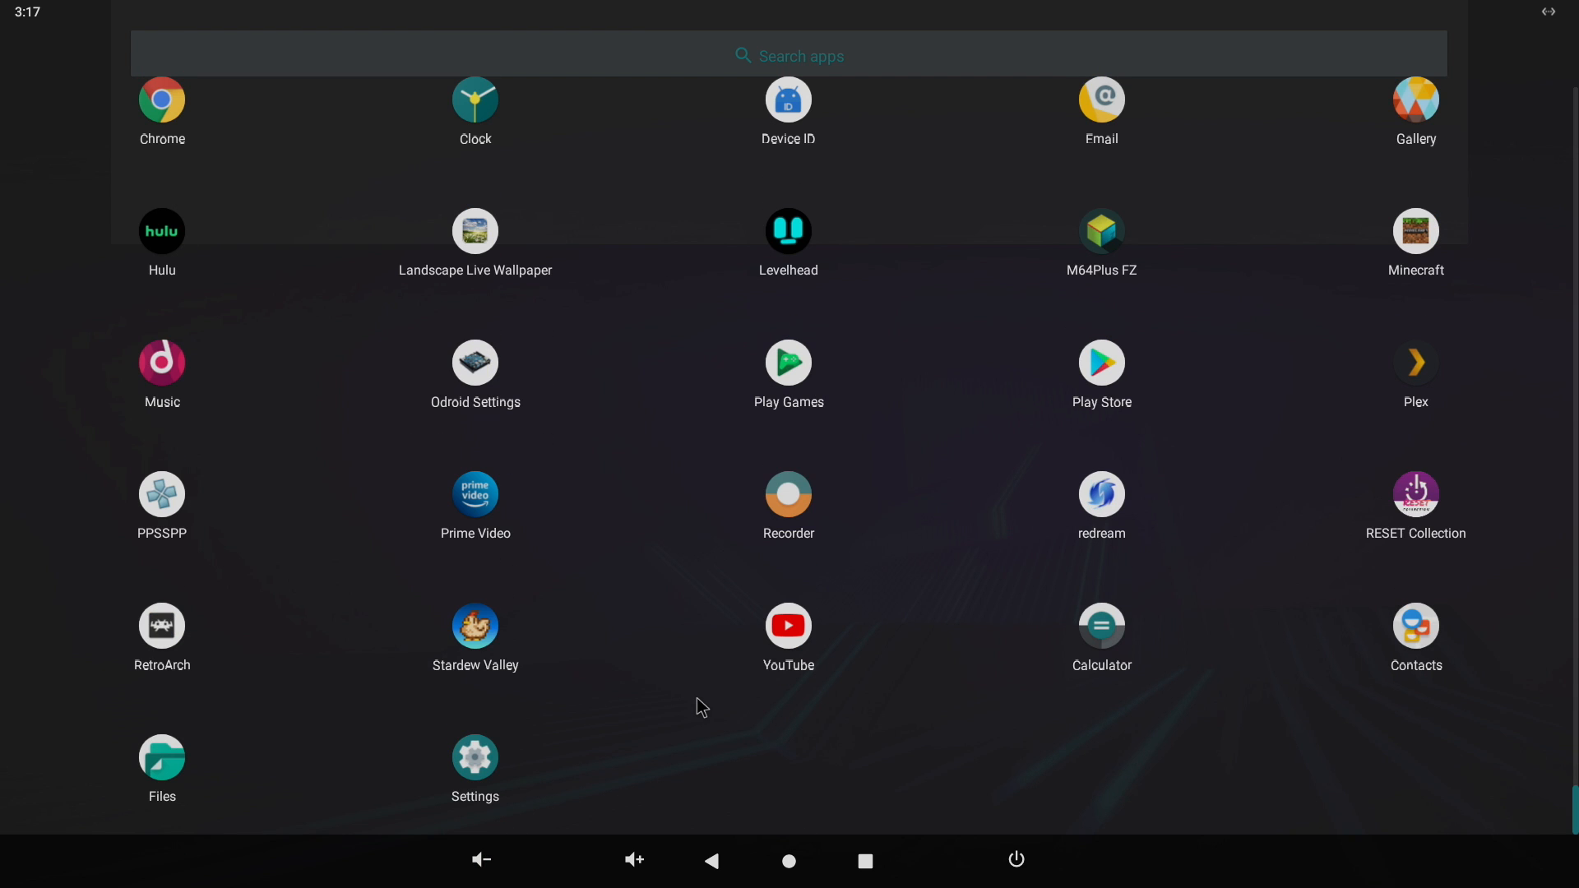
pyautogui.moveTo(526, 658)
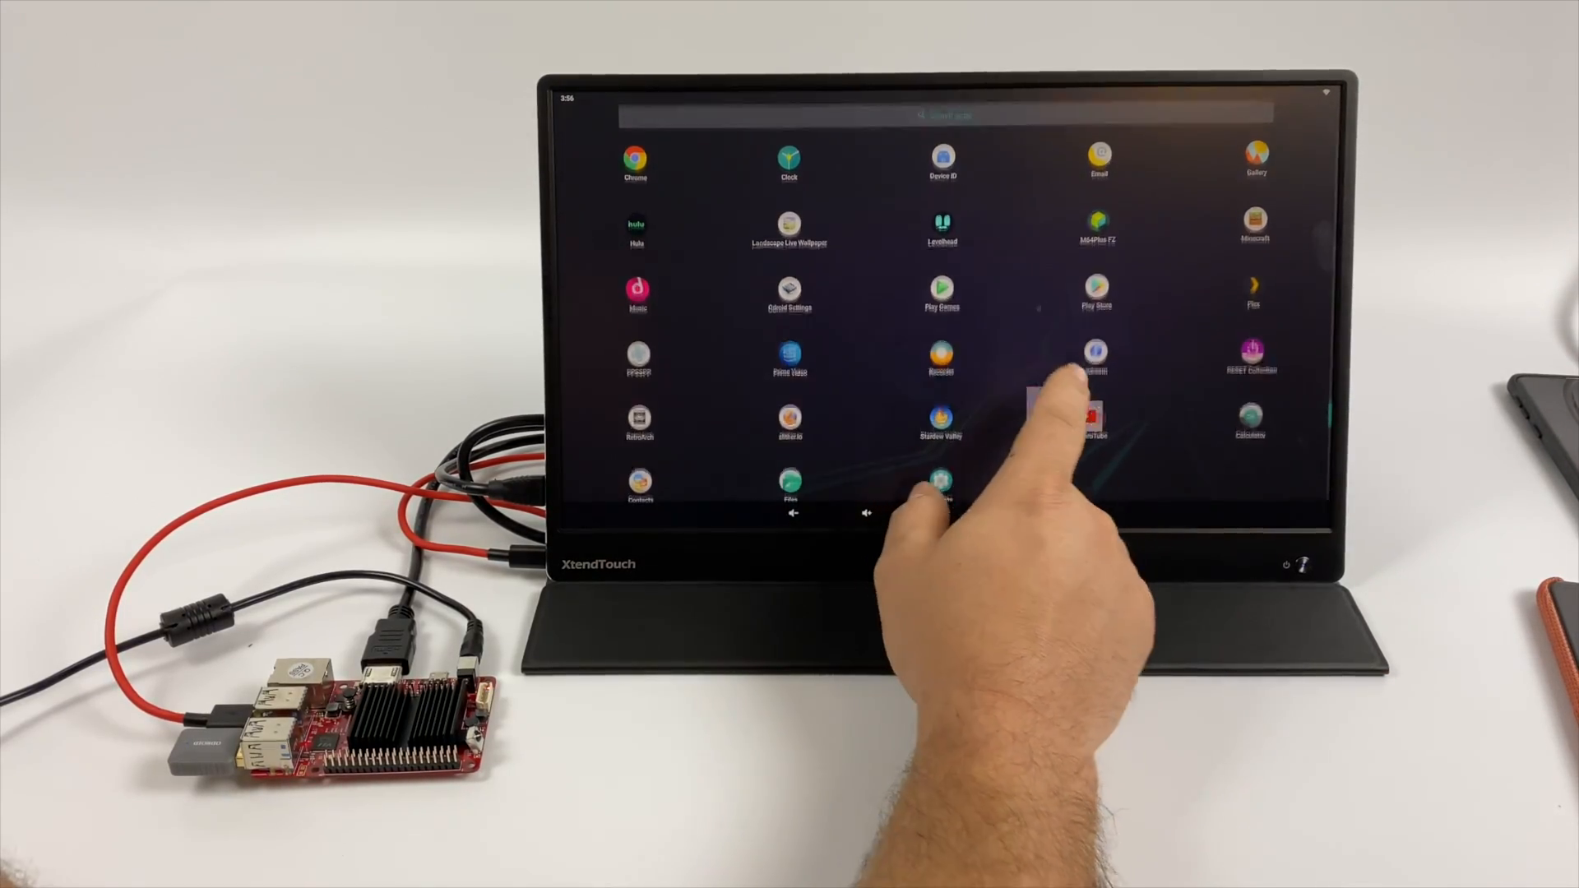
# - Launch slither.io from the touchscreen app drawer and start a 'play online!' match
pyautogui.click(1095, 352)
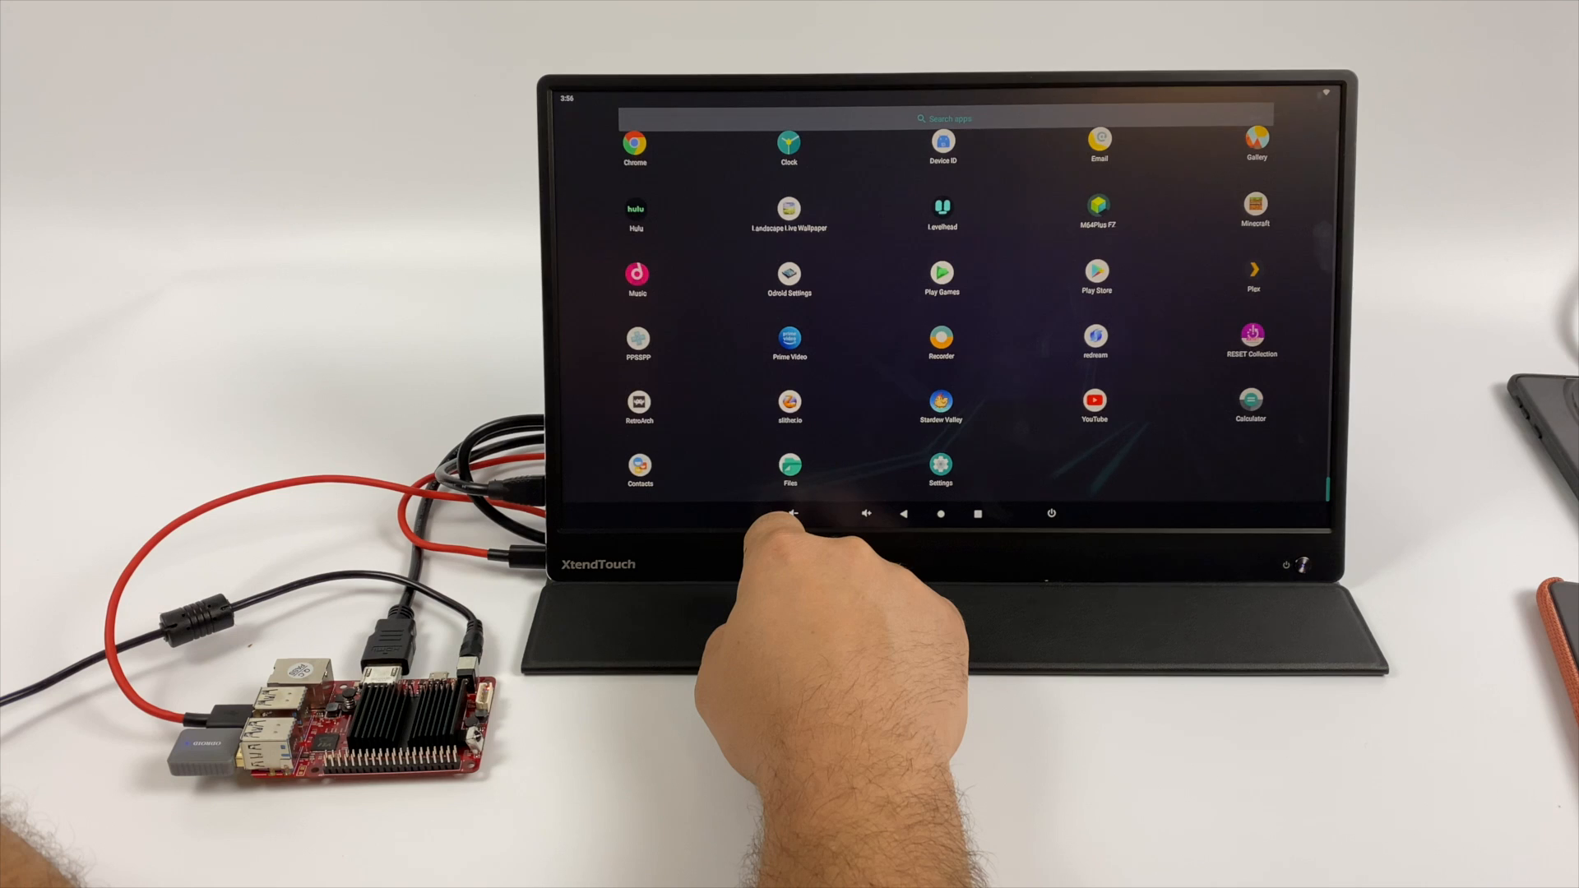
pyautogui.scroll(-3)
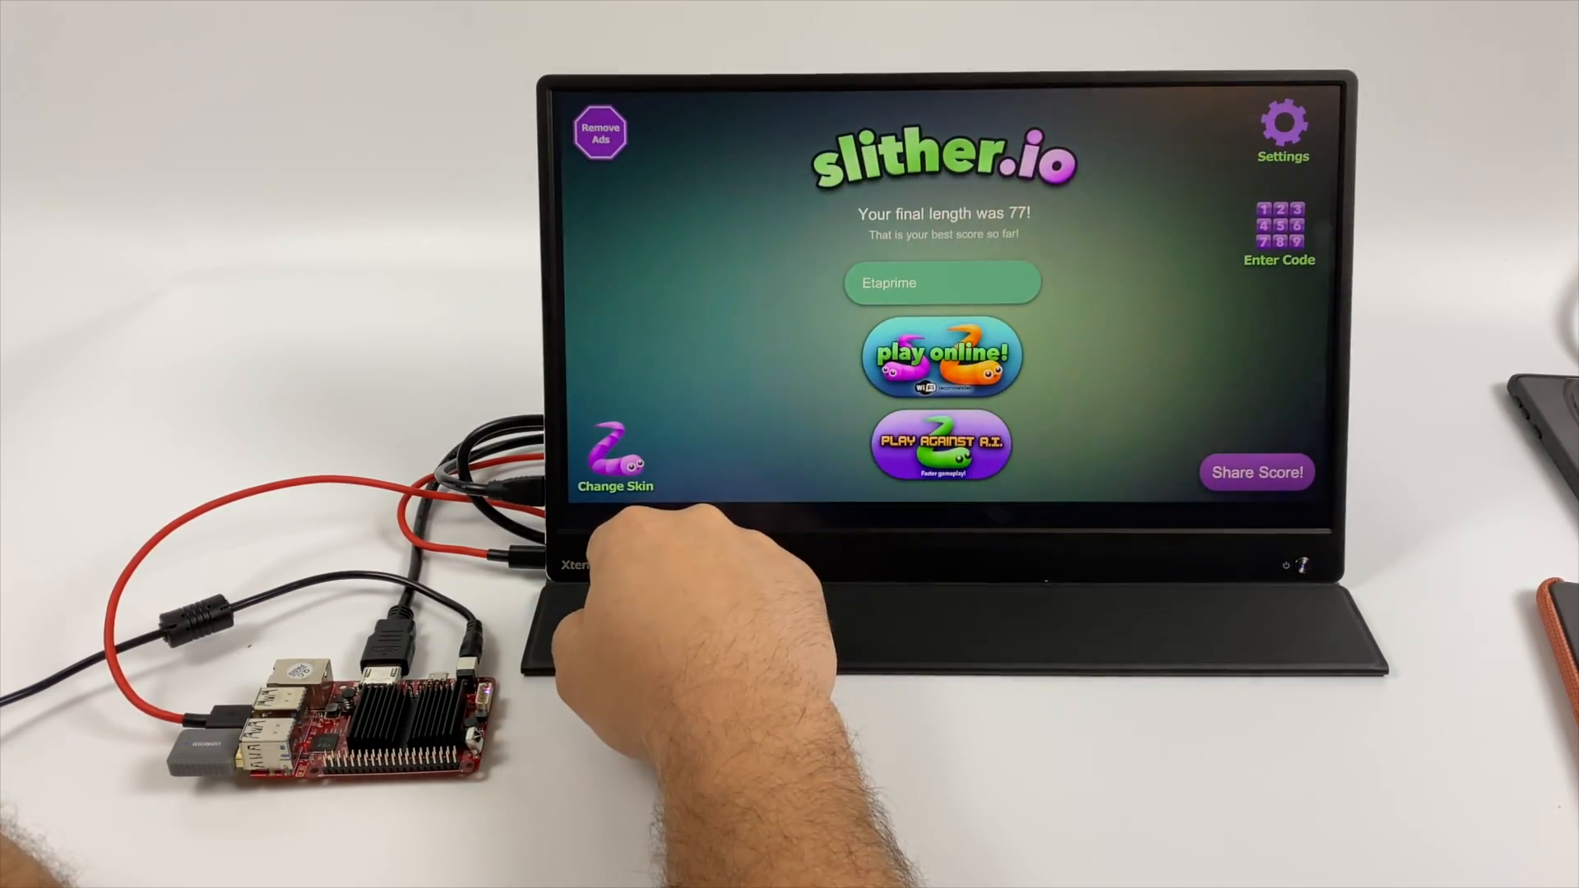
pyautogui.click(941, 355)
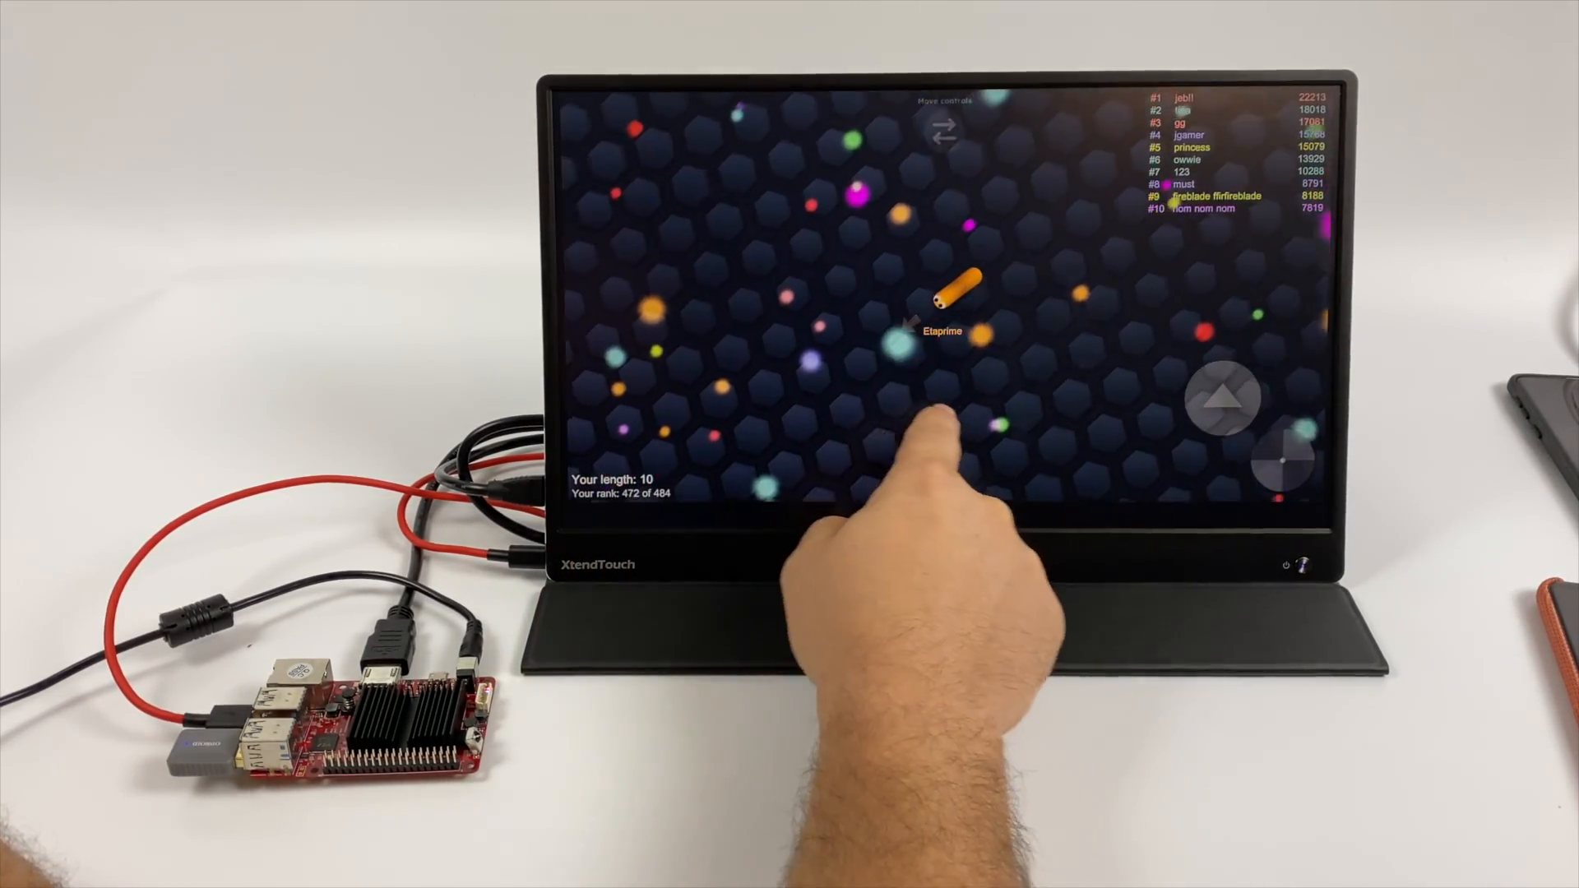